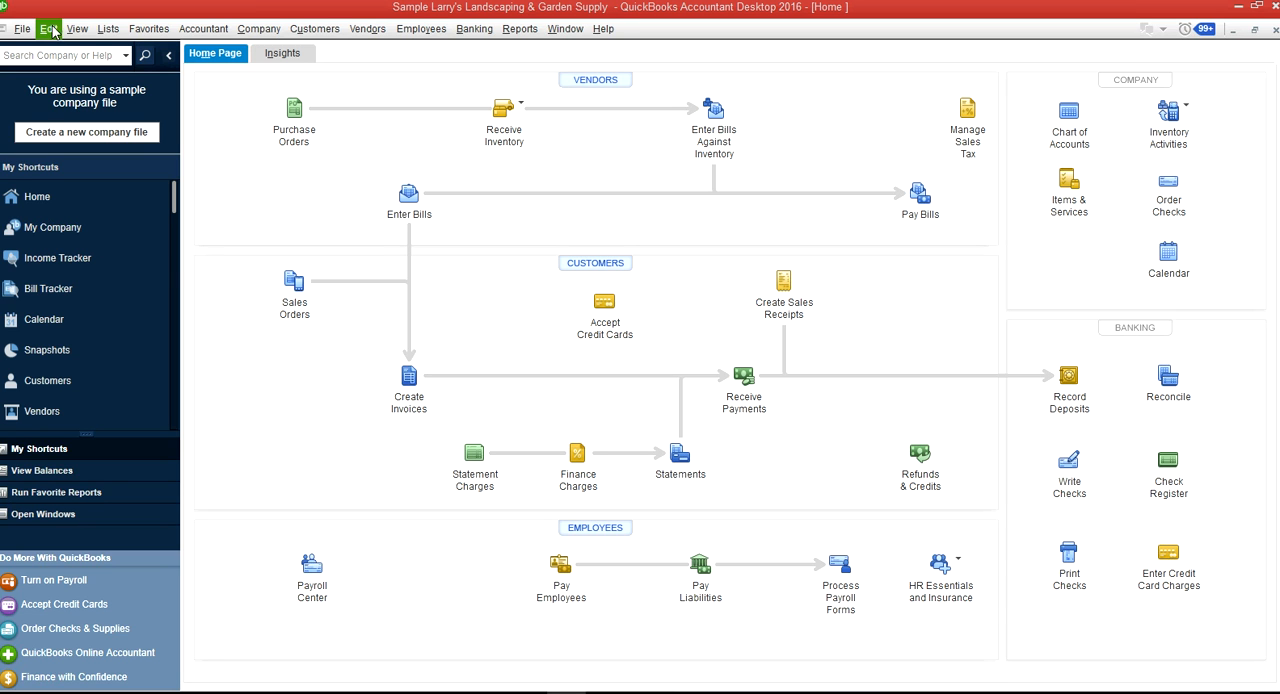
Open the Edit menu in the Larry's Landscaping & Garden Supply company file
click(53, 27)
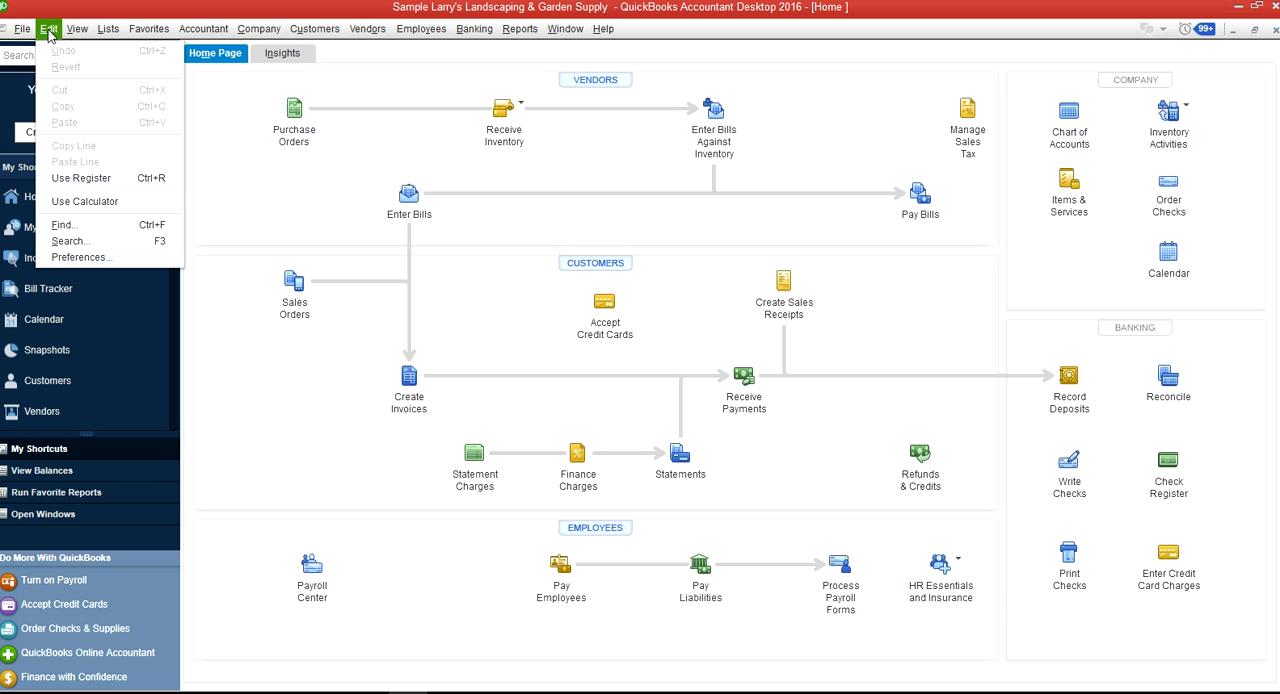
mouse_move(69, 241)
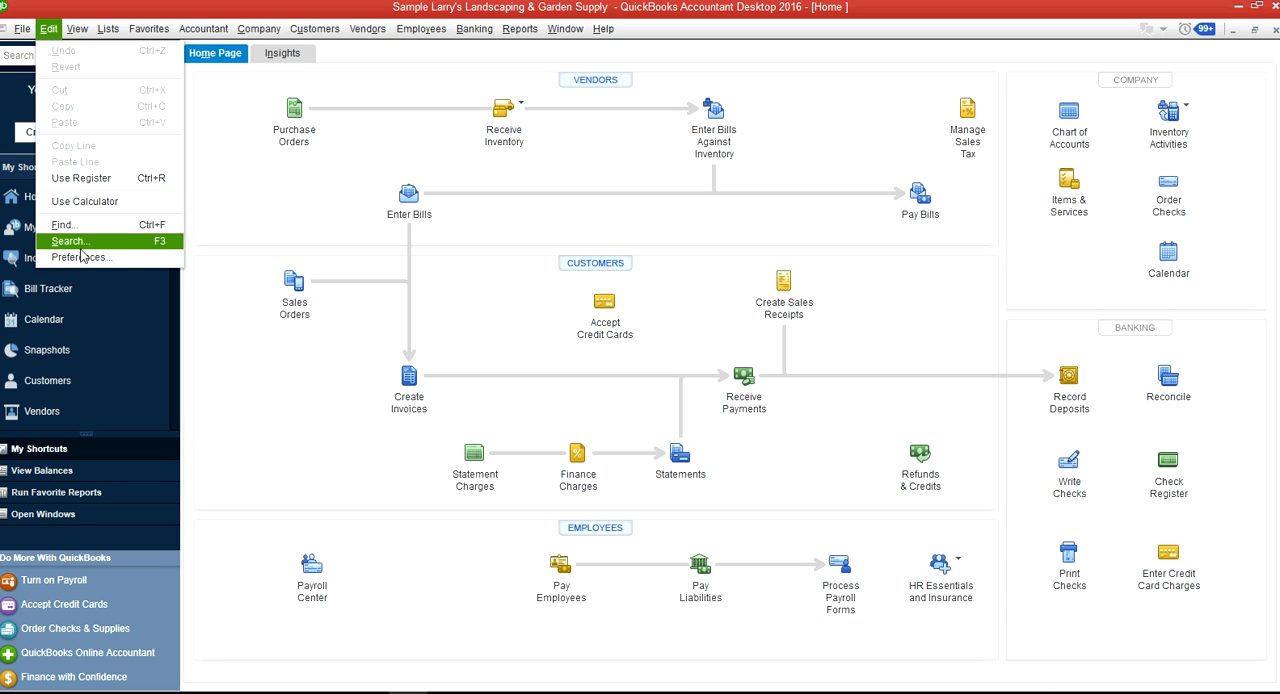
mouse_move(63, 224)
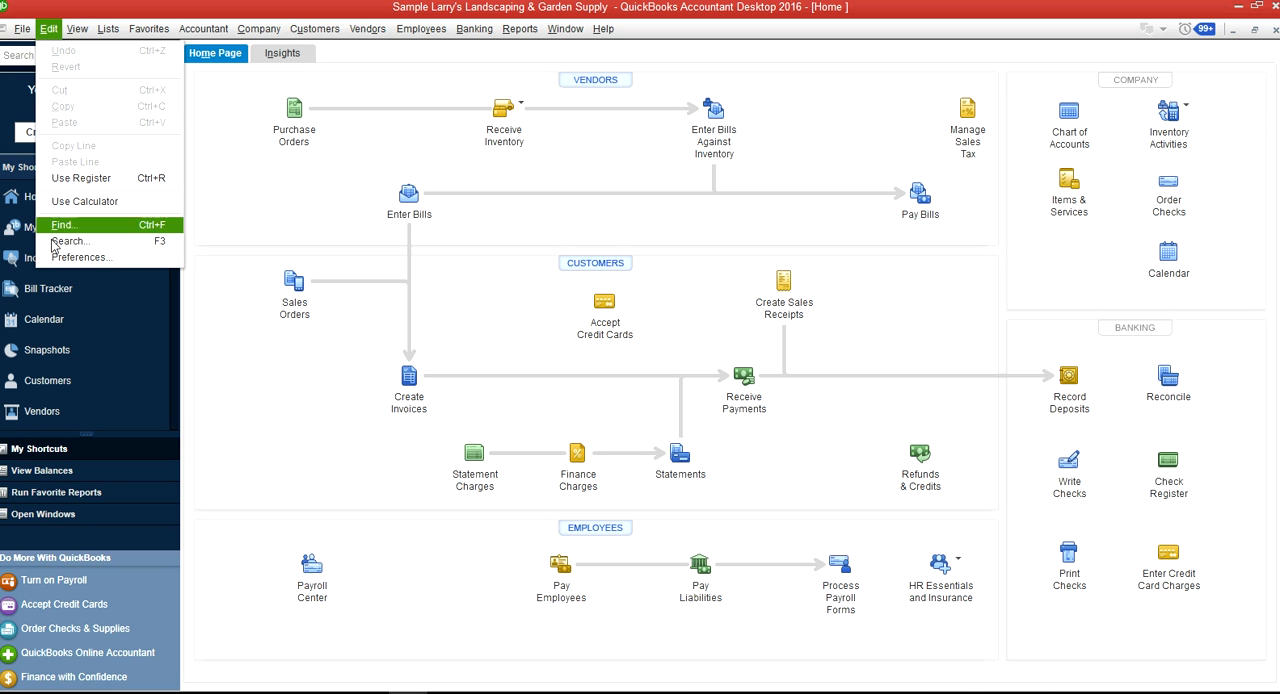
Open Preferences, enable Autofill memo in general journal entry under Accounting, then view Bills
click(82, 257)
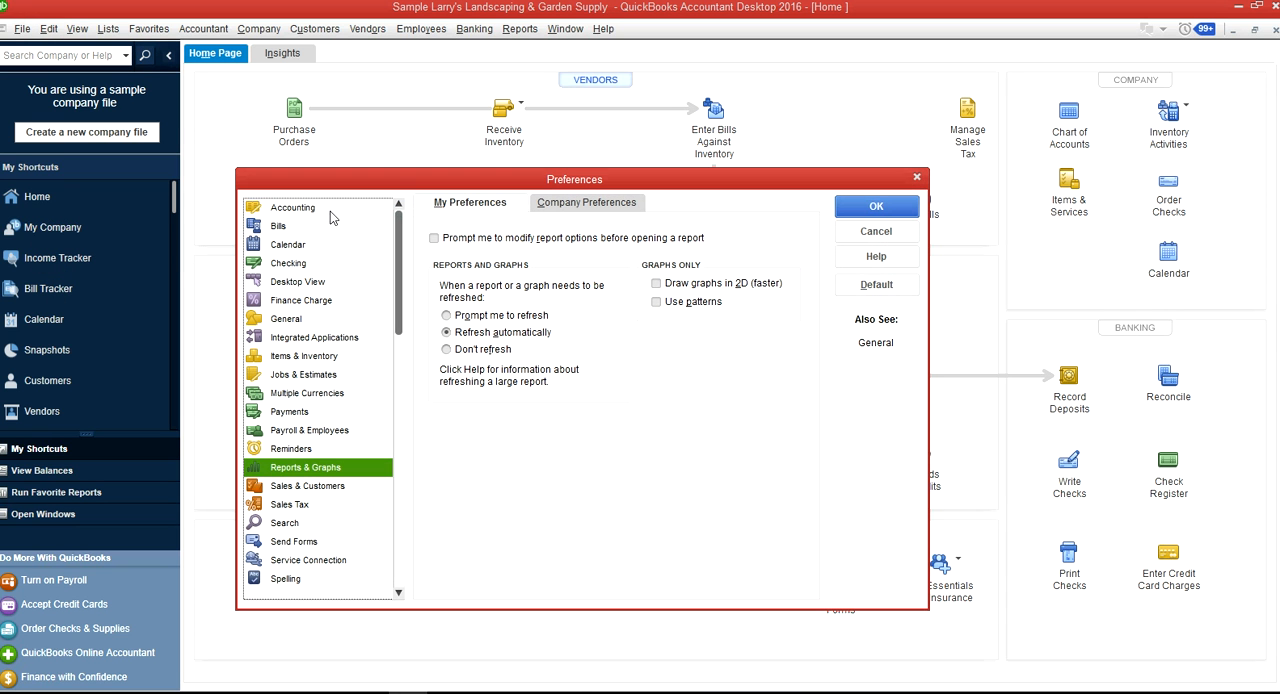
click(293, 207)
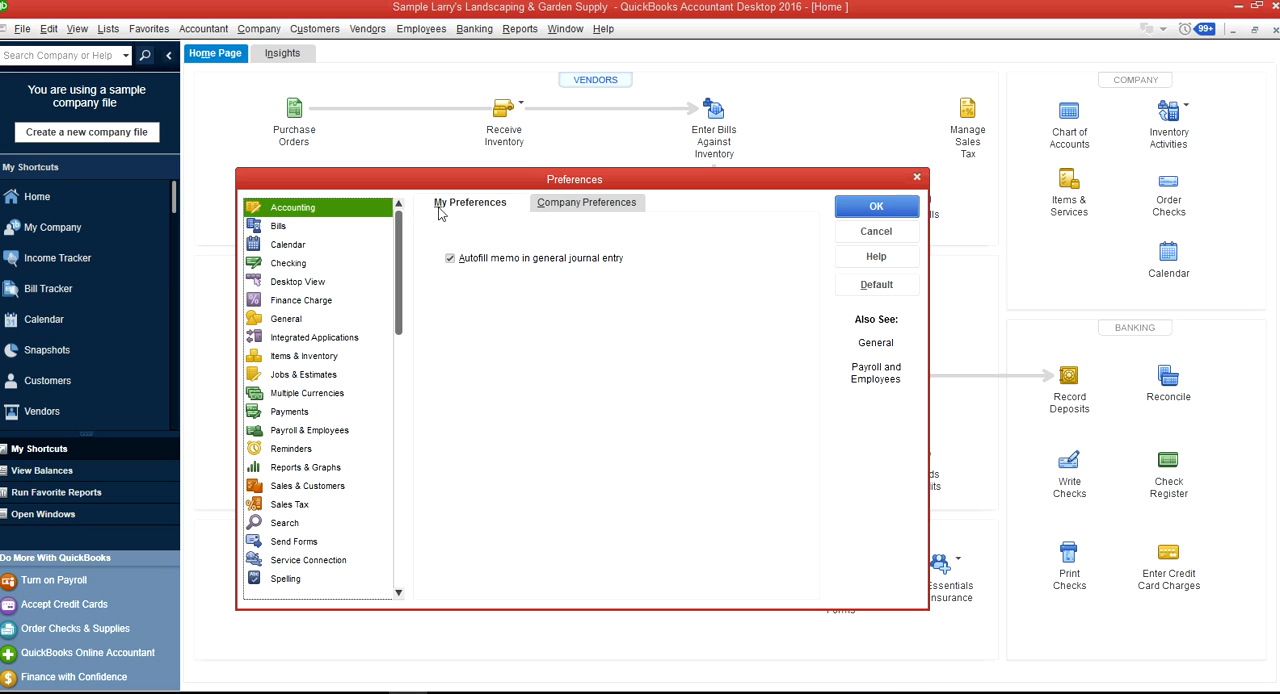
mouse_move(445, 221)
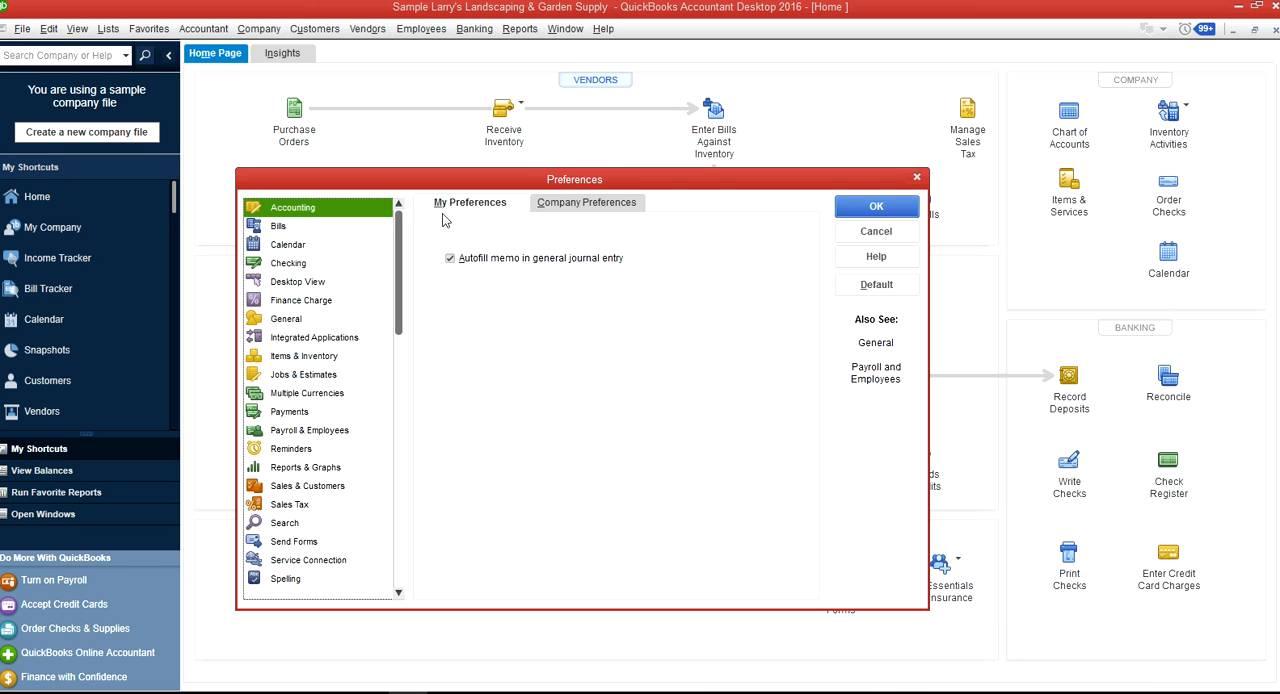
mouse_move(478, 221)
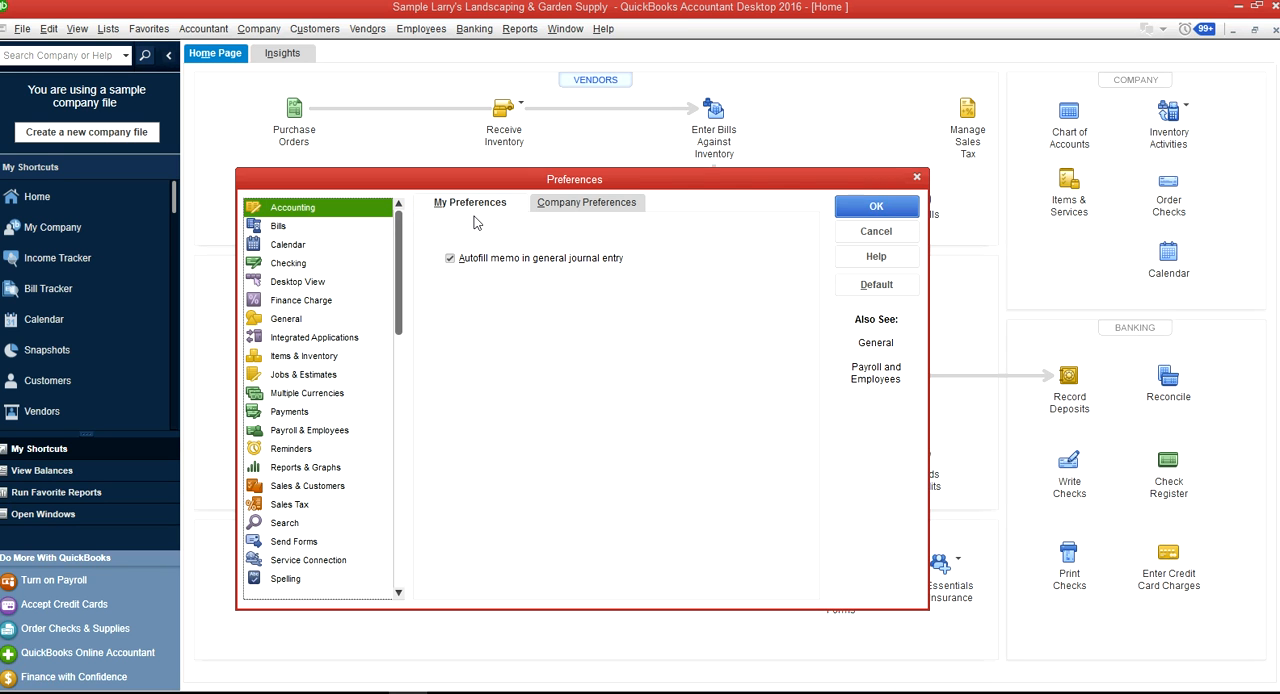
mouse_move(503, 224)
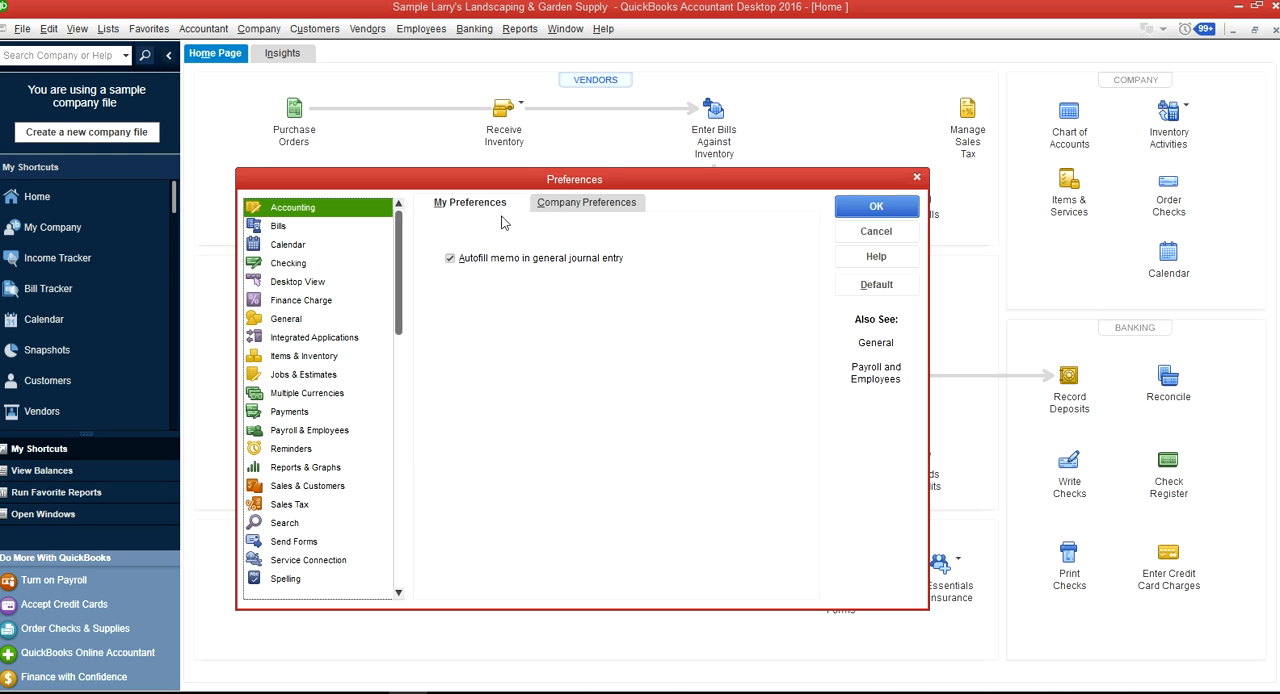
mouse_move(615, 224)
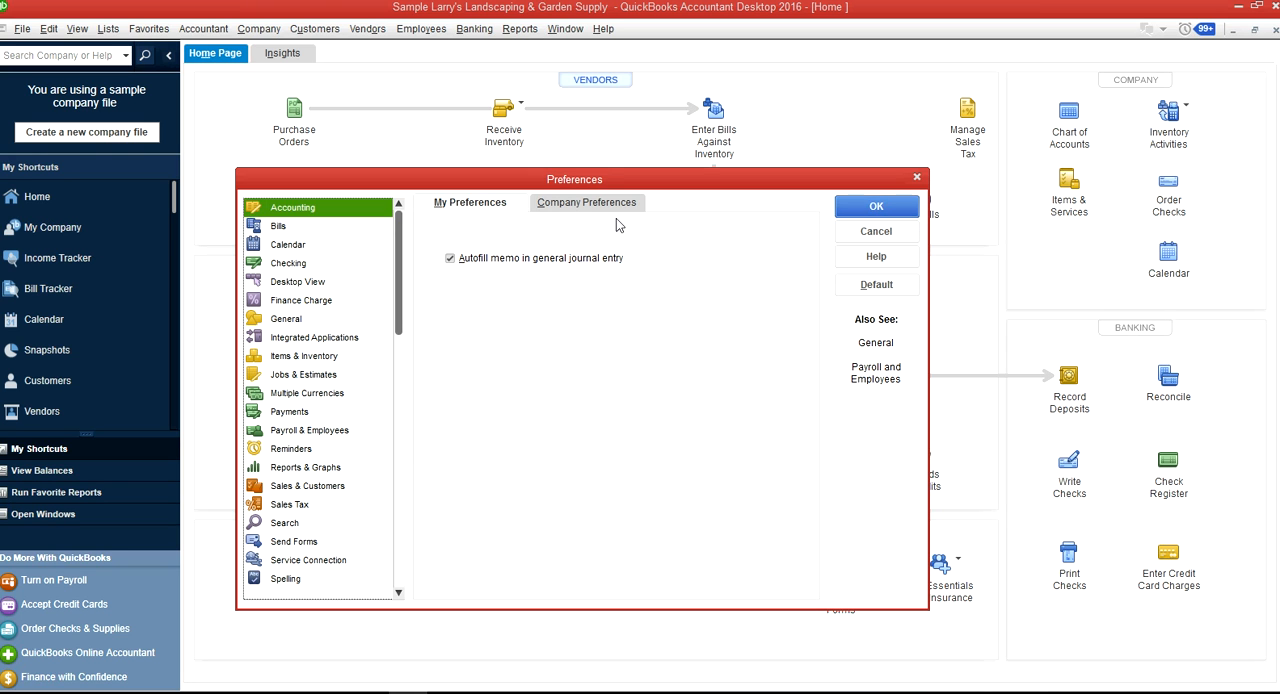
mouse_move(573, 216)
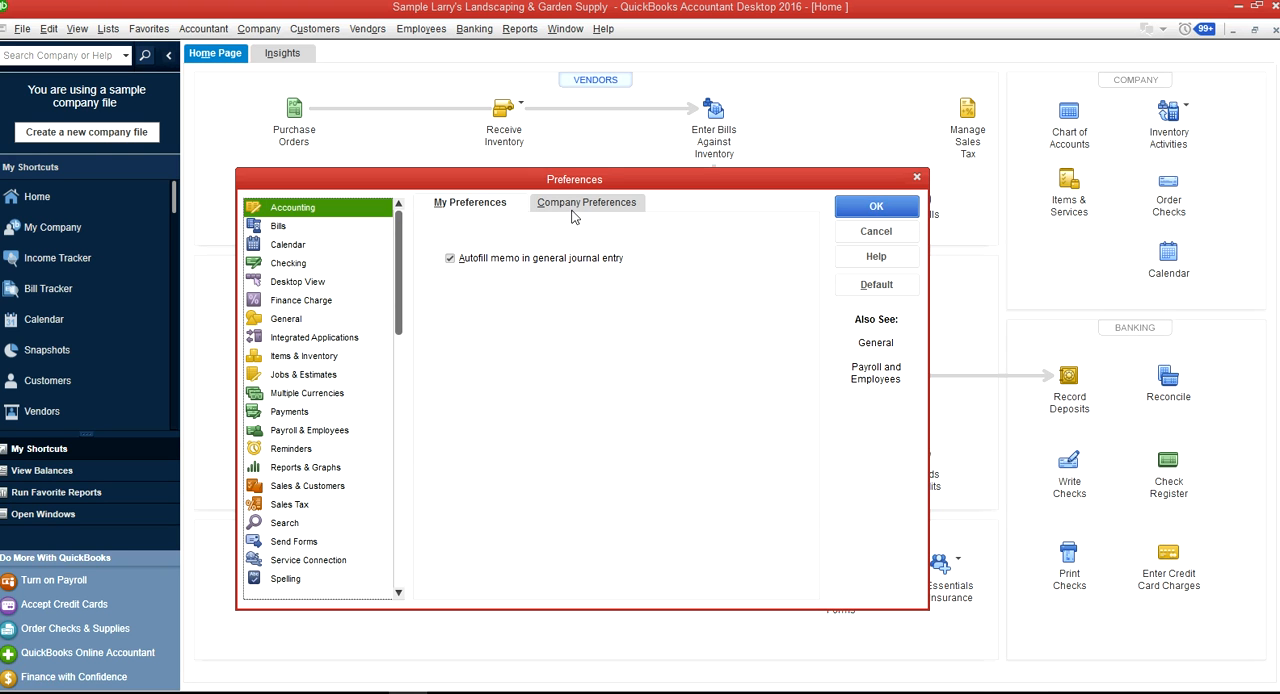
mouse_move(483, 216)
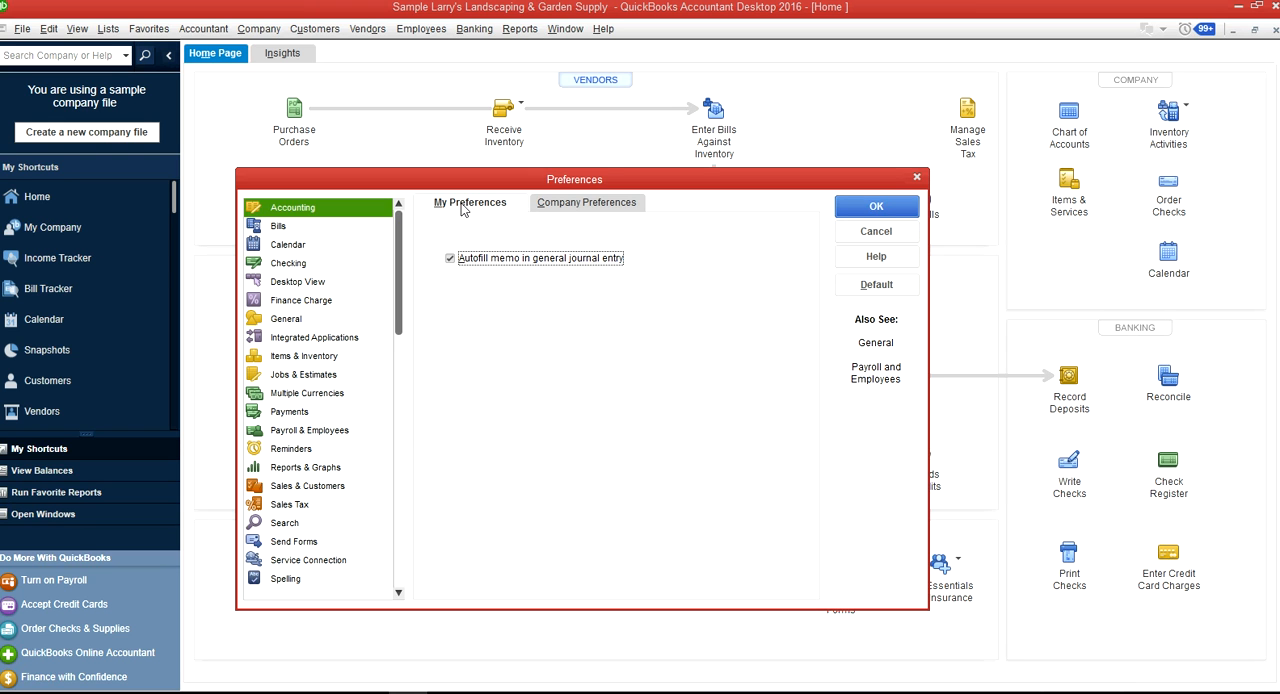
mouse_move(300, 337)
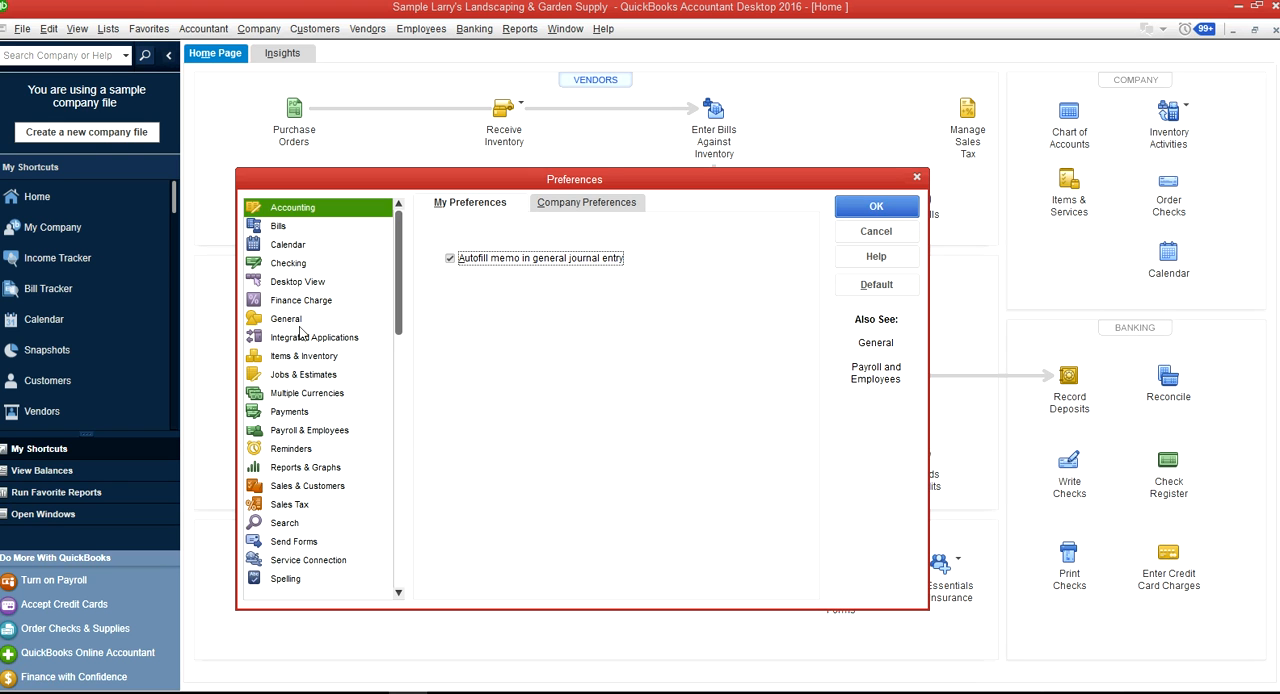
mouse_move(308, 319)
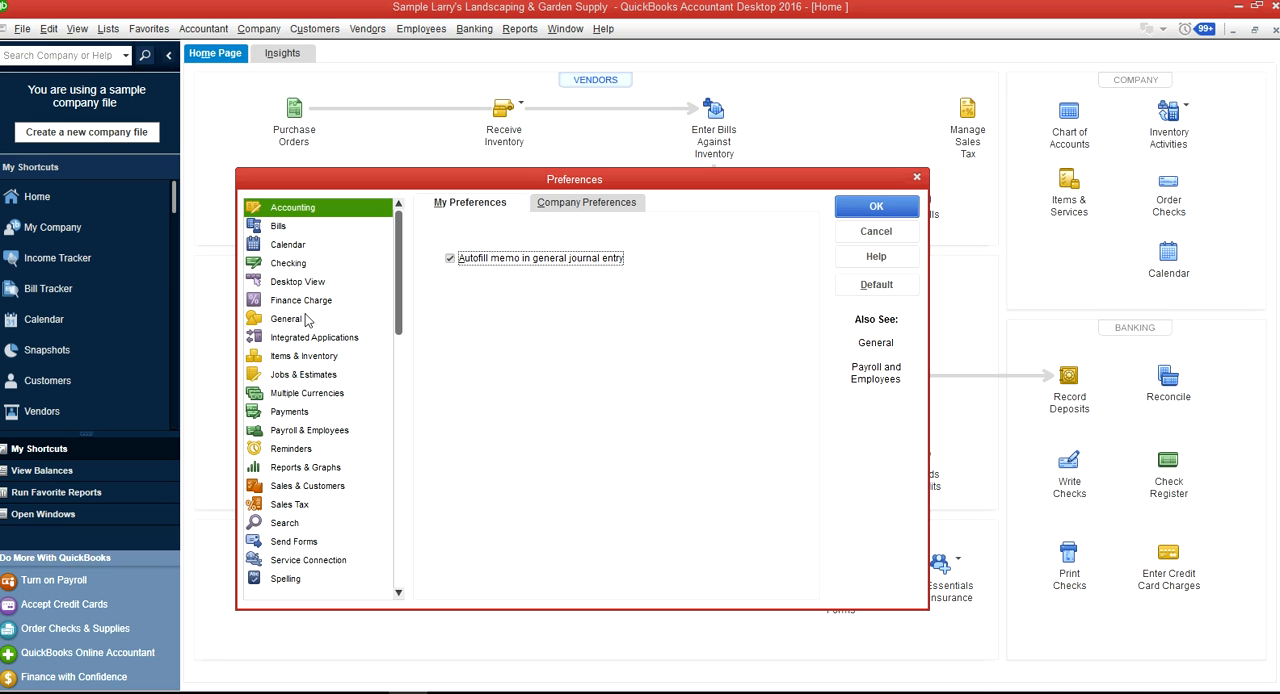
mouse_move(324, 322)
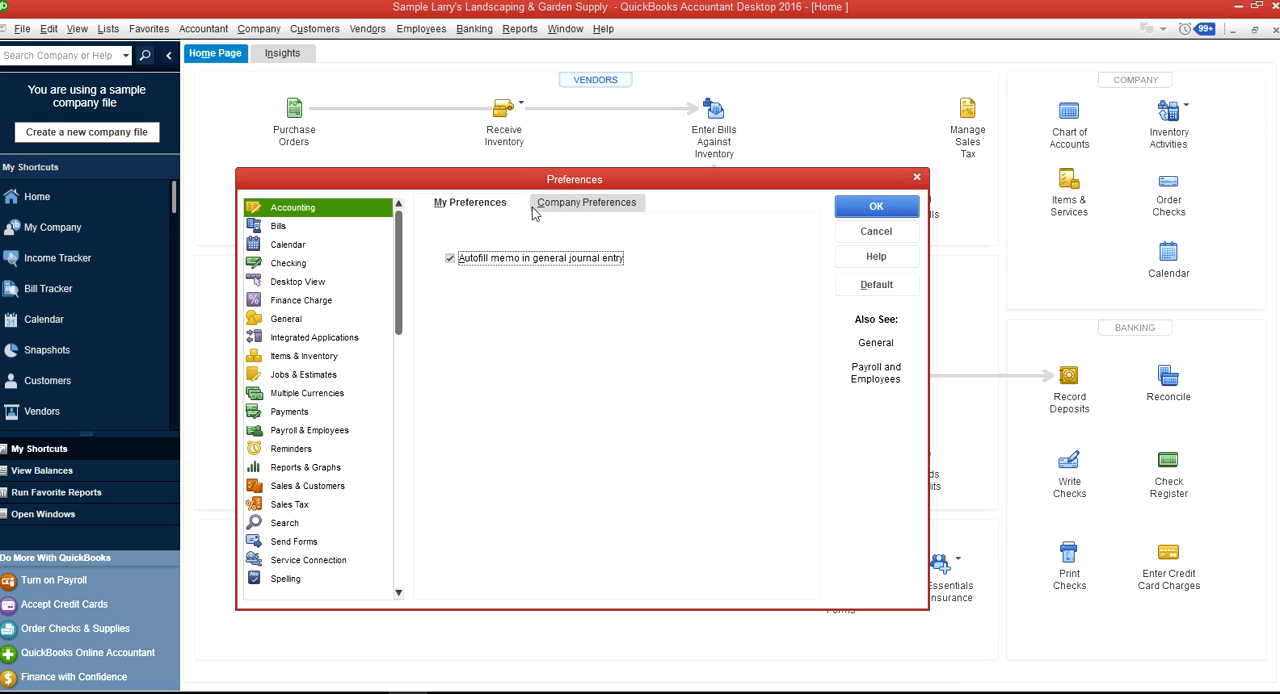
mouse_move(305, 213)
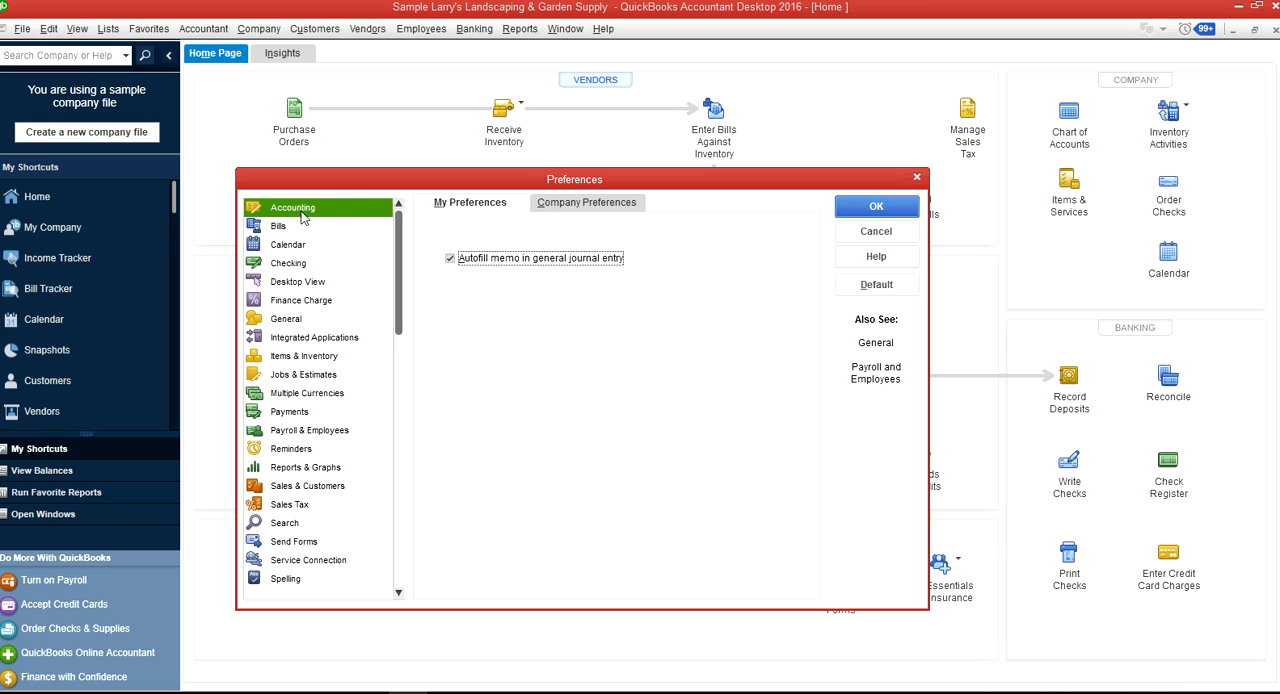
mouse_move(503, 280)
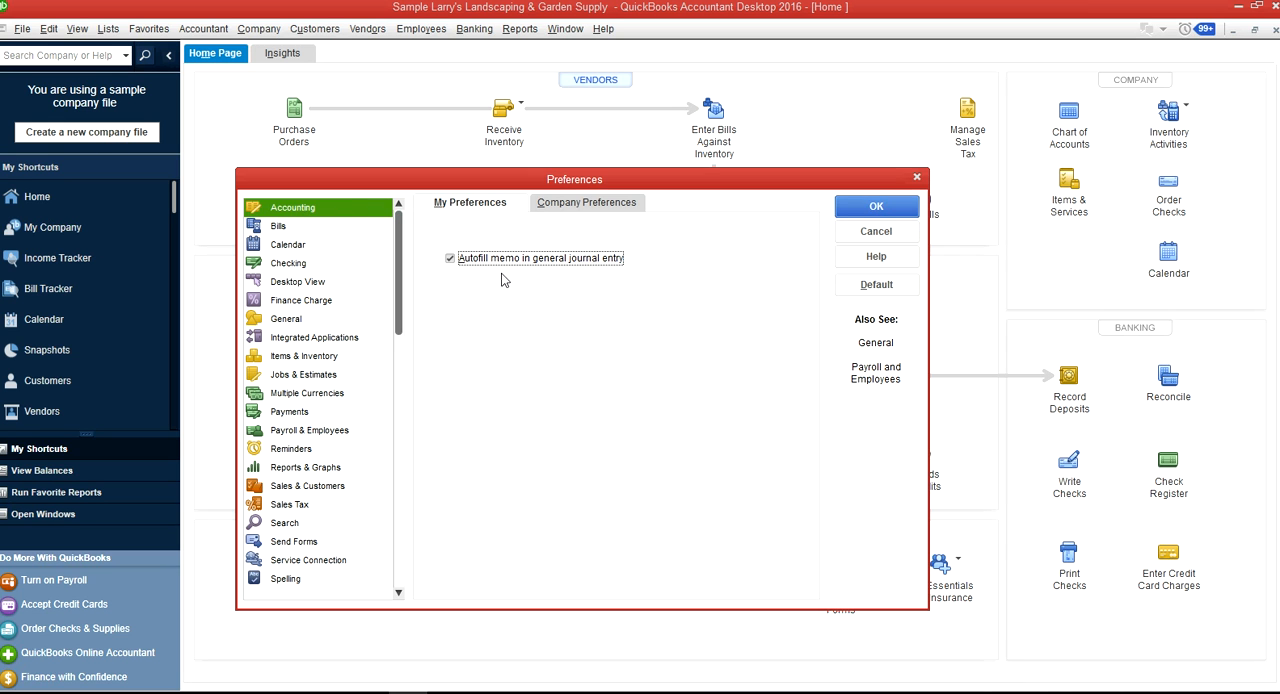
mouse_move(478, 210)
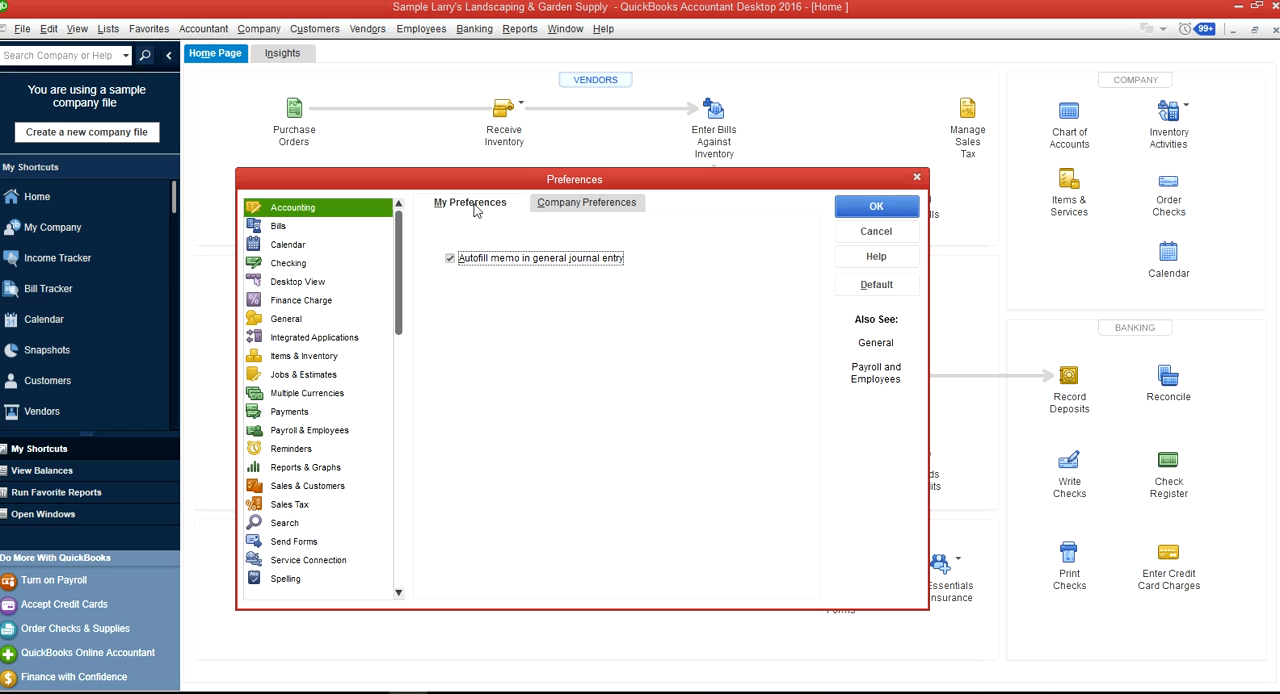
mouse_move(638, 273)
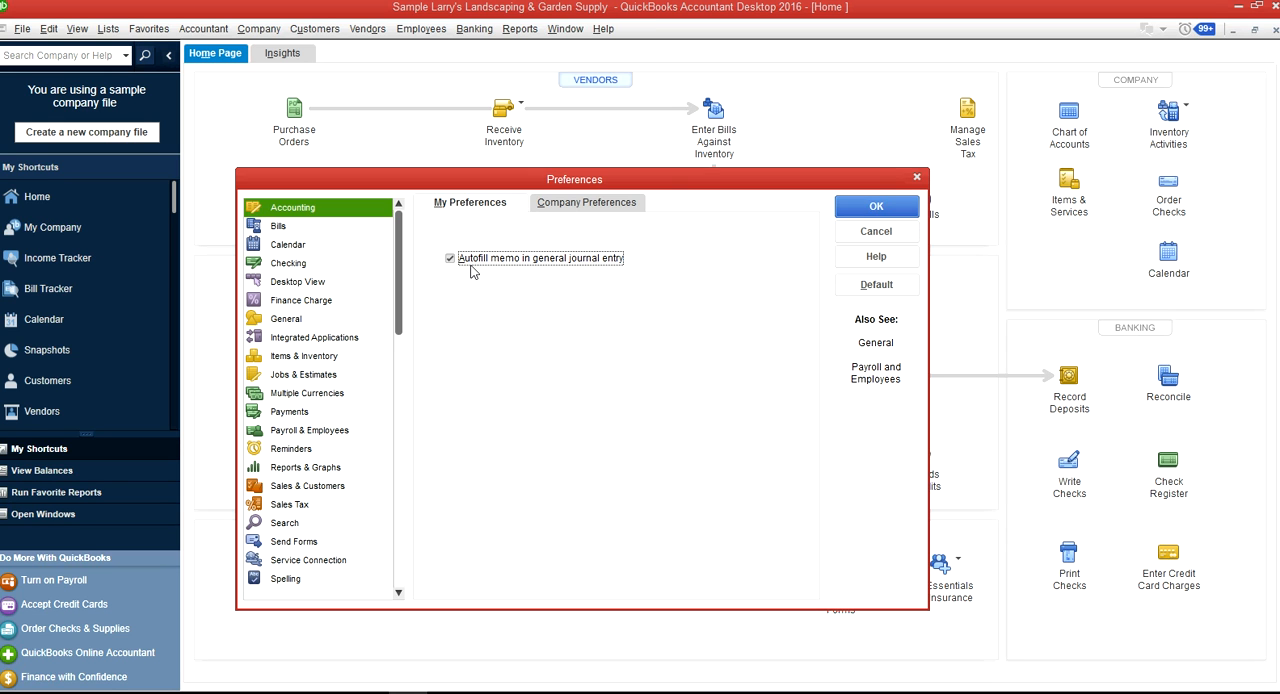
mouse_move(528, 273)
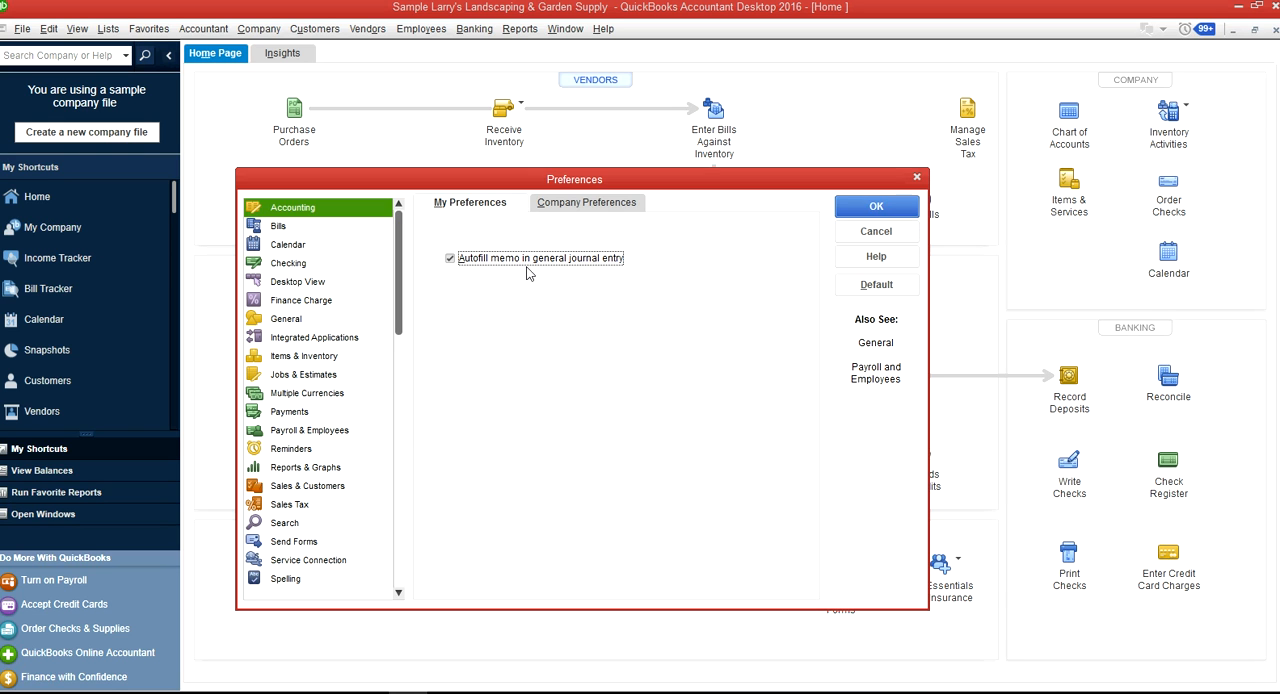
mouse_move(609, 276)
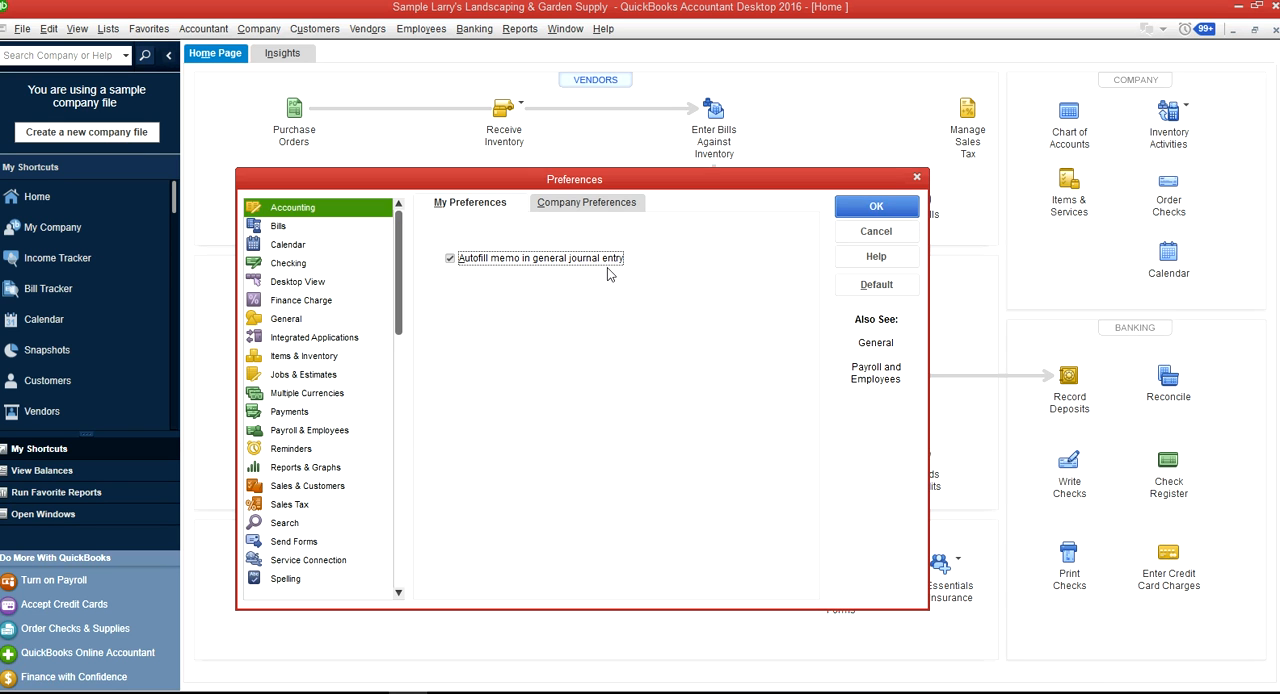
mouse_move(572, 280)
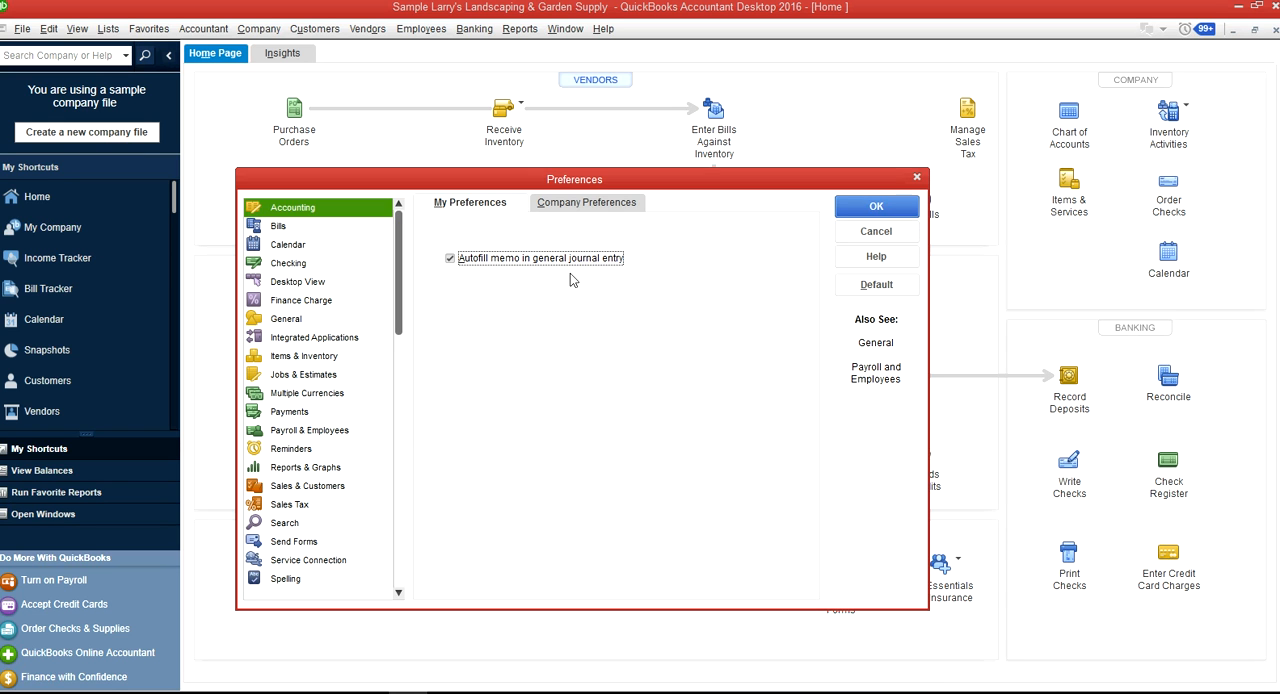
mouse_move(471, 290)
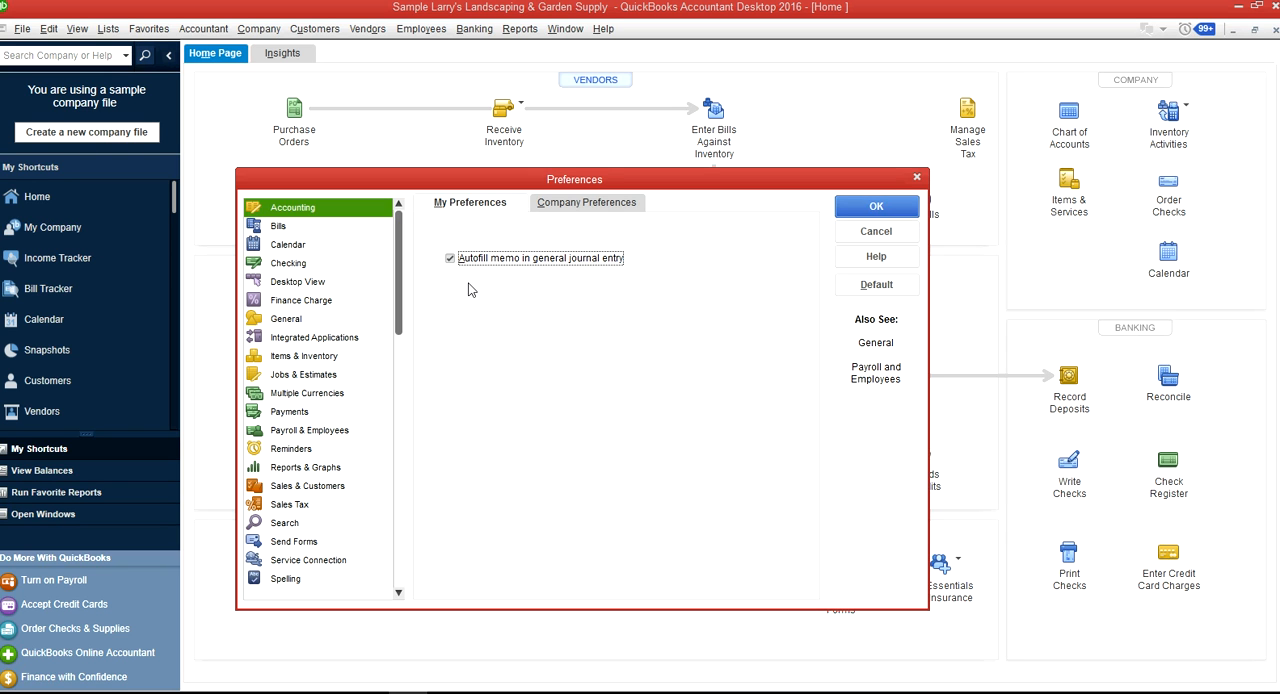
click(449, 258)
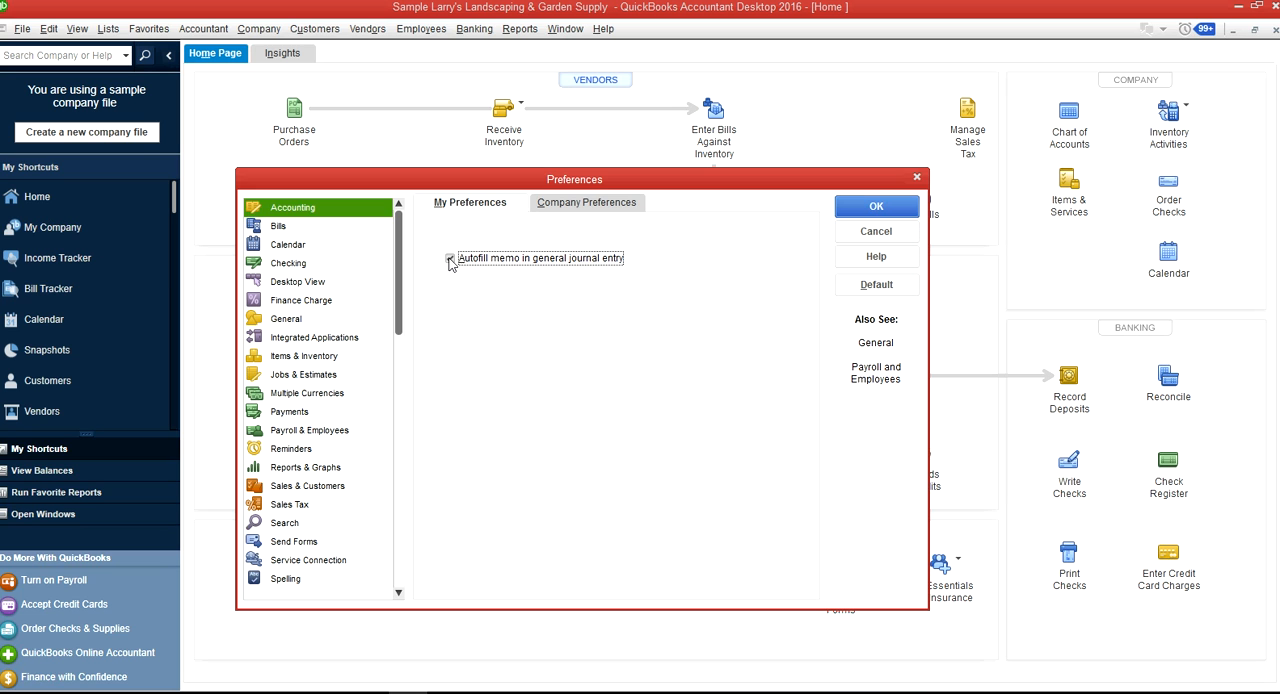
click(278, 225)
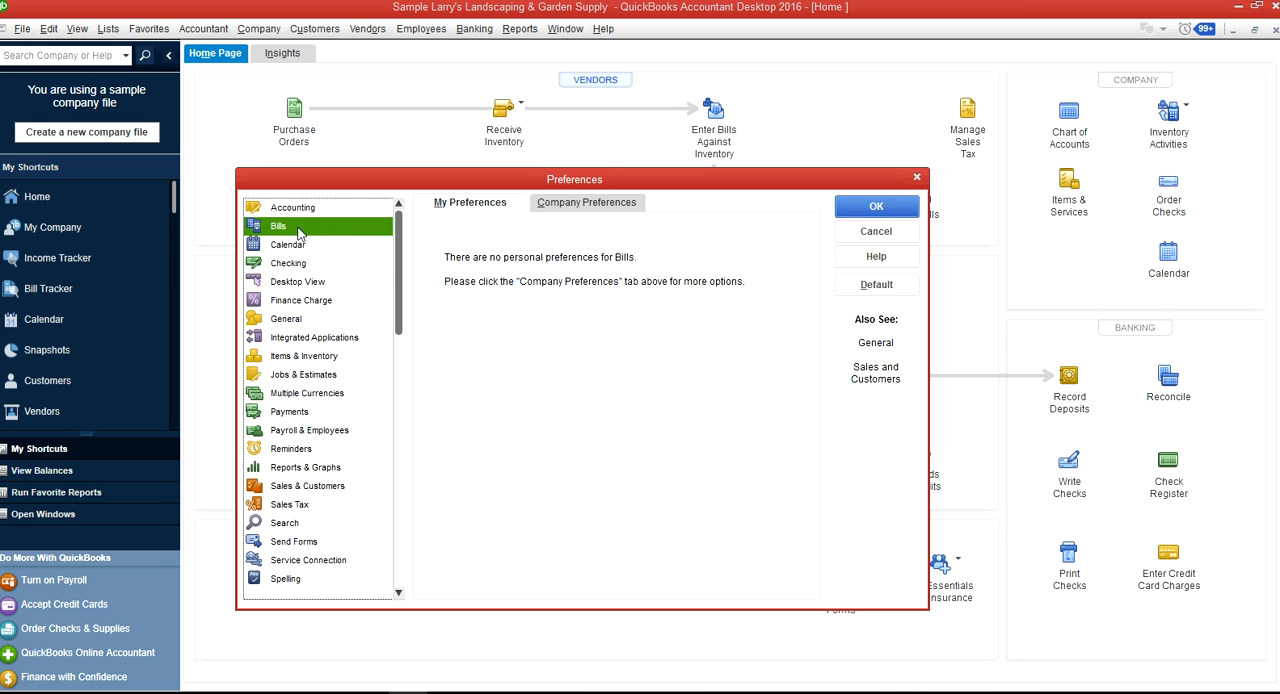
mouse_move(550, 234)
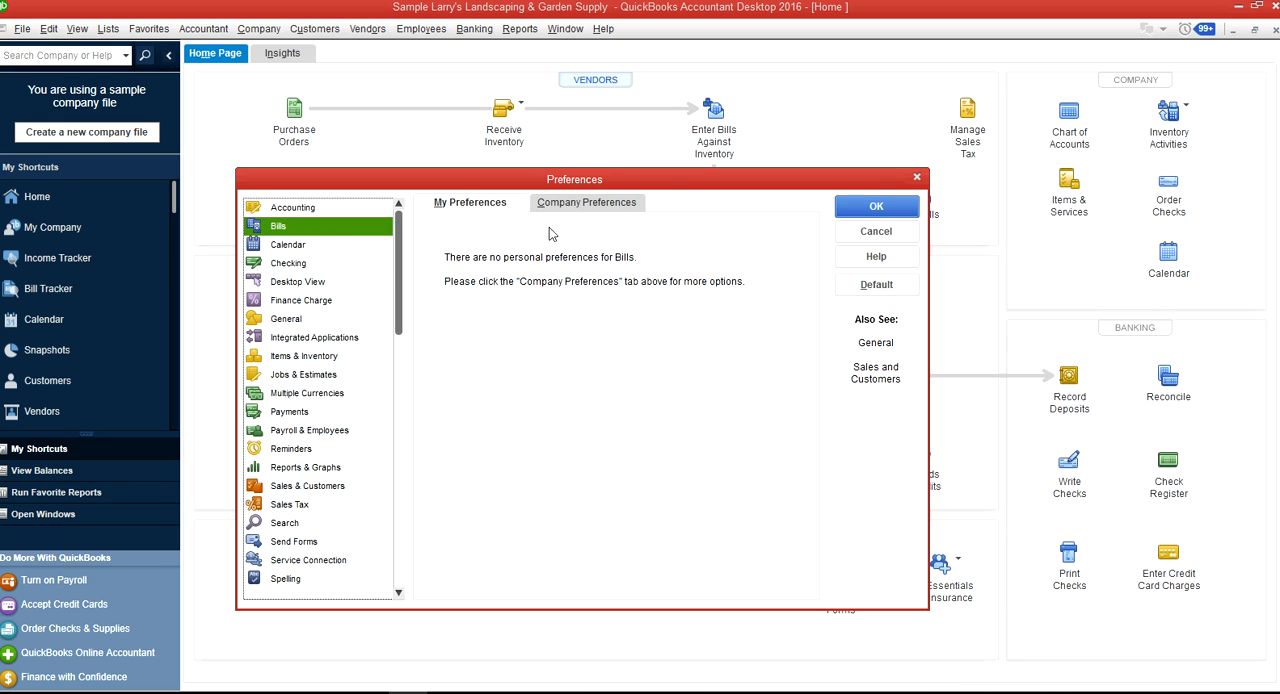
click(288, 244)
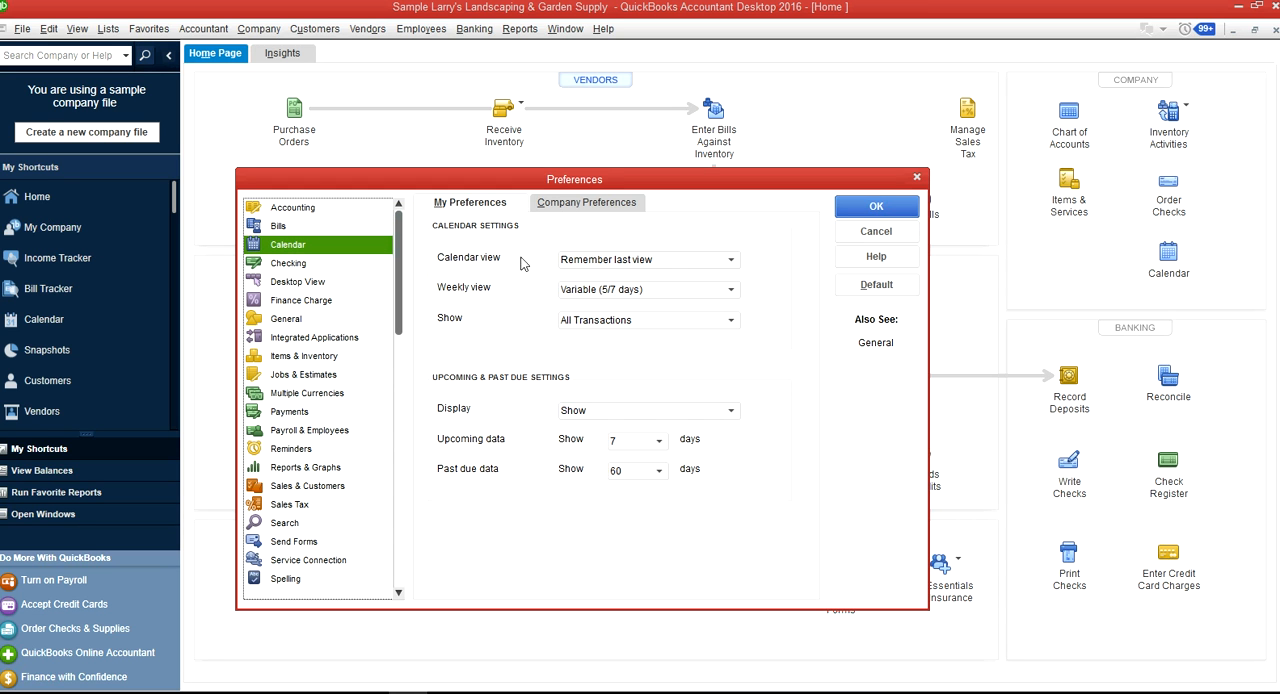
mouse_move(500, 322)
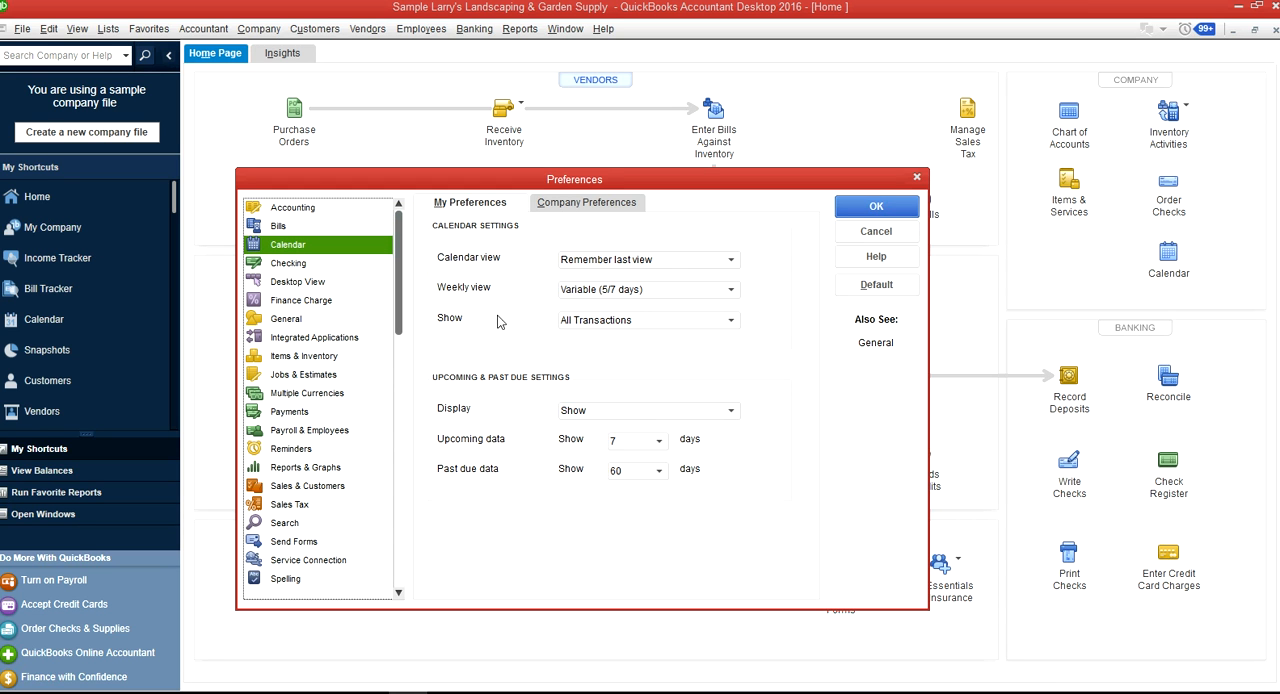
mouse_move(565, 272)
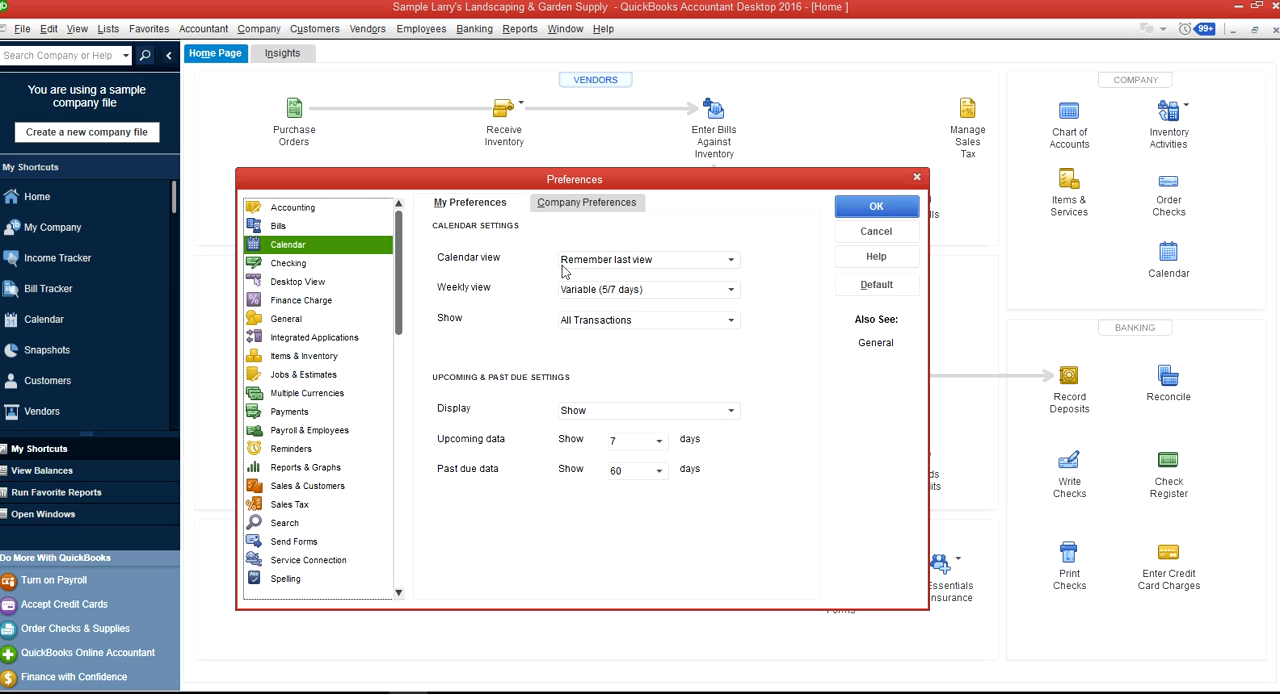
mouse_move(596, 342)
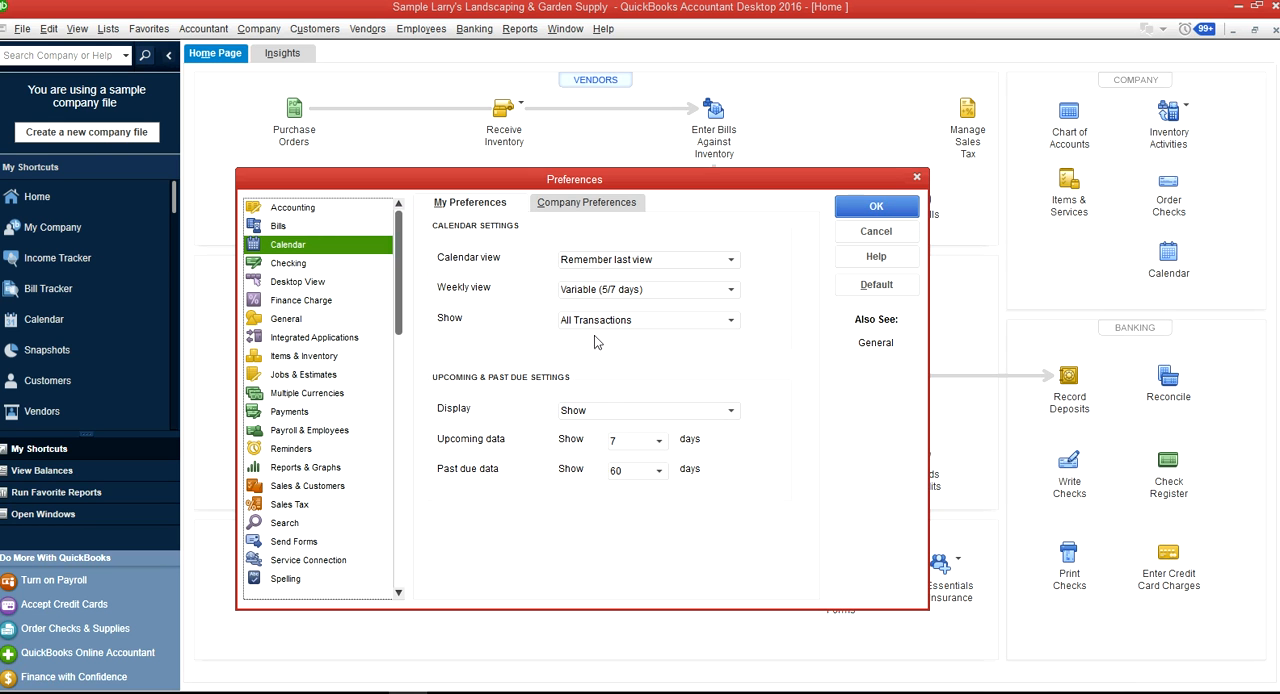
mouse_move(291, 271)
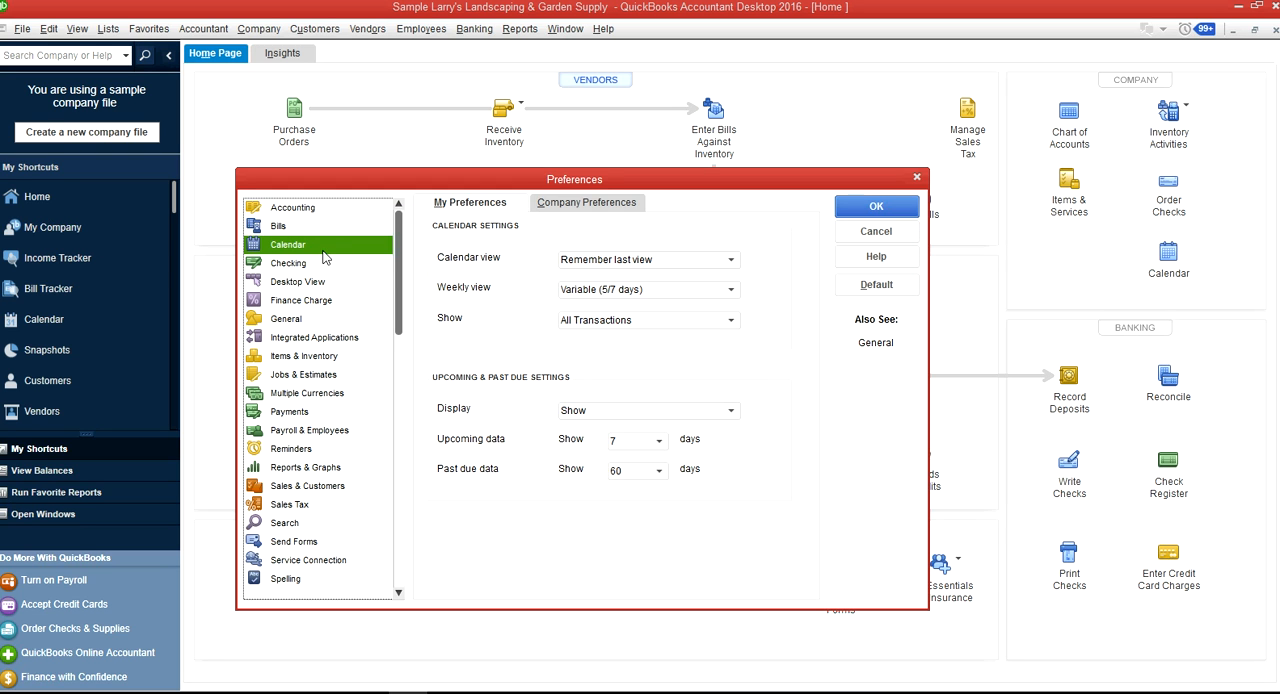
mouse_move(297, 267)
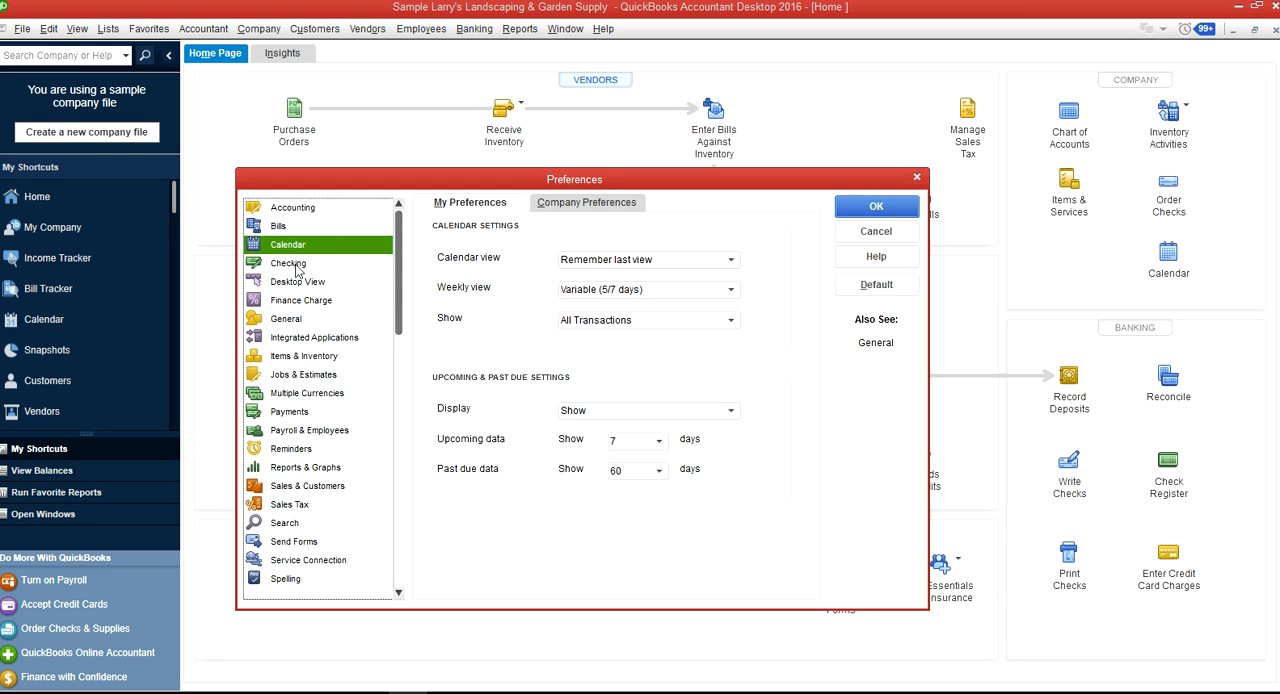
Show personal Checking preferences with default accounts for checks, bills, sales tax and deposits
click(289, 263)
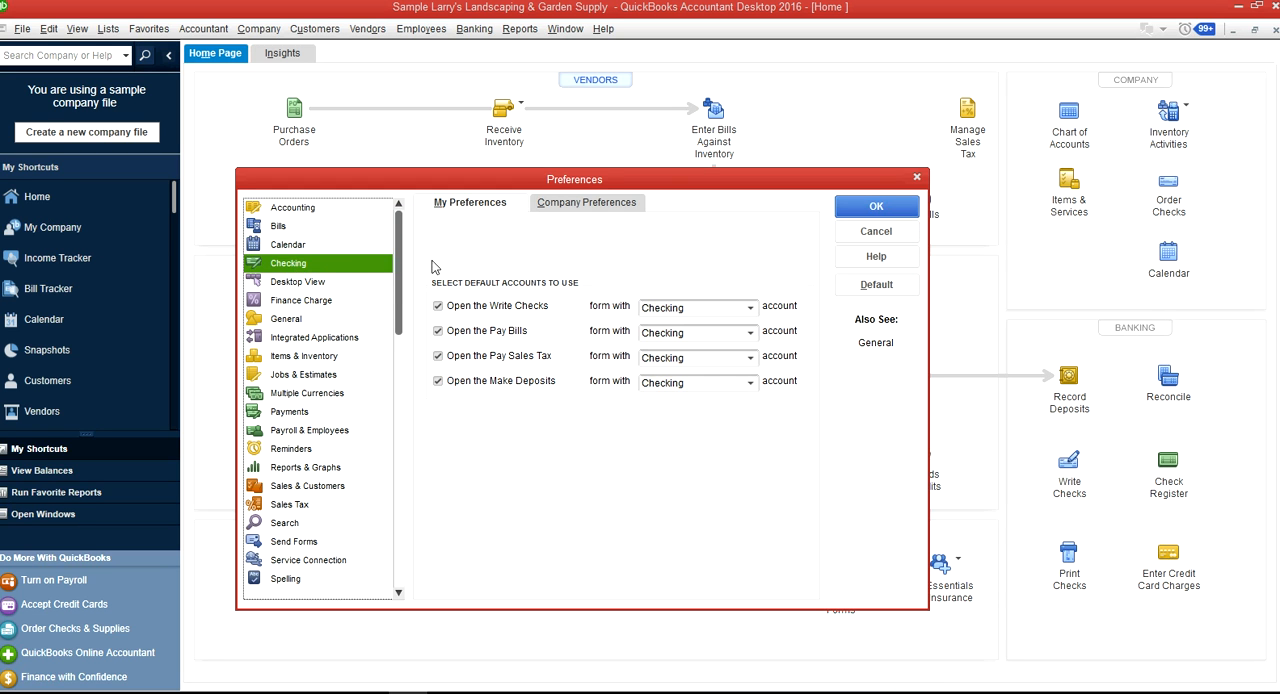
mouse_move(456, 211)
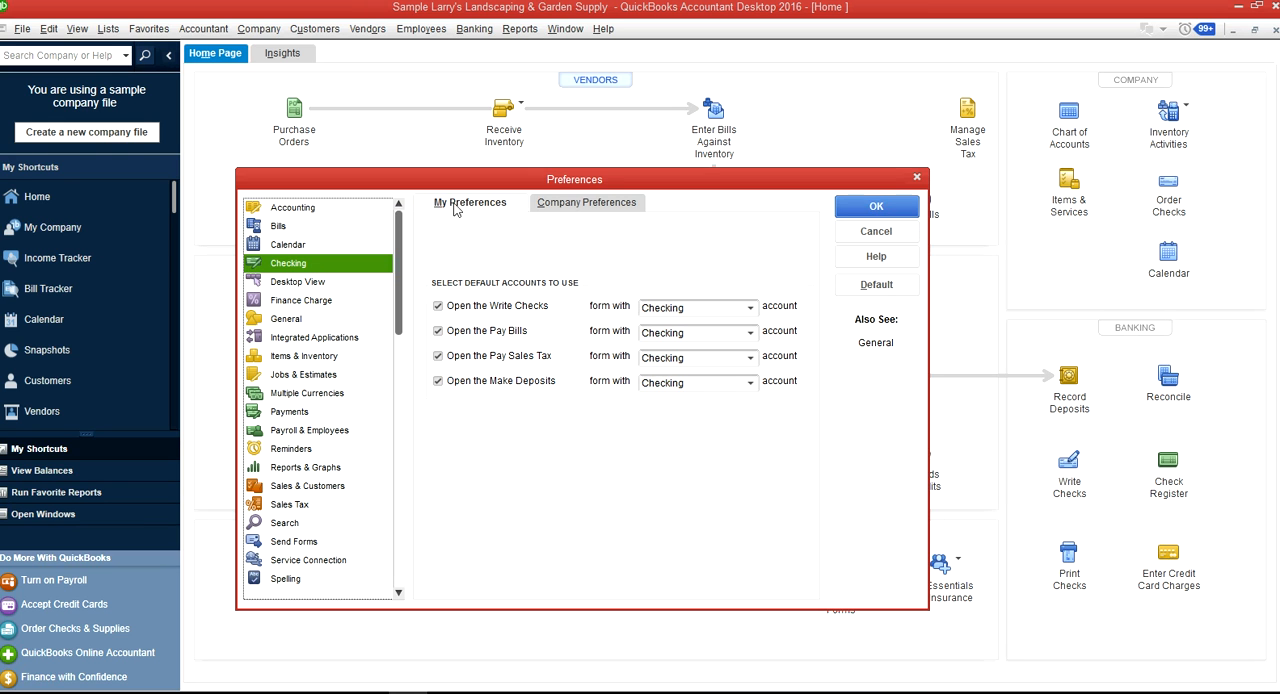
mouse_move(467, 212)
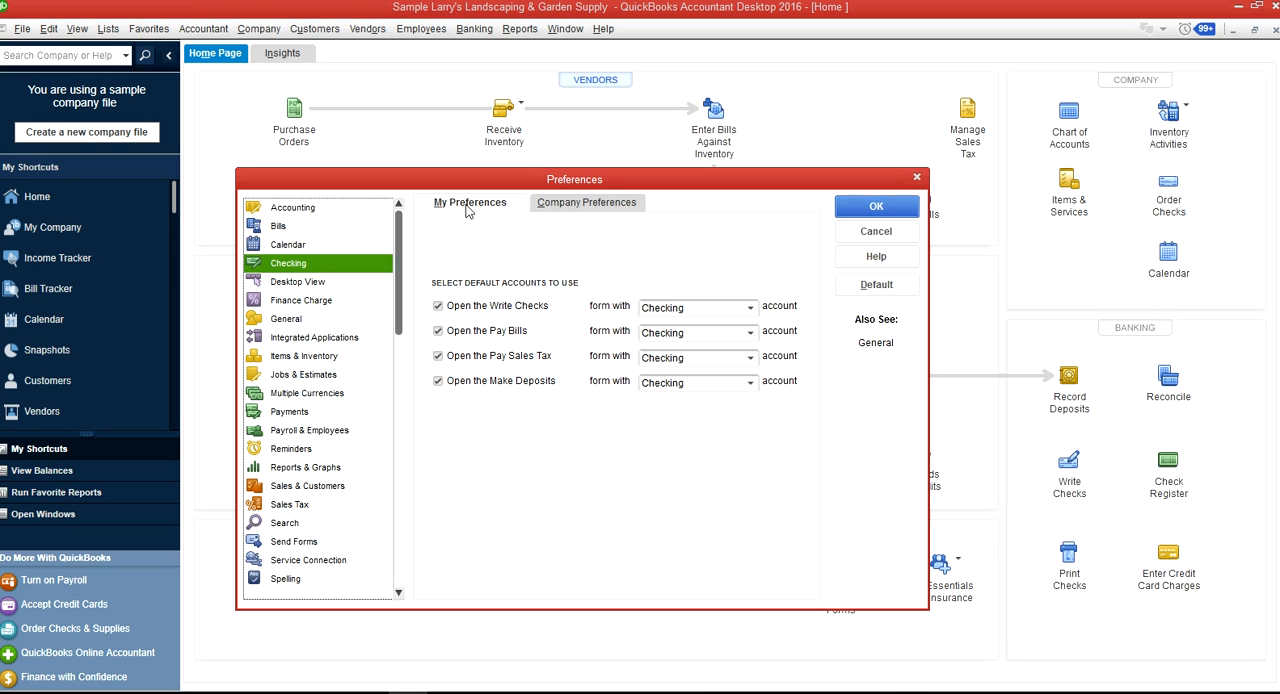
mouse_move(624, 318)
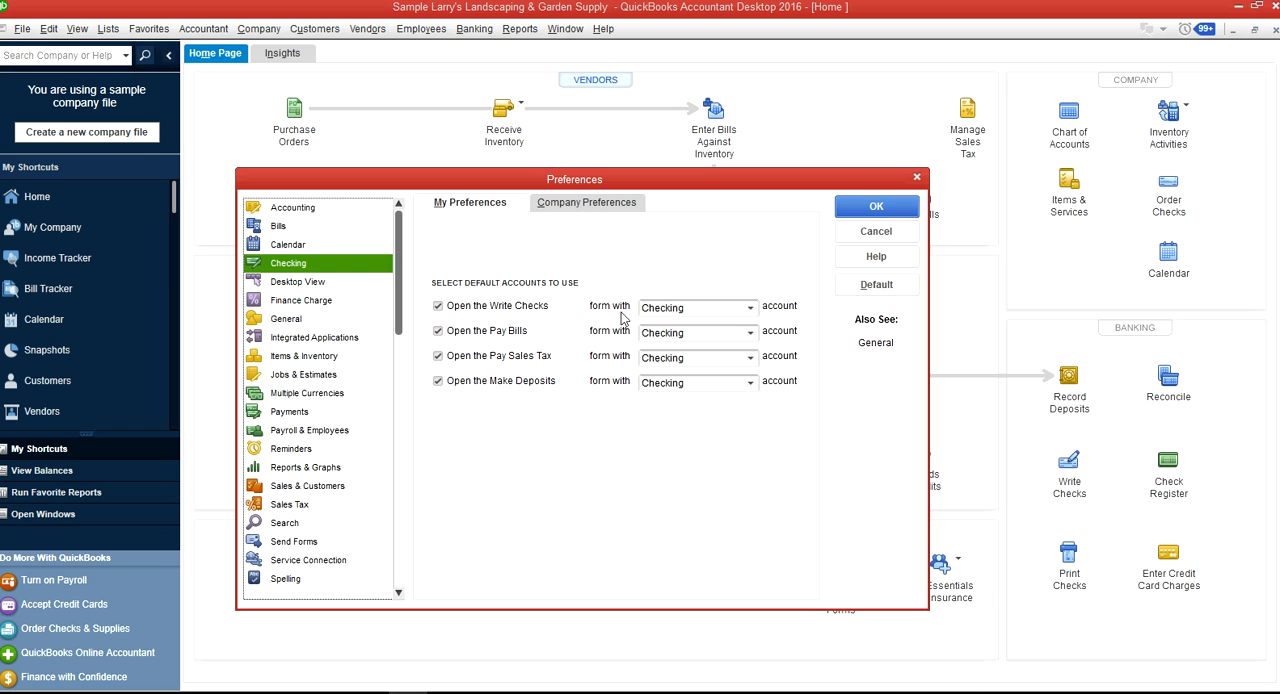
mouse_move(608, 350)
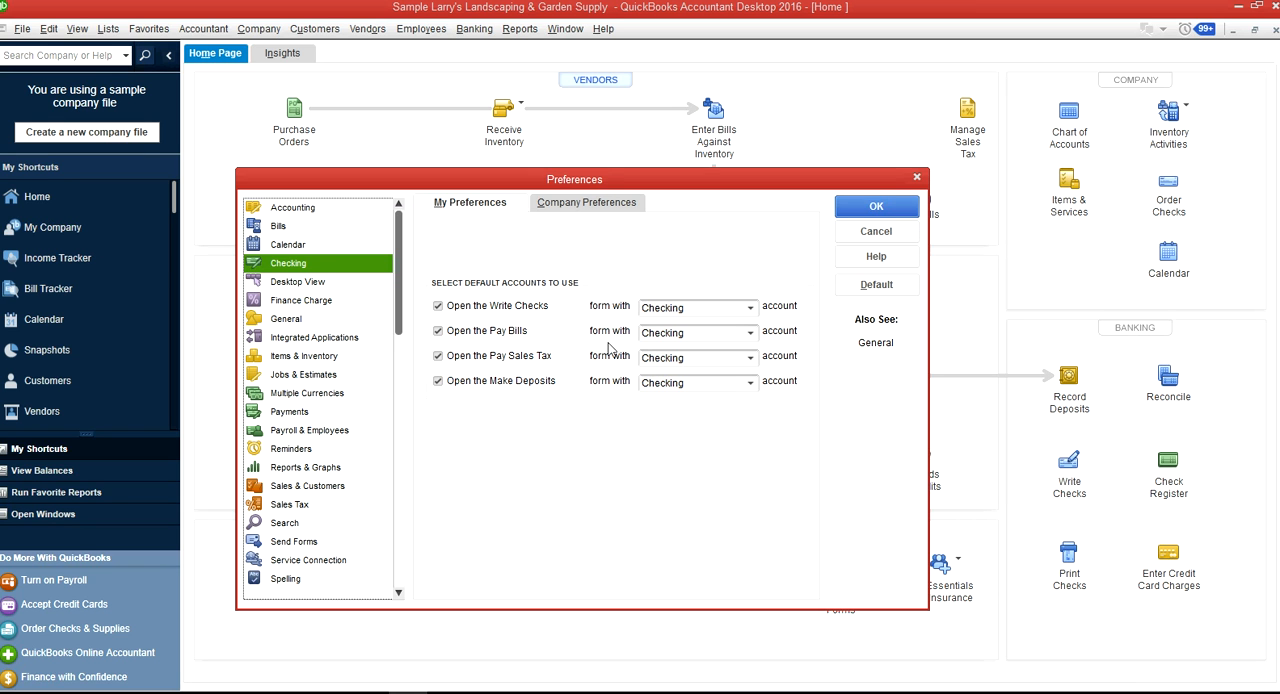
mouse_move(698, 325)
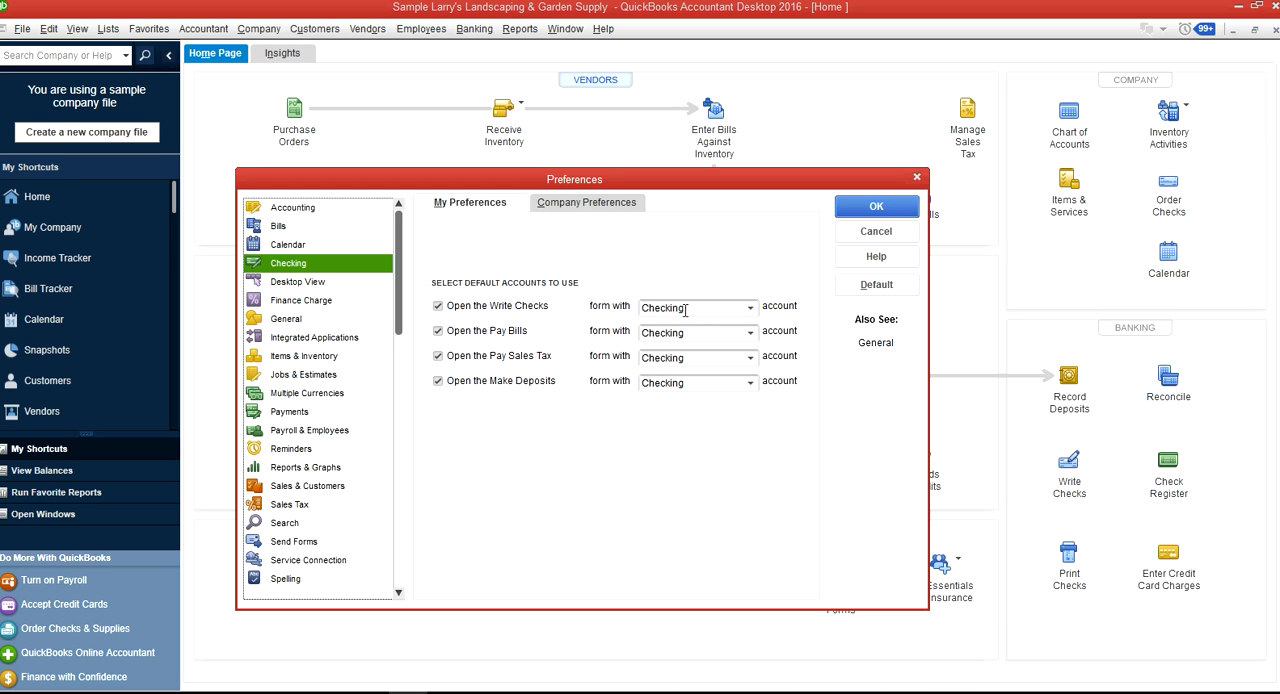
mouse_move(750, 312)
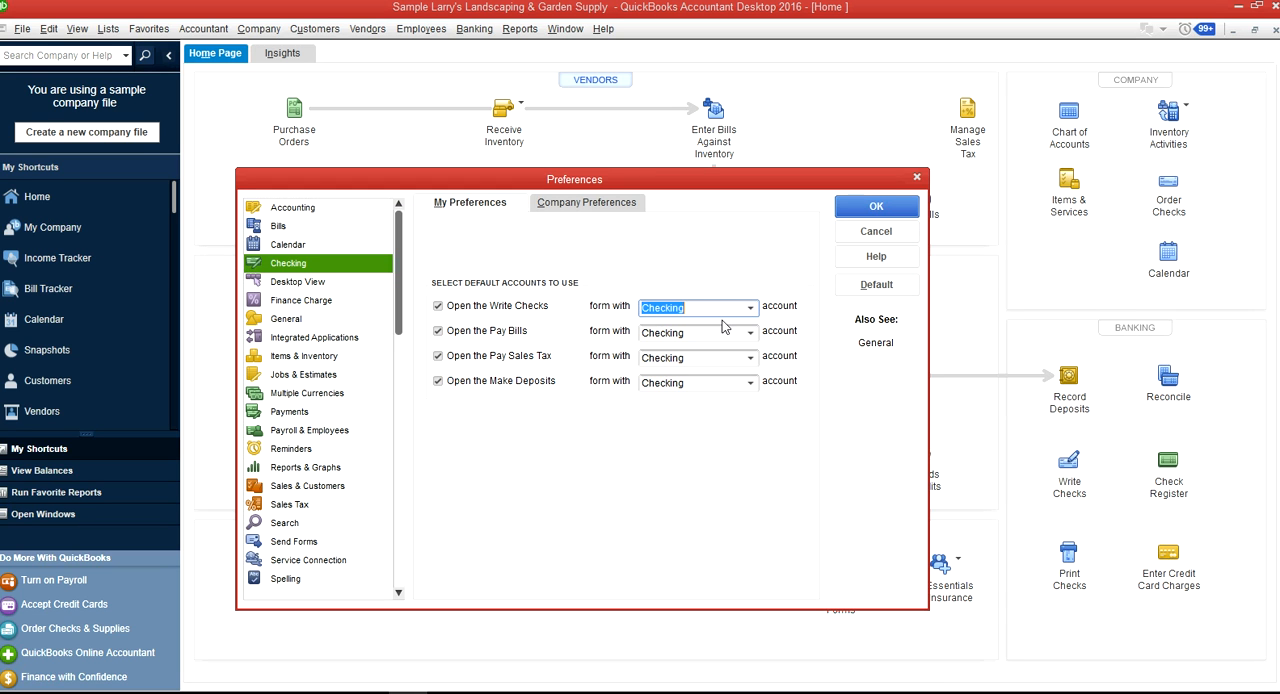
mouse_move(510, 336)
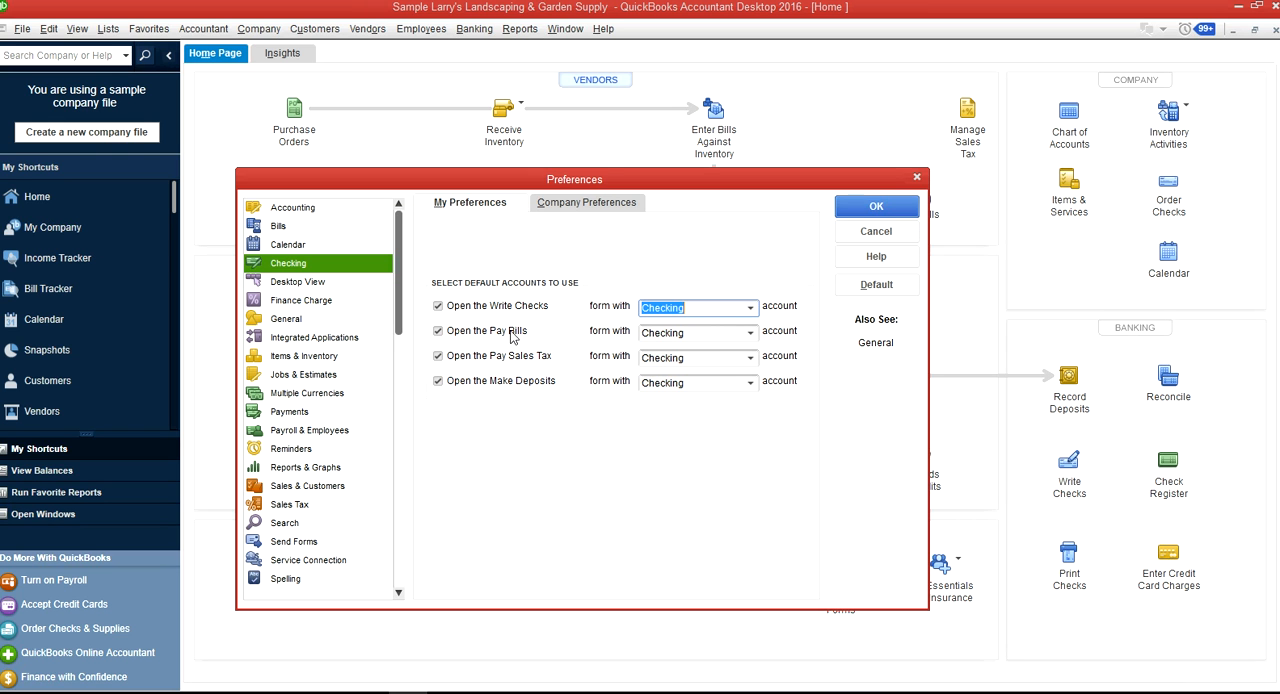
mouse_move(714, 336)
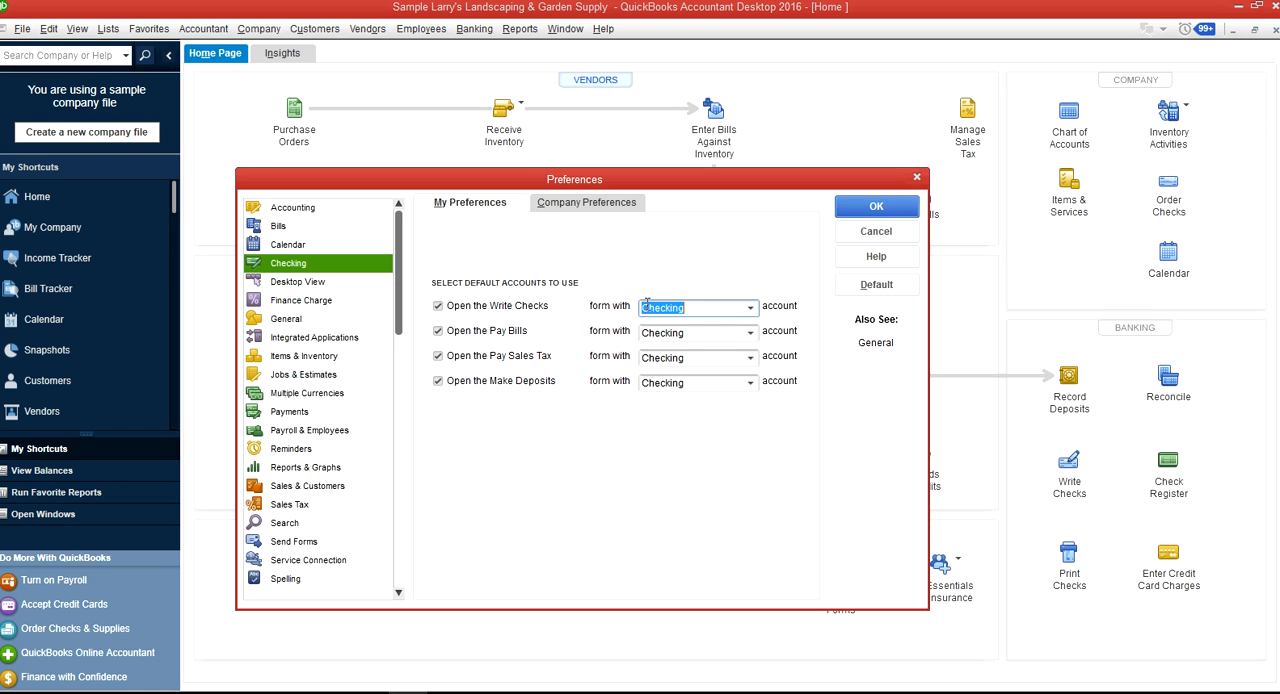
mouse_move(564, 350)
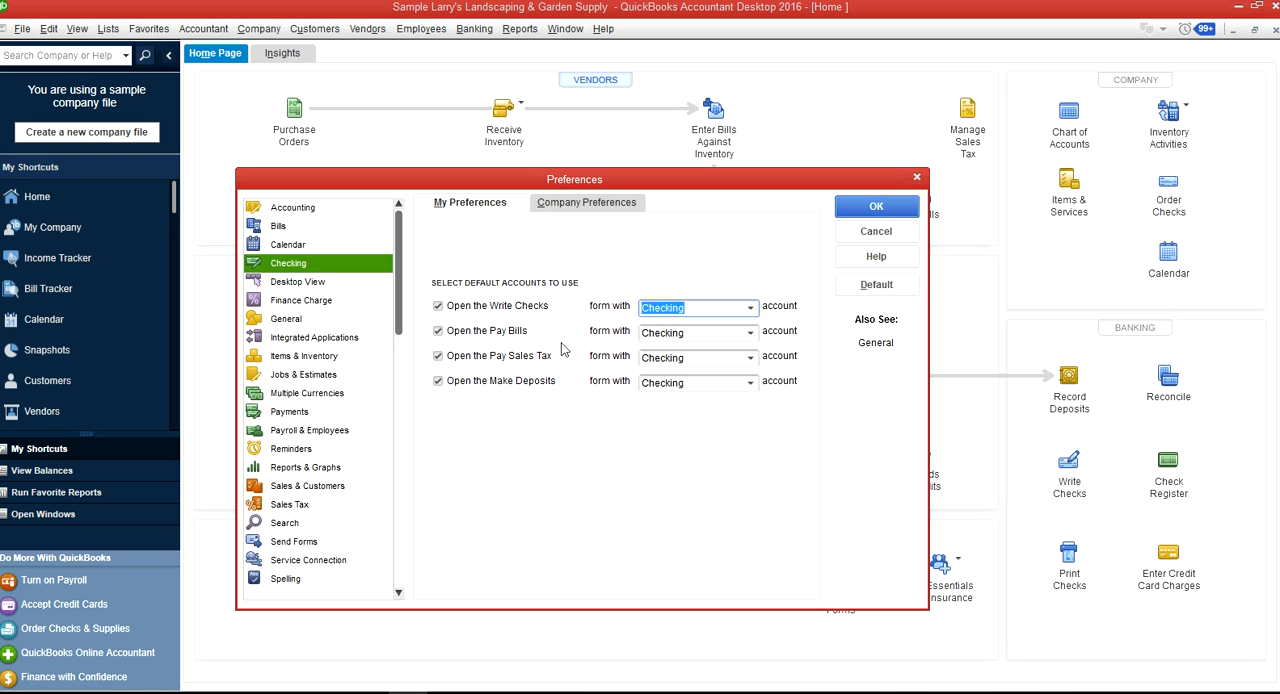
mouse_move(505, 338)
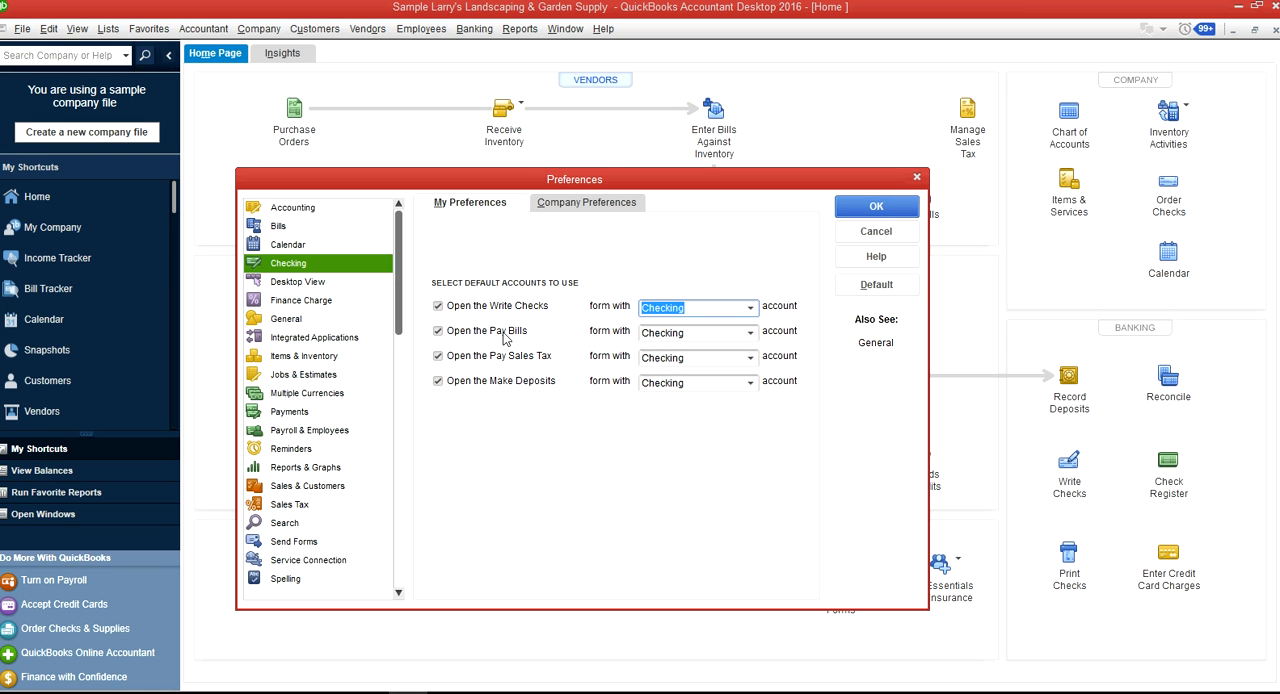
mouse_move(527, 362)
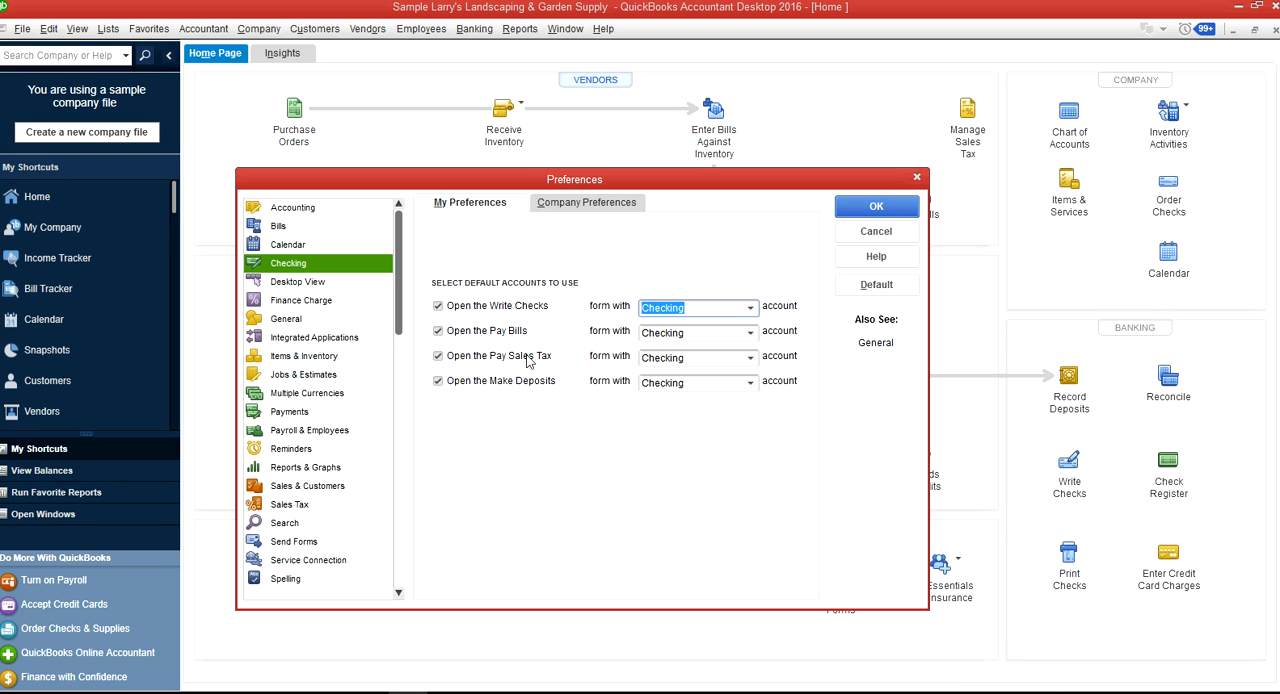
mouse_move(552, 369)
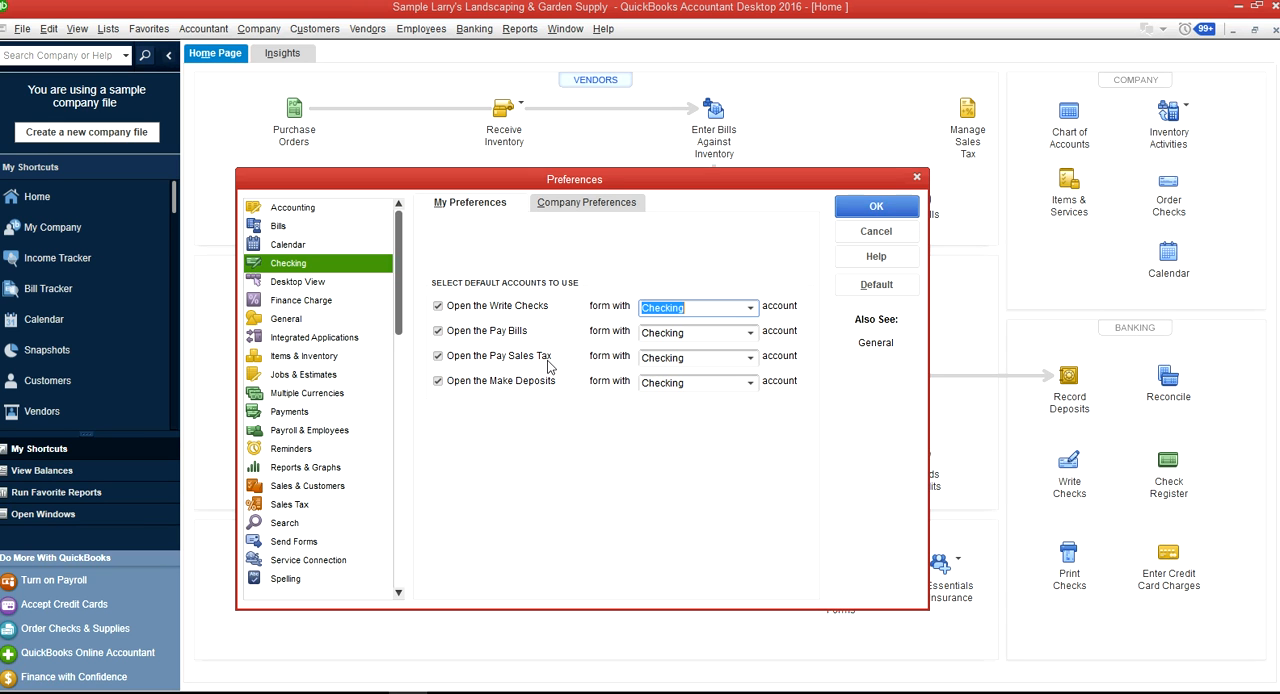
mouse_move(657, 376)
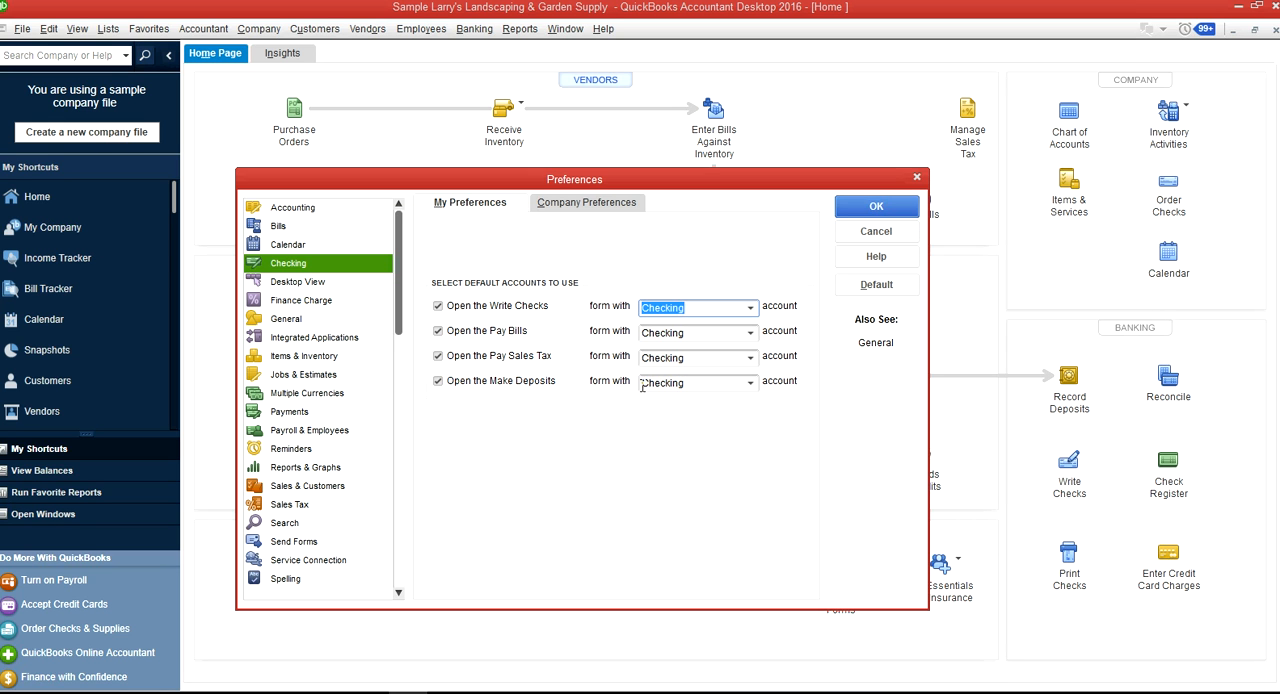
mouse_move(680, 388)
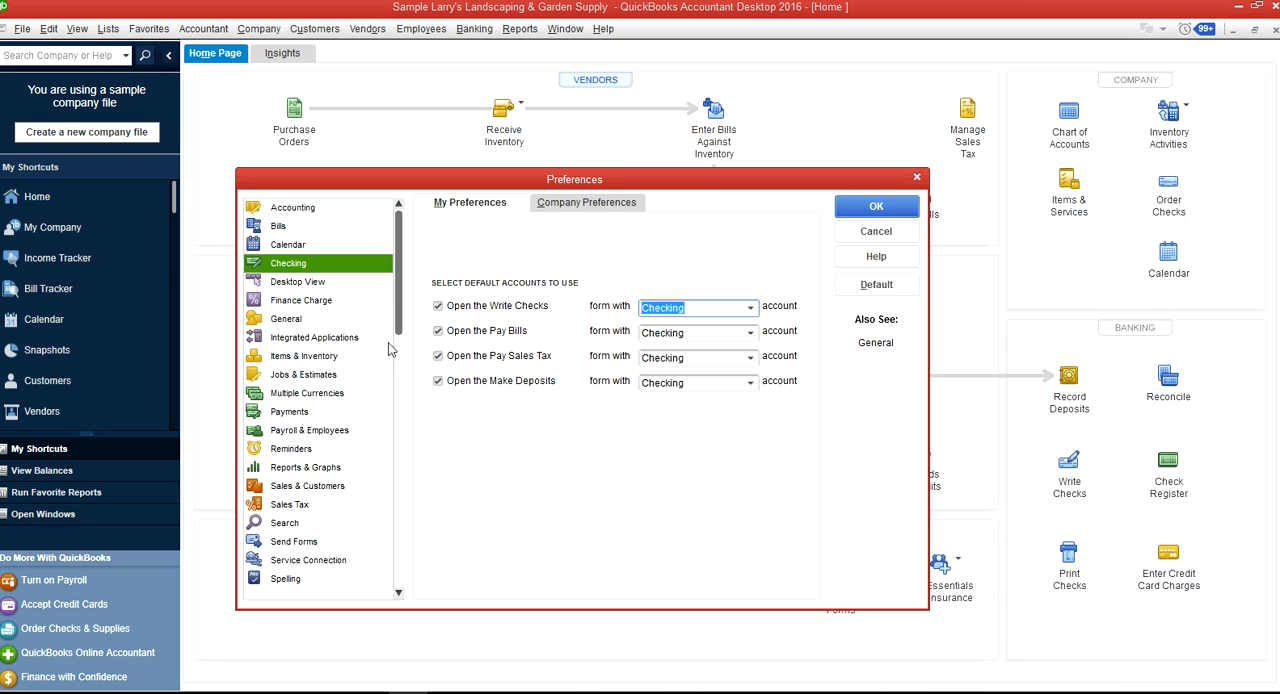
Review Desktop View: multiple windows, save desktop on close, and red color scheme
click(296, 281)
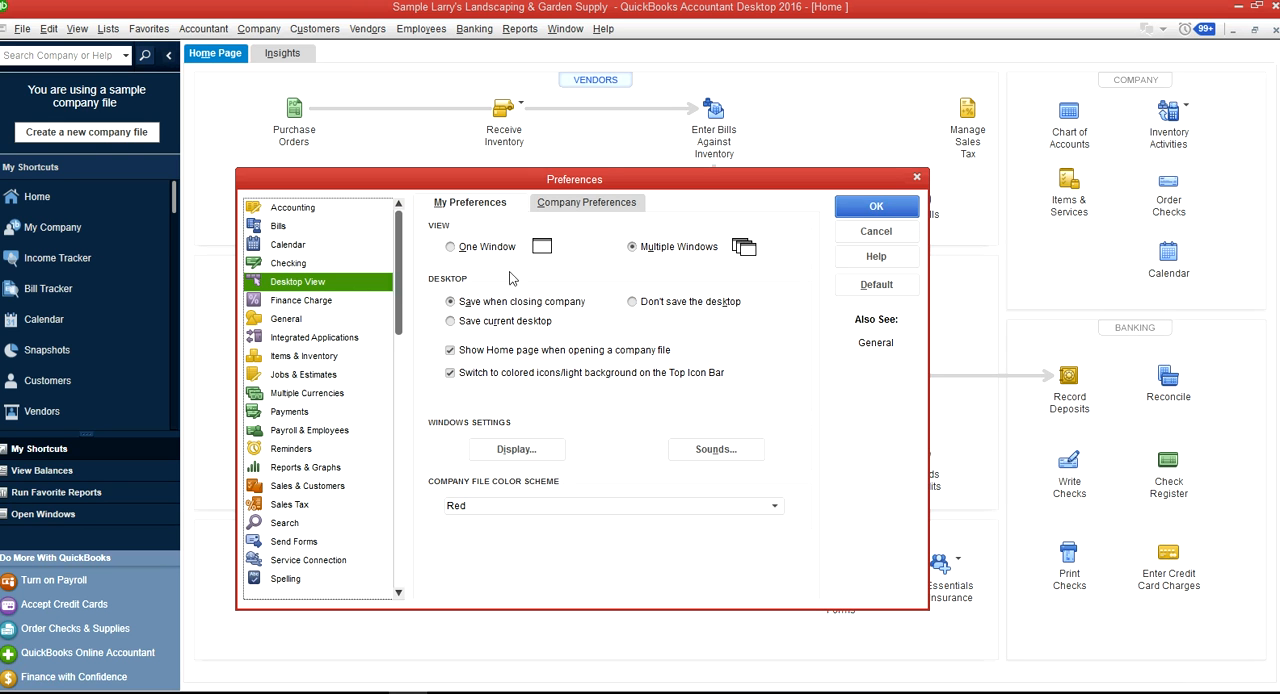
mouse_move(460, 257)
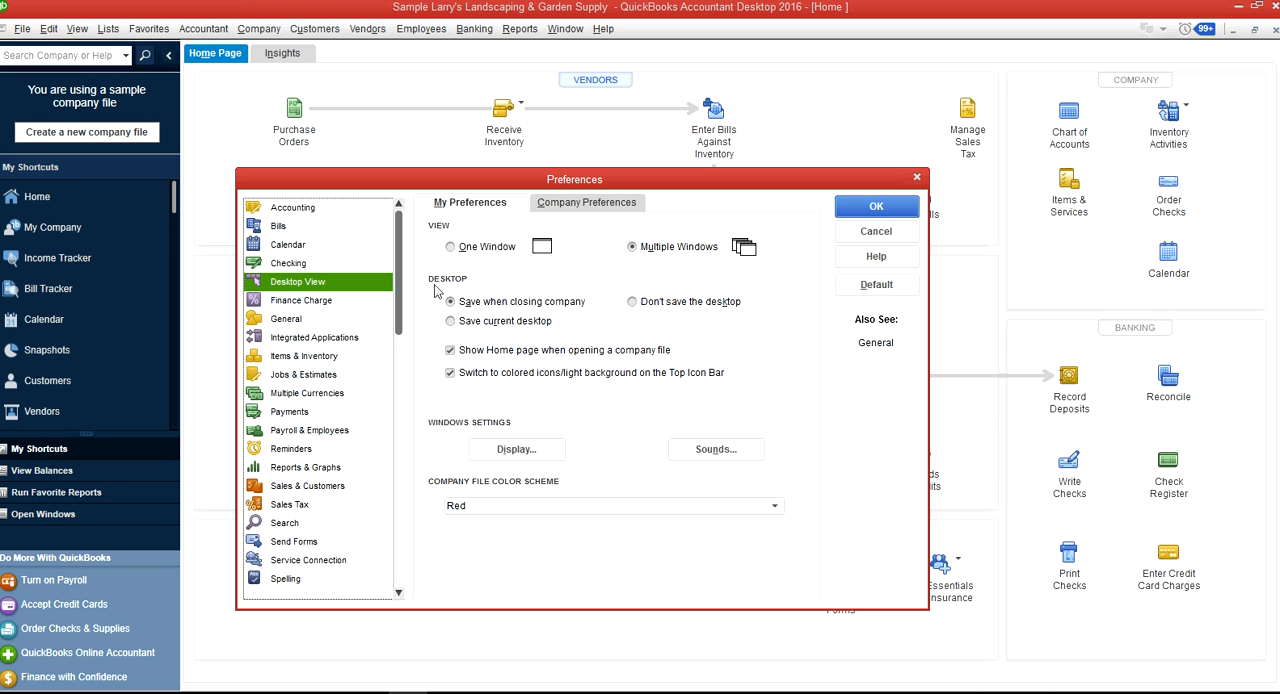
click(449, 301)
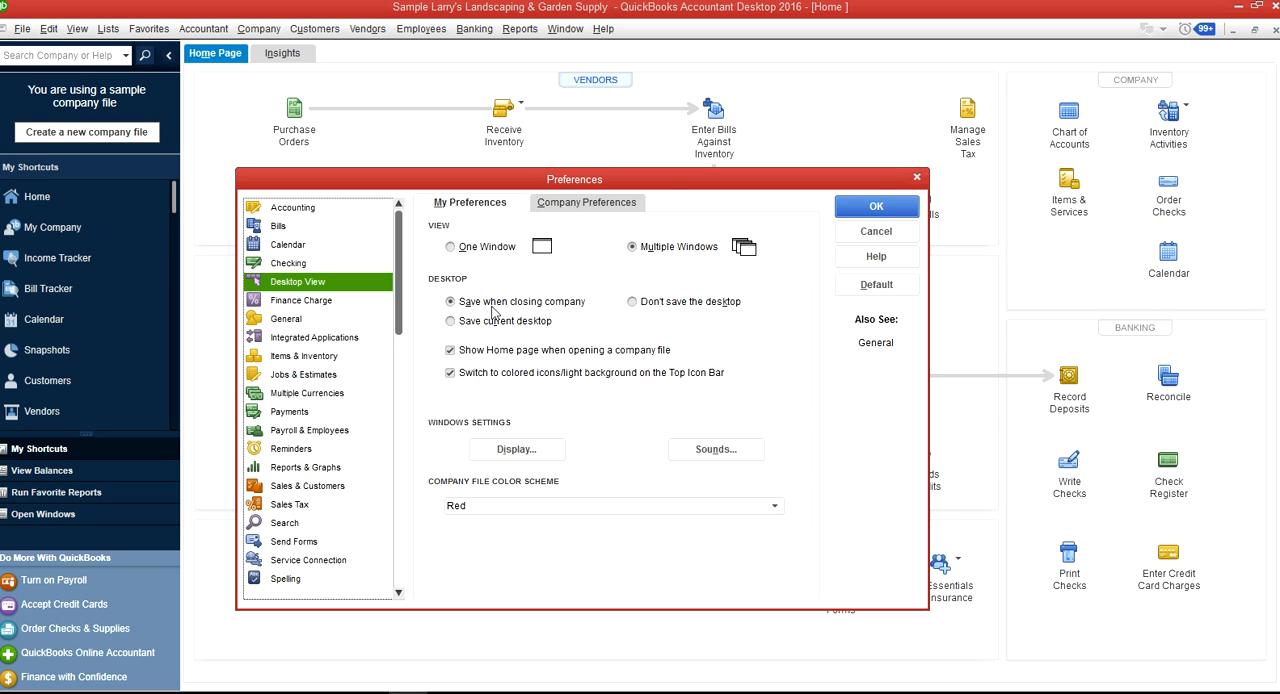
mouse_move(484, 321)
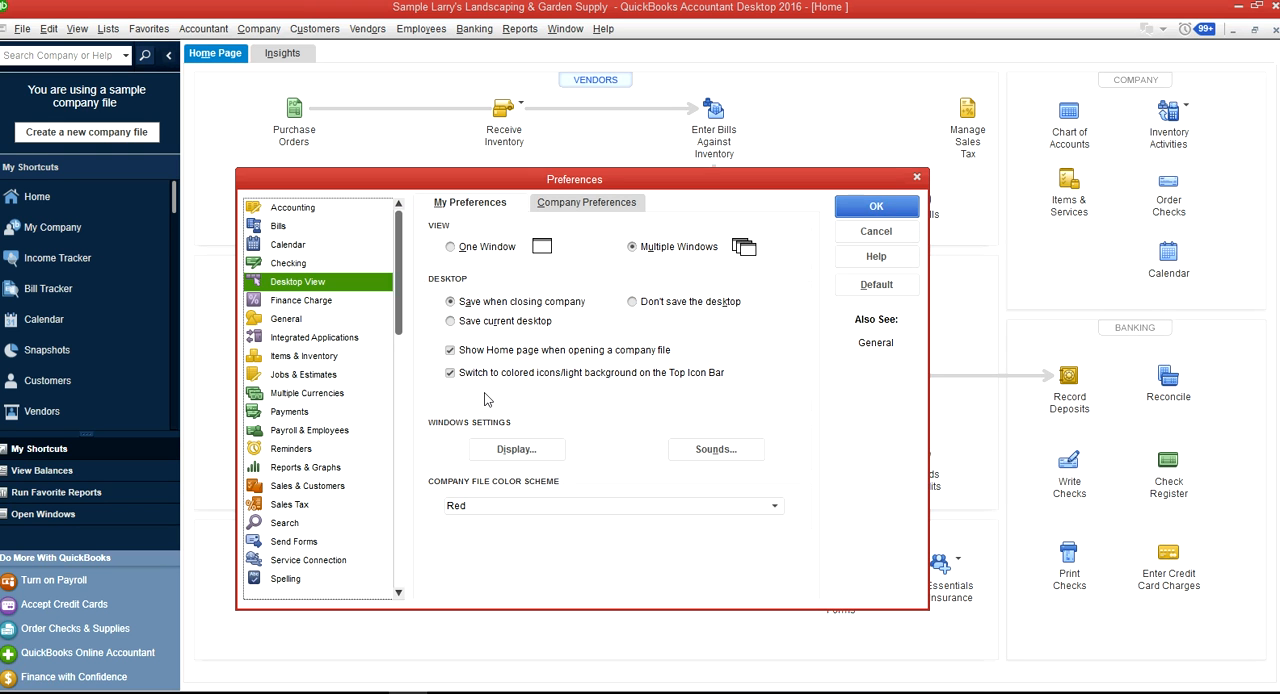
mouse_move(475, 385)
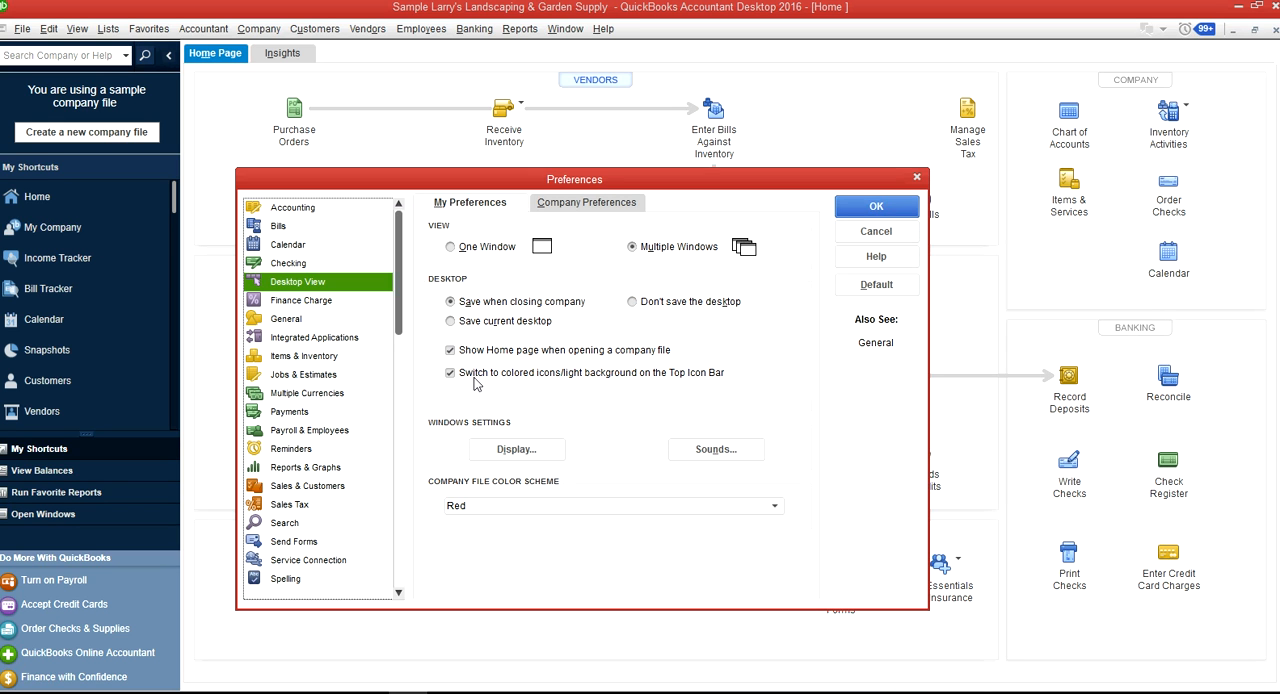
mouse_move(487, 392)
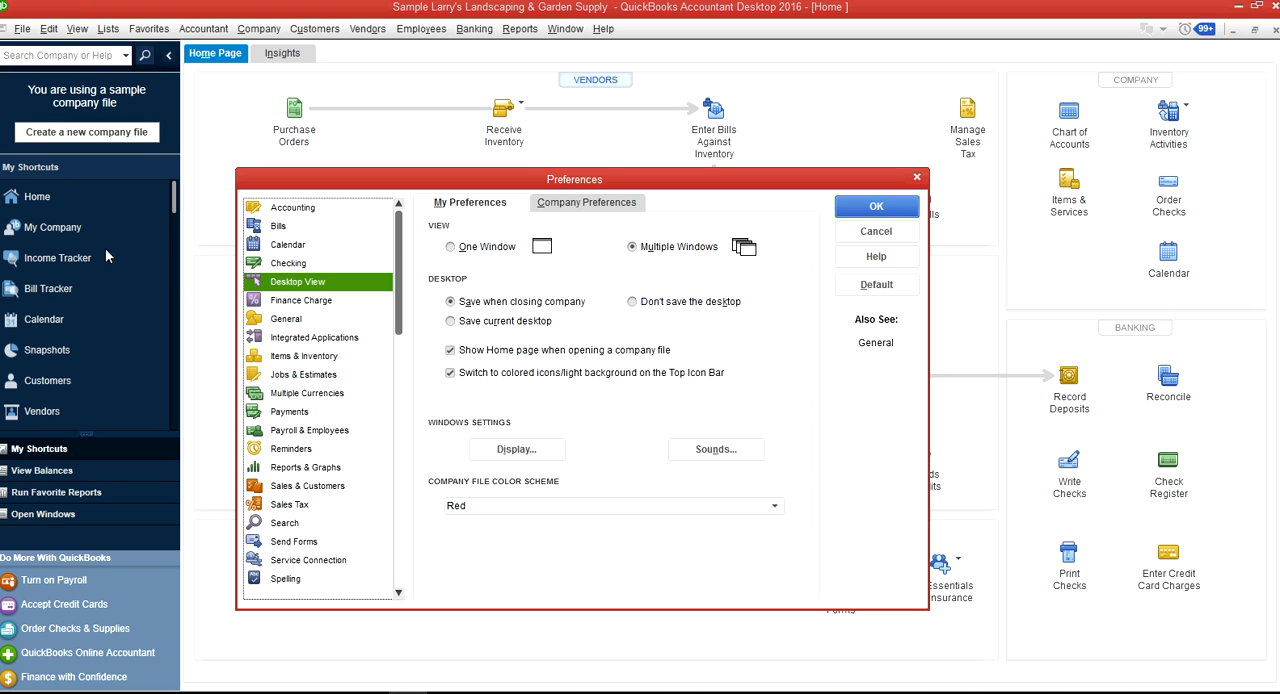
mouse_move(553, 337)
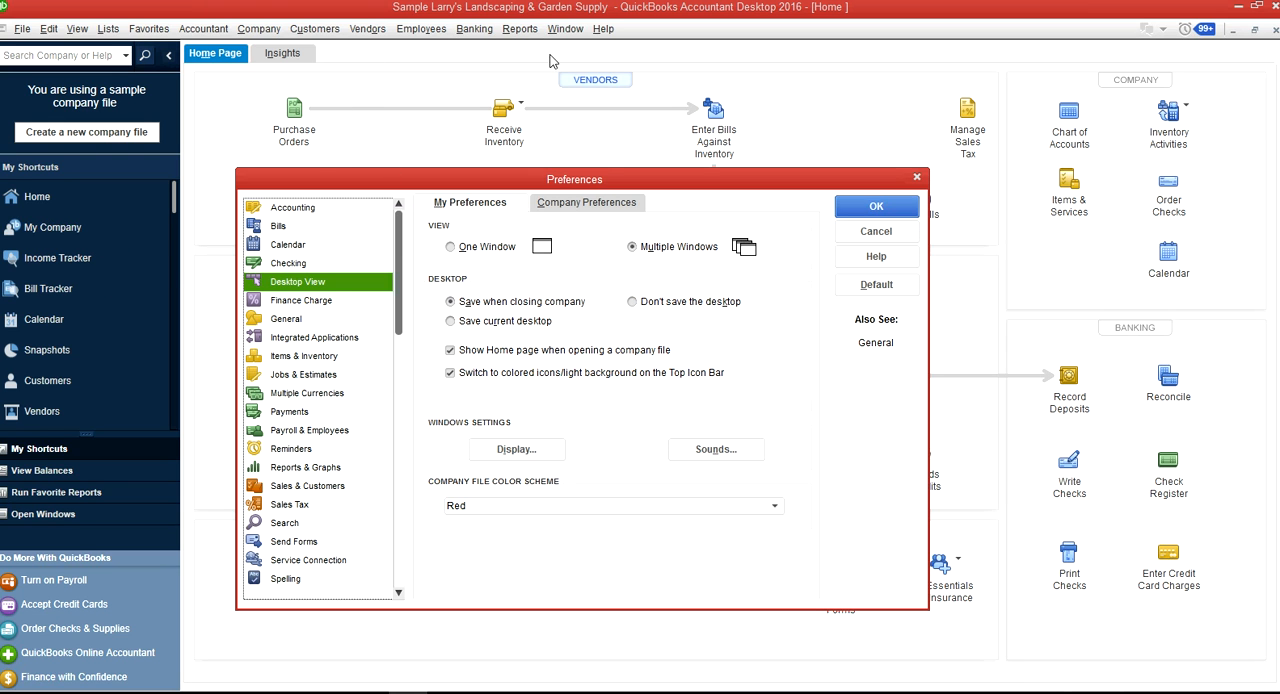
mouse_move(567, 40)
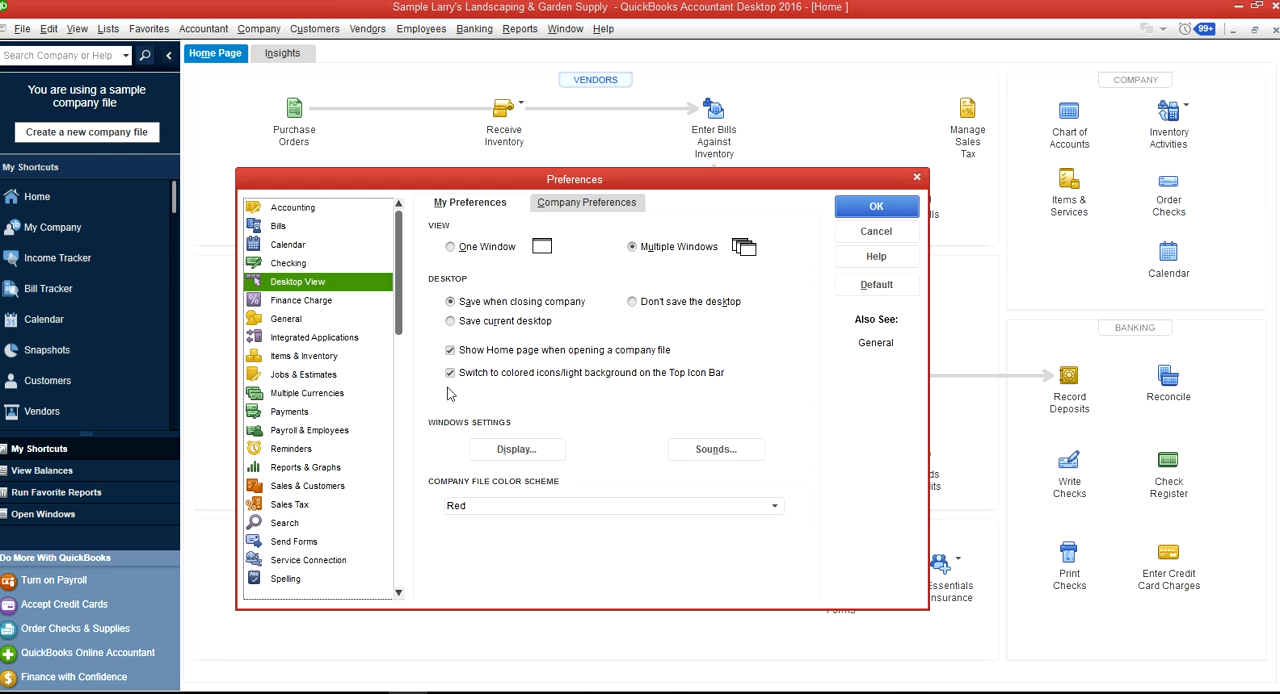
mouse_move(799, 522)
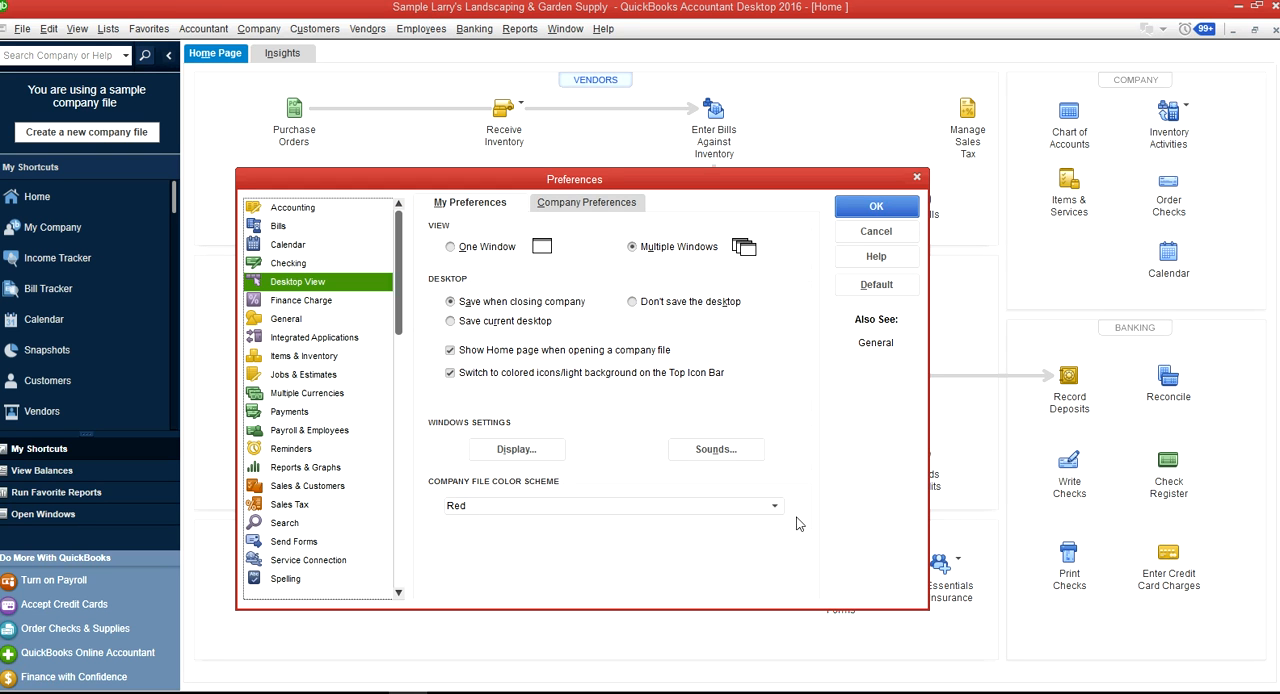
Try Blue-Gray, settle on the Purple-Red color scheme, then leave for Finance Charge
click(773, 506)
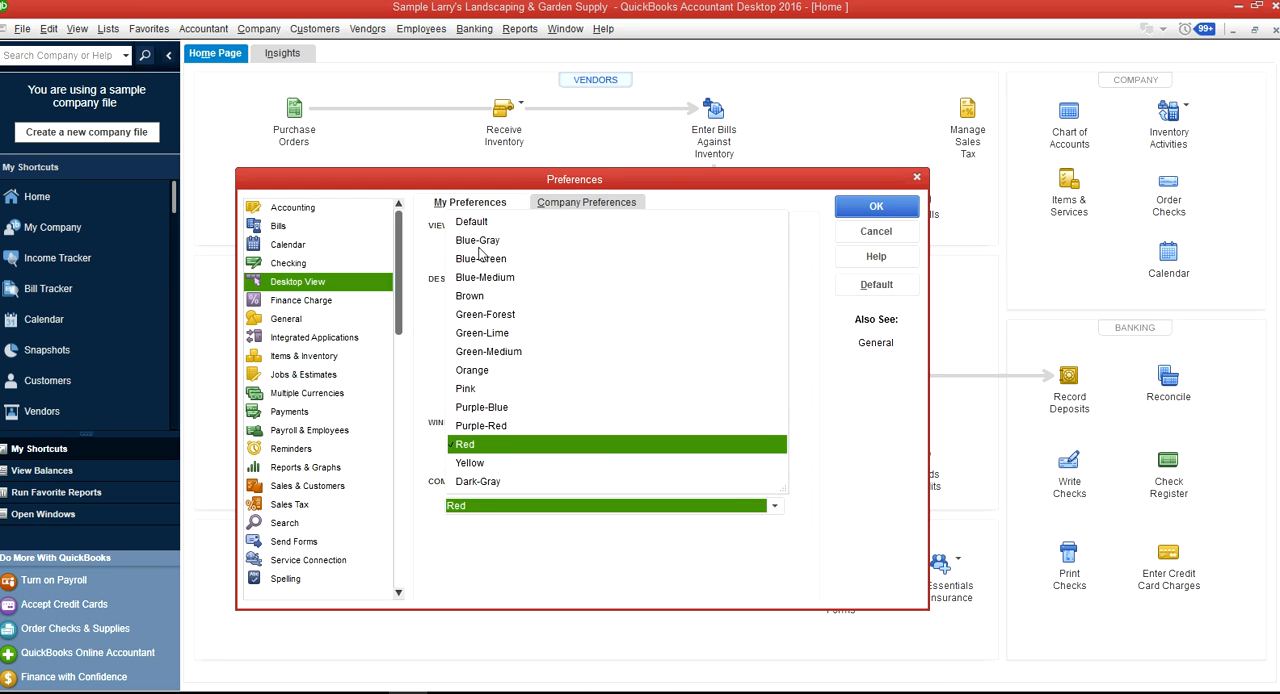
click(478, 240)
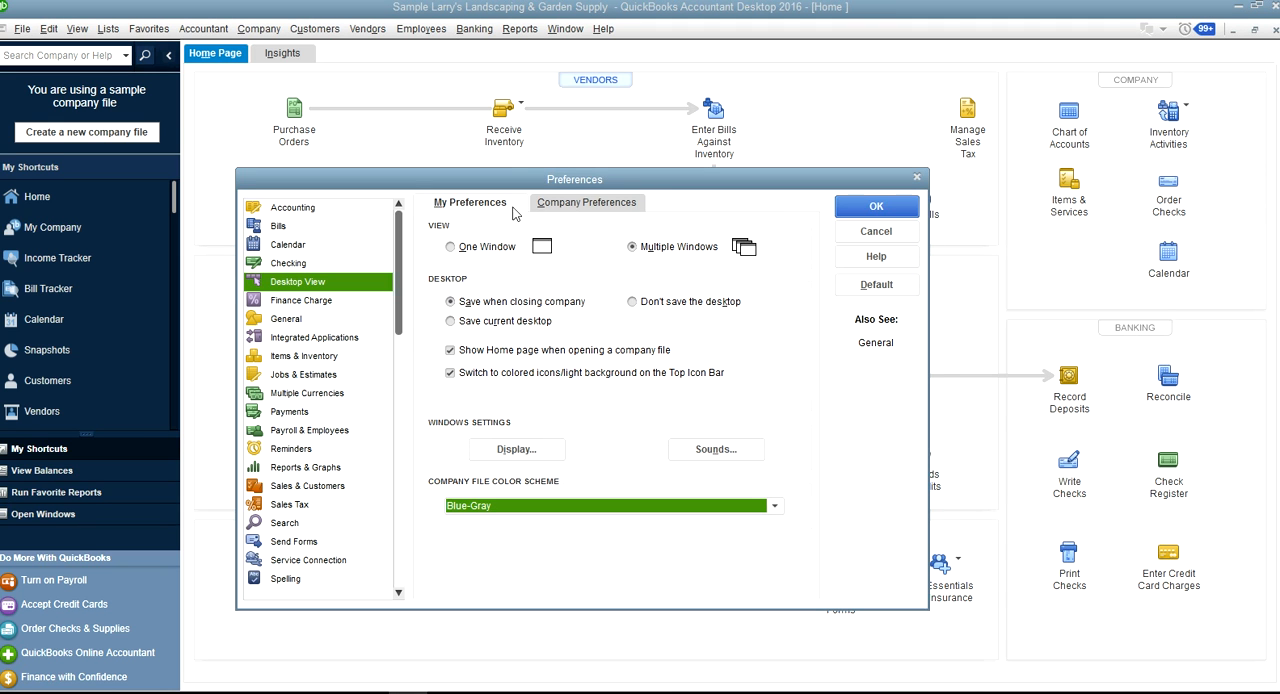
click(774, 506)
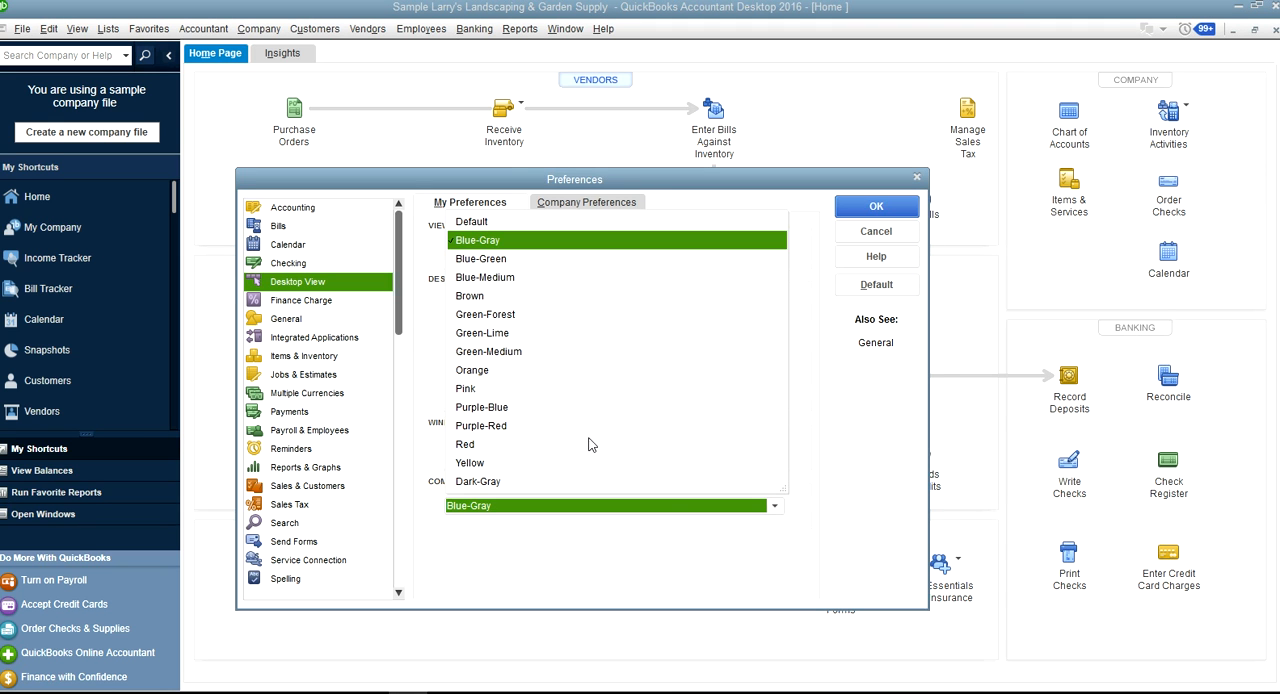
click(481, 426)
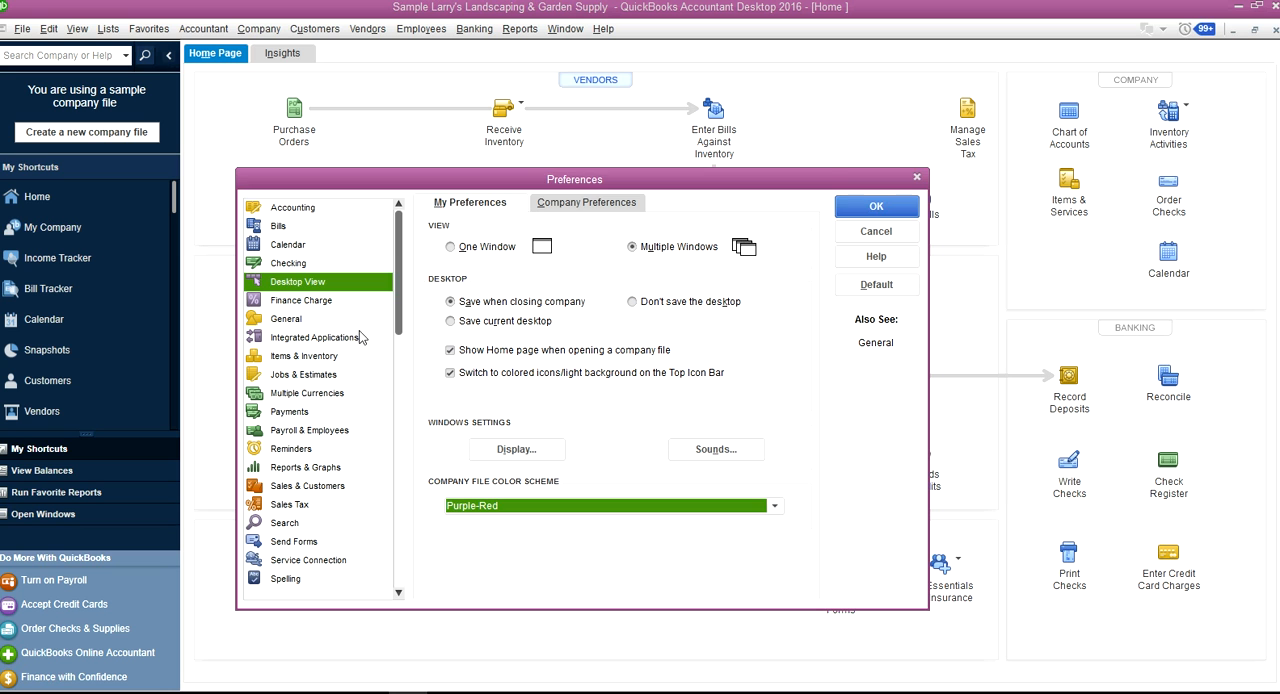
click(300, 300)
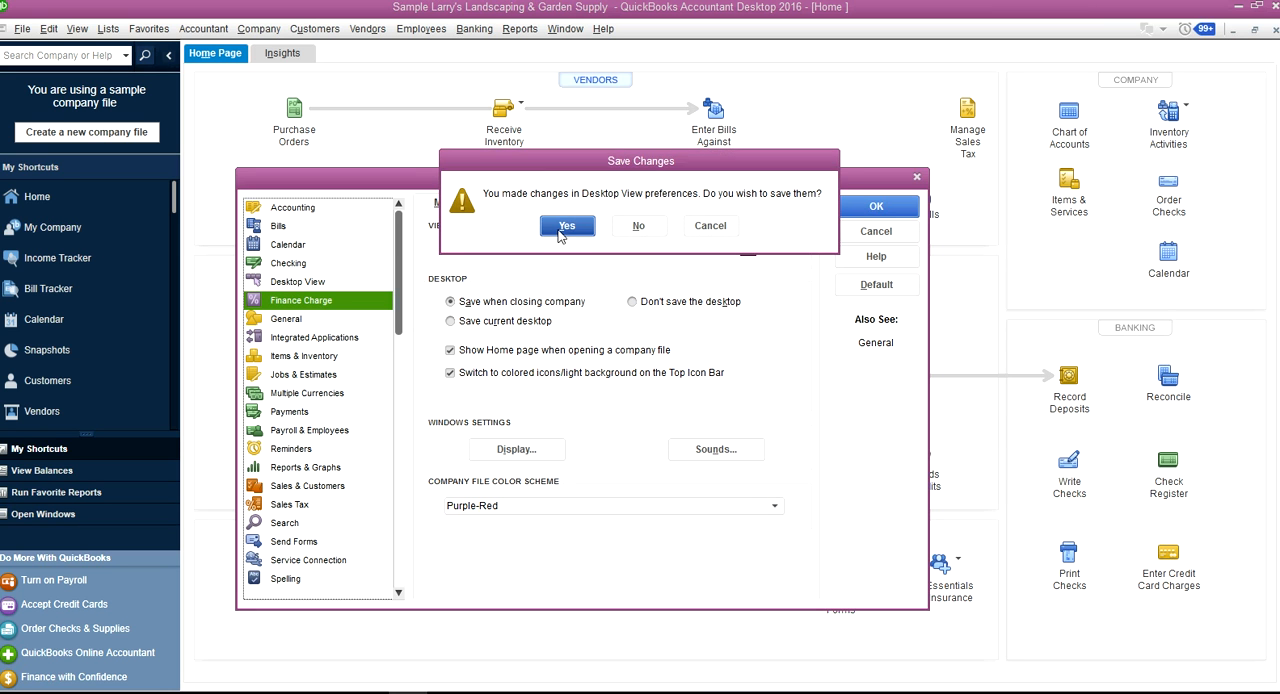
Save the Purple-Red scheme and review General recall, default date and item options
click(567, 225)
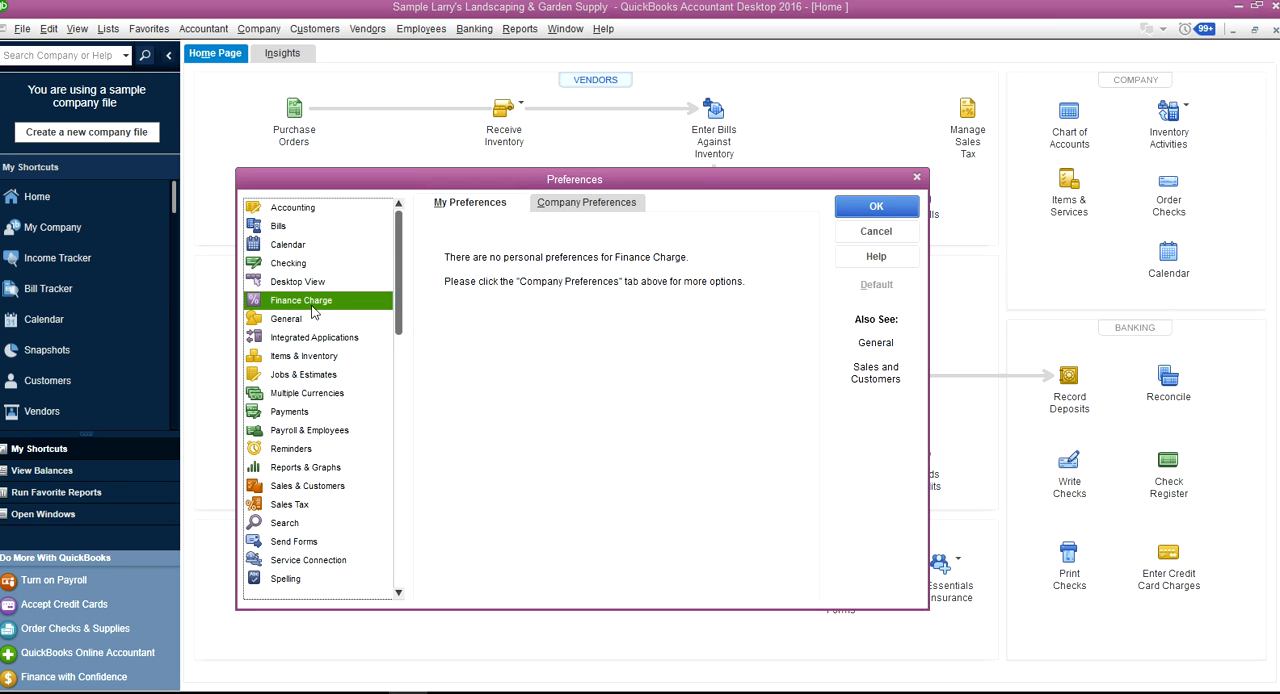
mouse_move(543, 288)
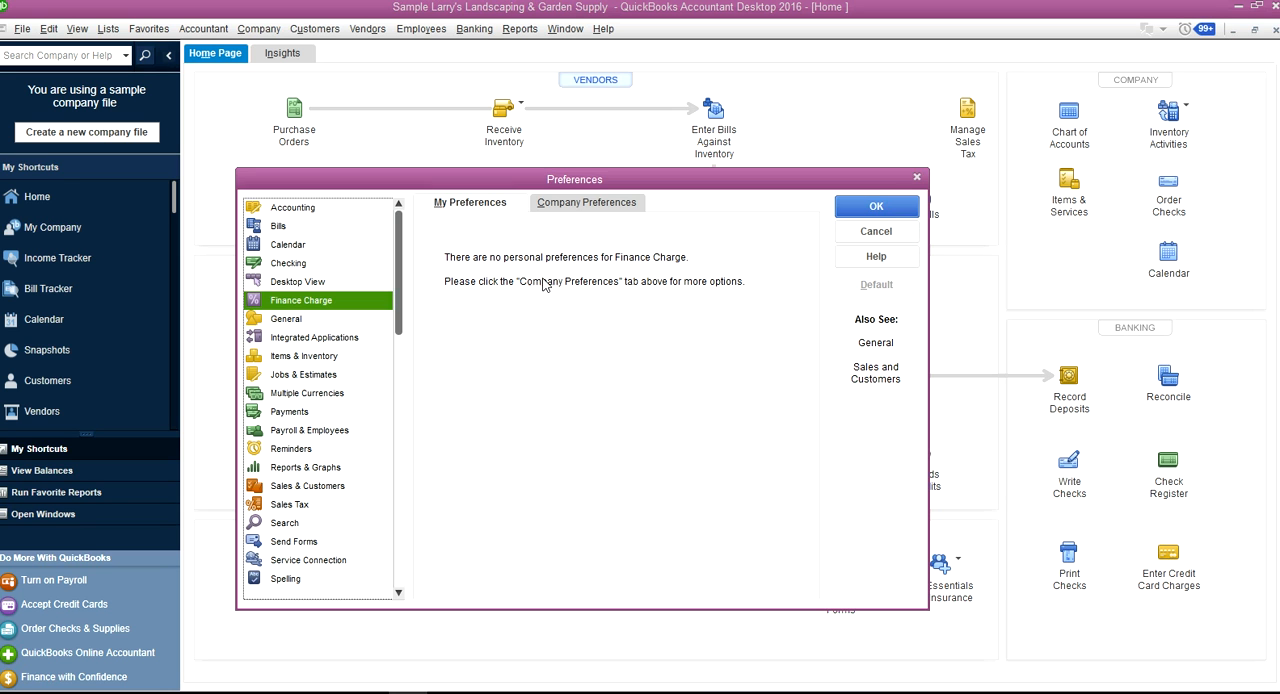
click(286, 318)
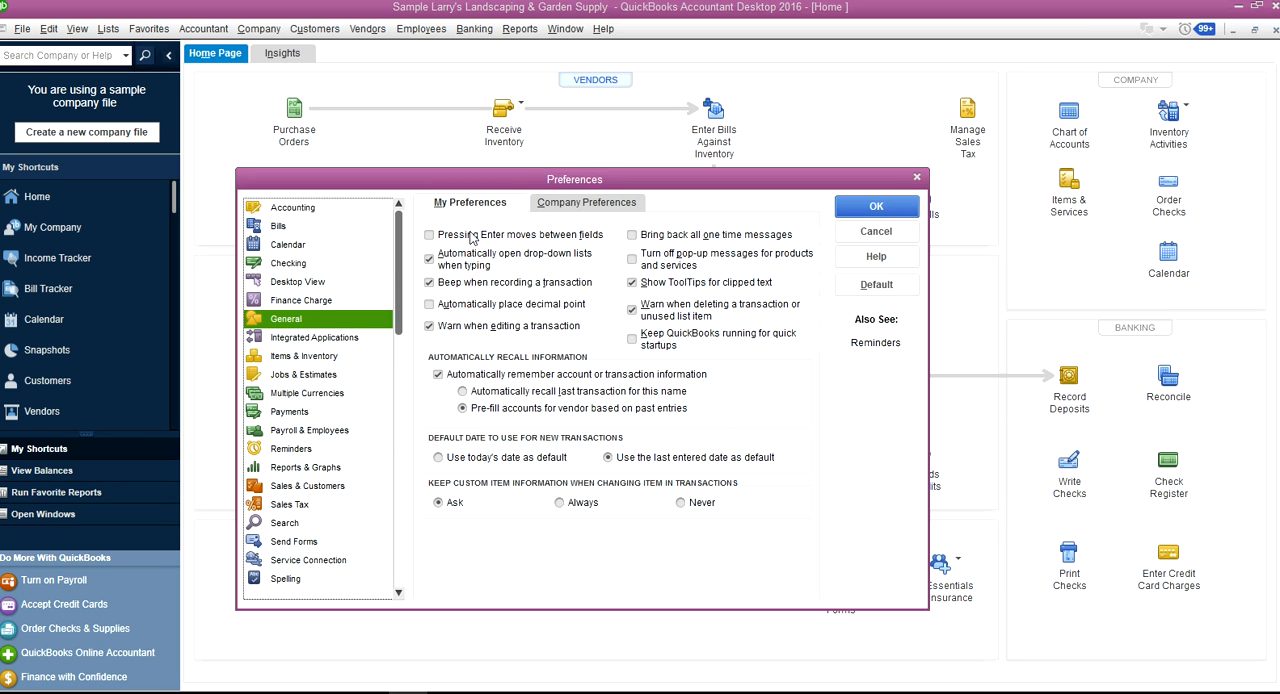
mouse_move(529, 288)
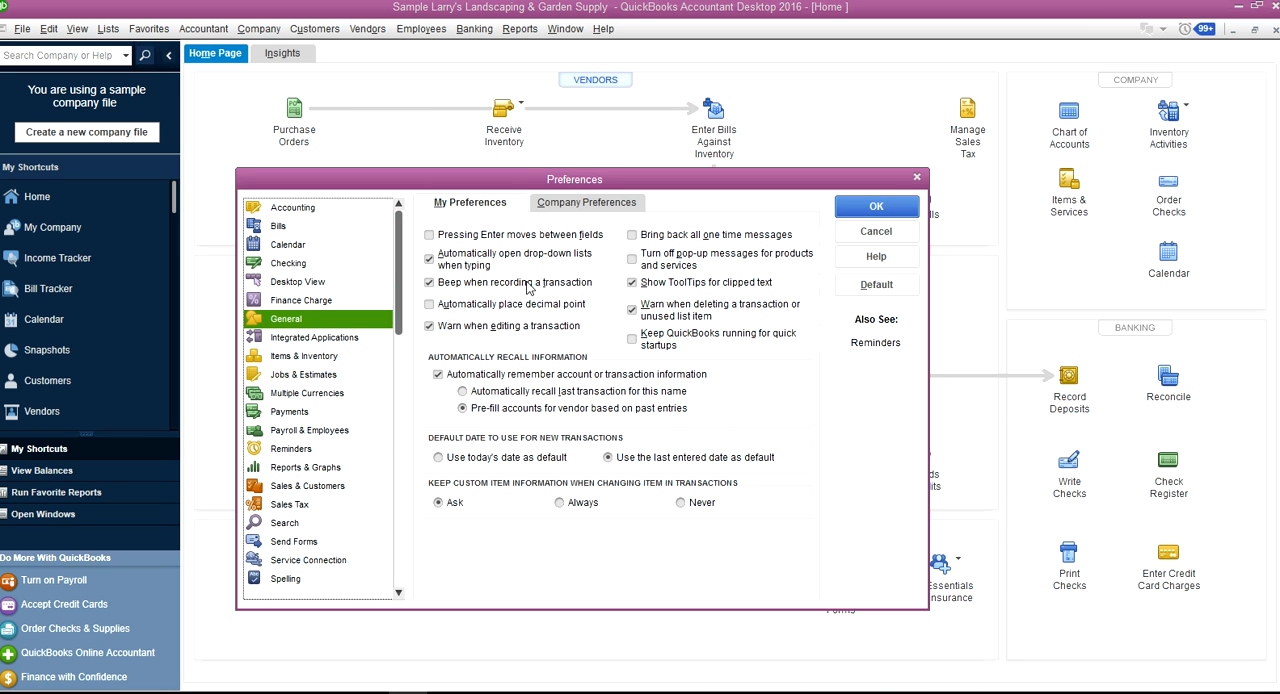
mouse_move(555, 247)
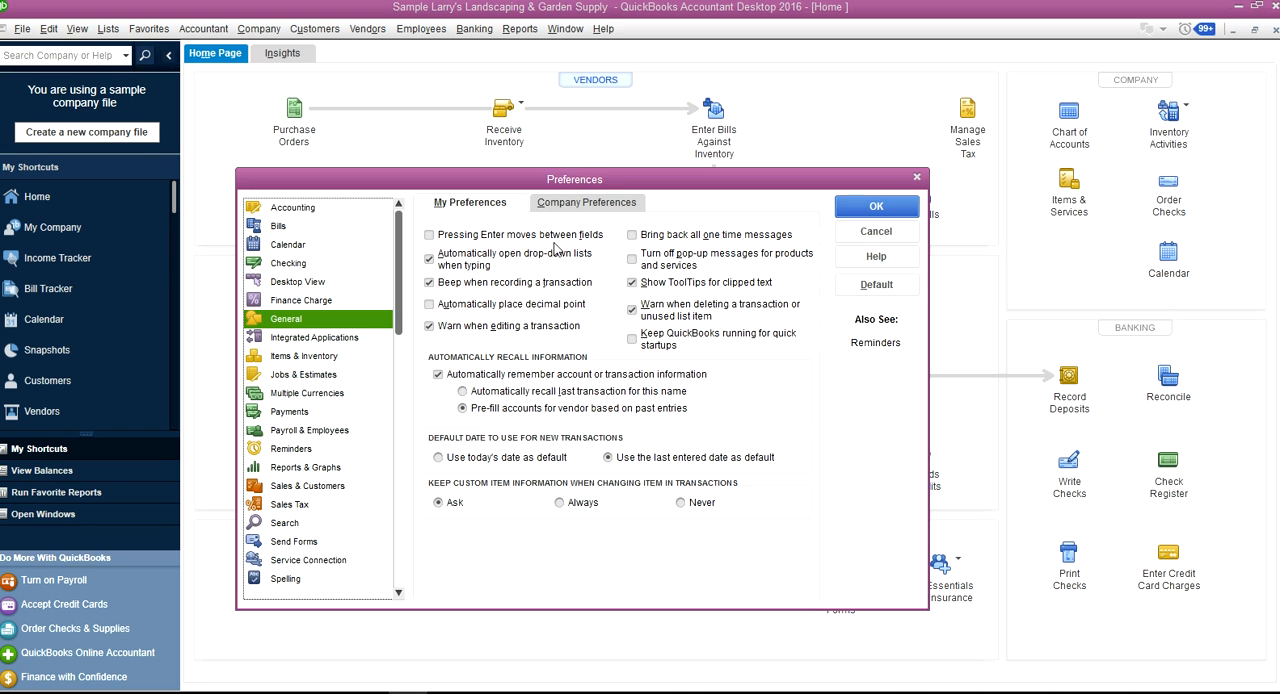
mouse_move(495, 246)
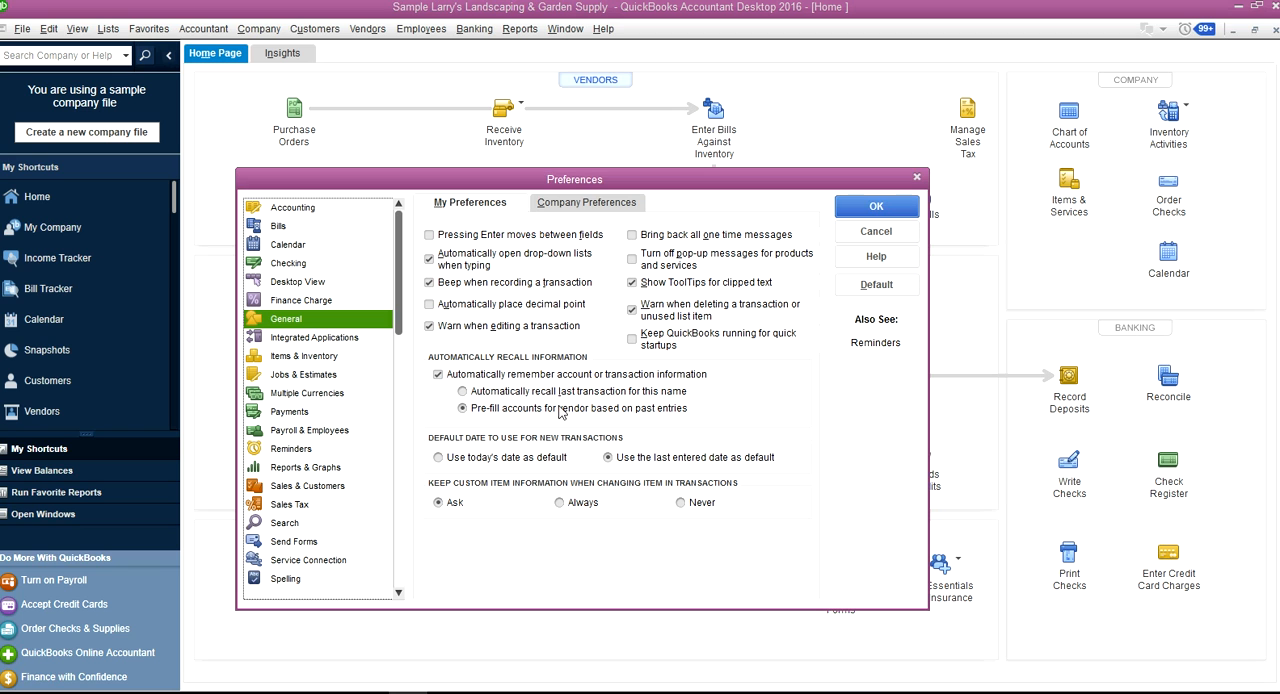
mouse_move(512, 429)
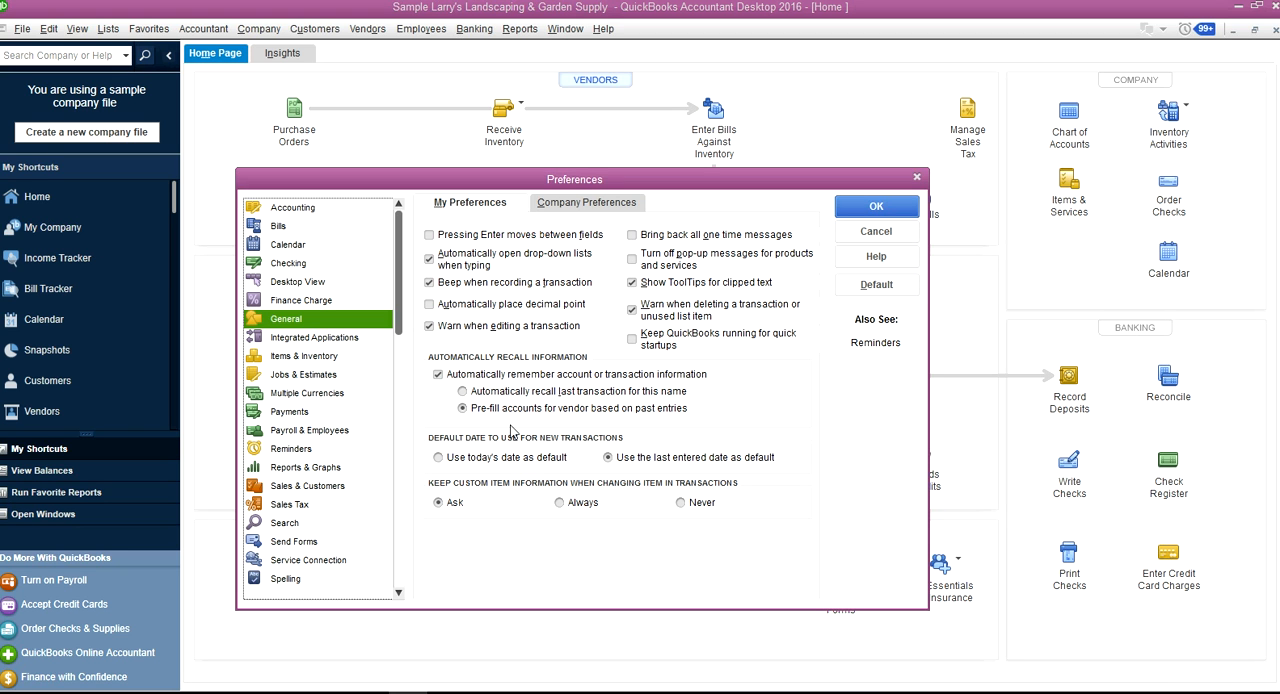
mouse_move(485, 413)
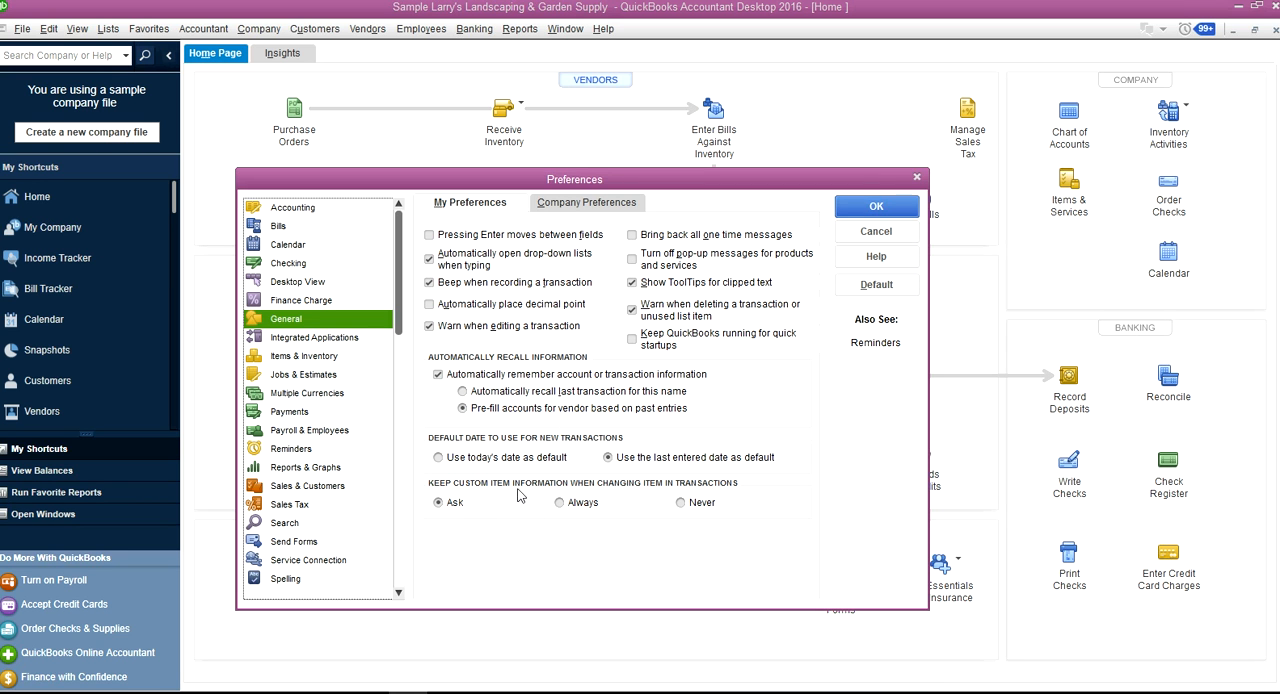
mouse_move(611, 497)
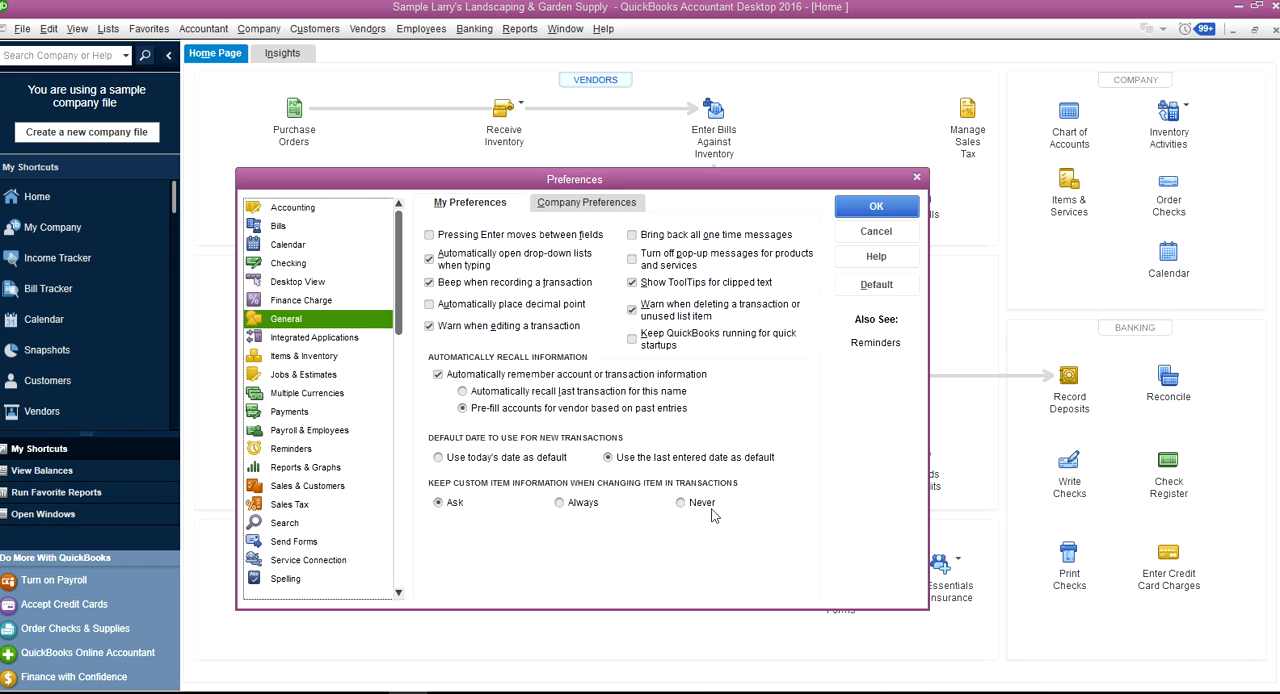
click(438, 502)
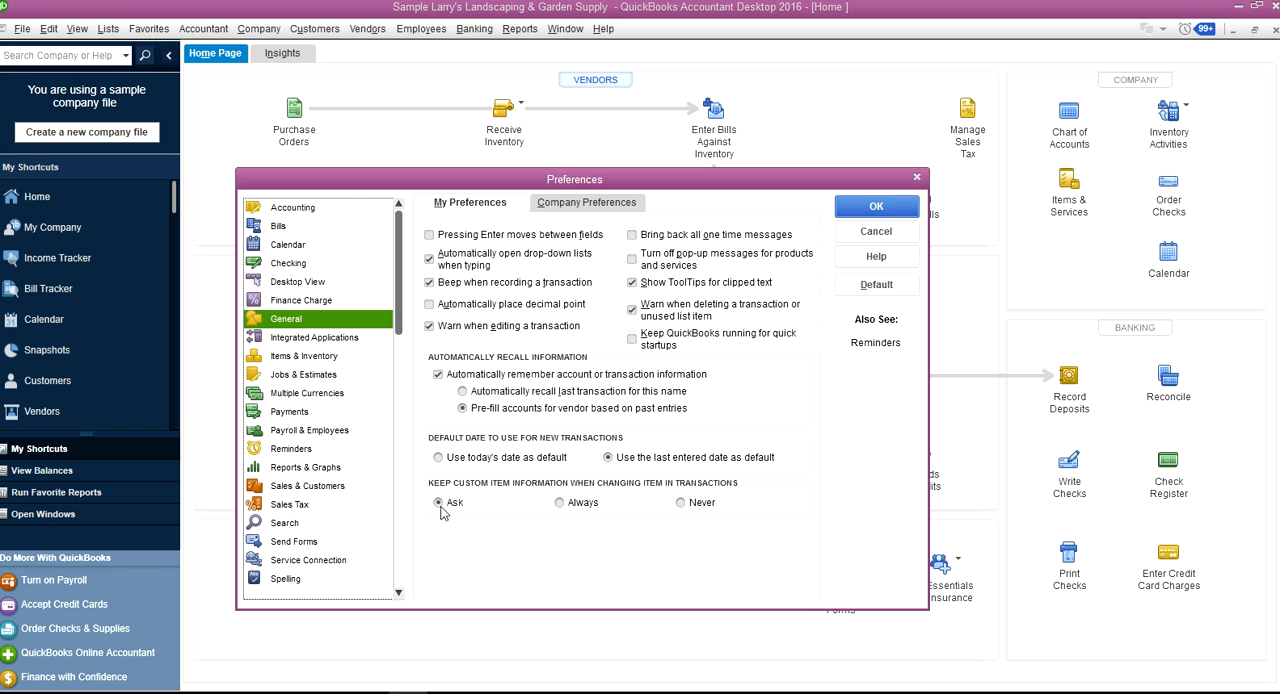
mouse_move(449, 507)
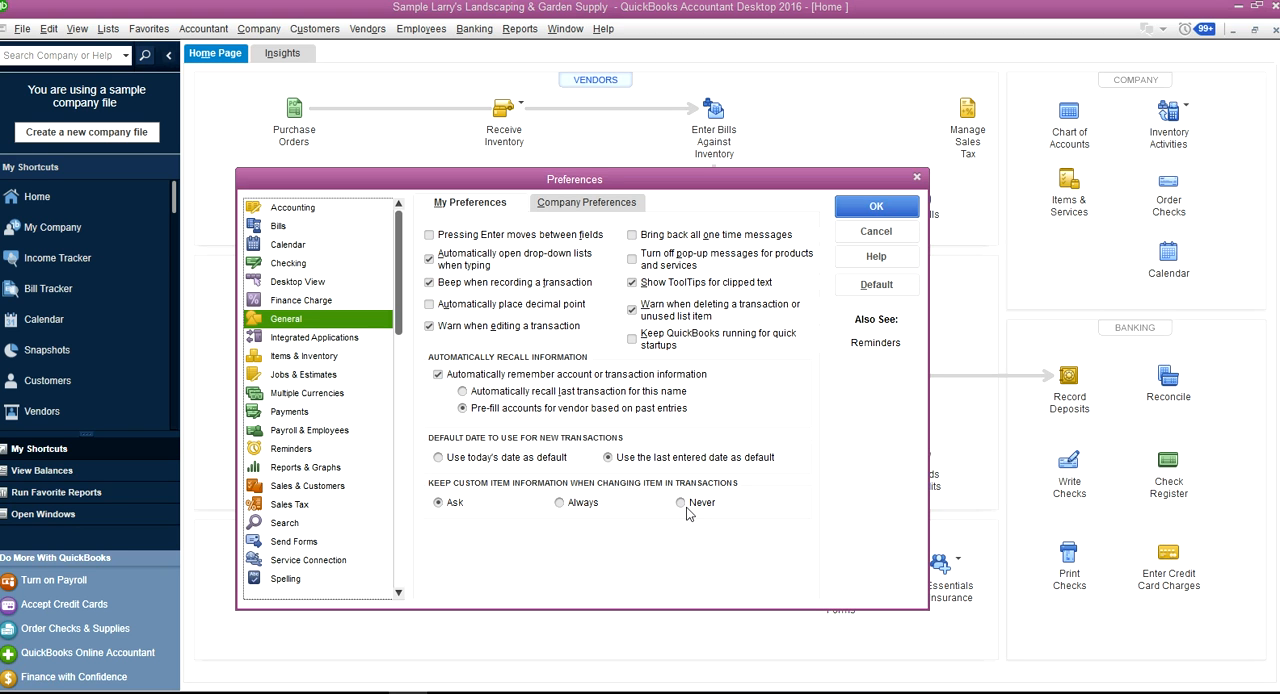
click(437, 503)
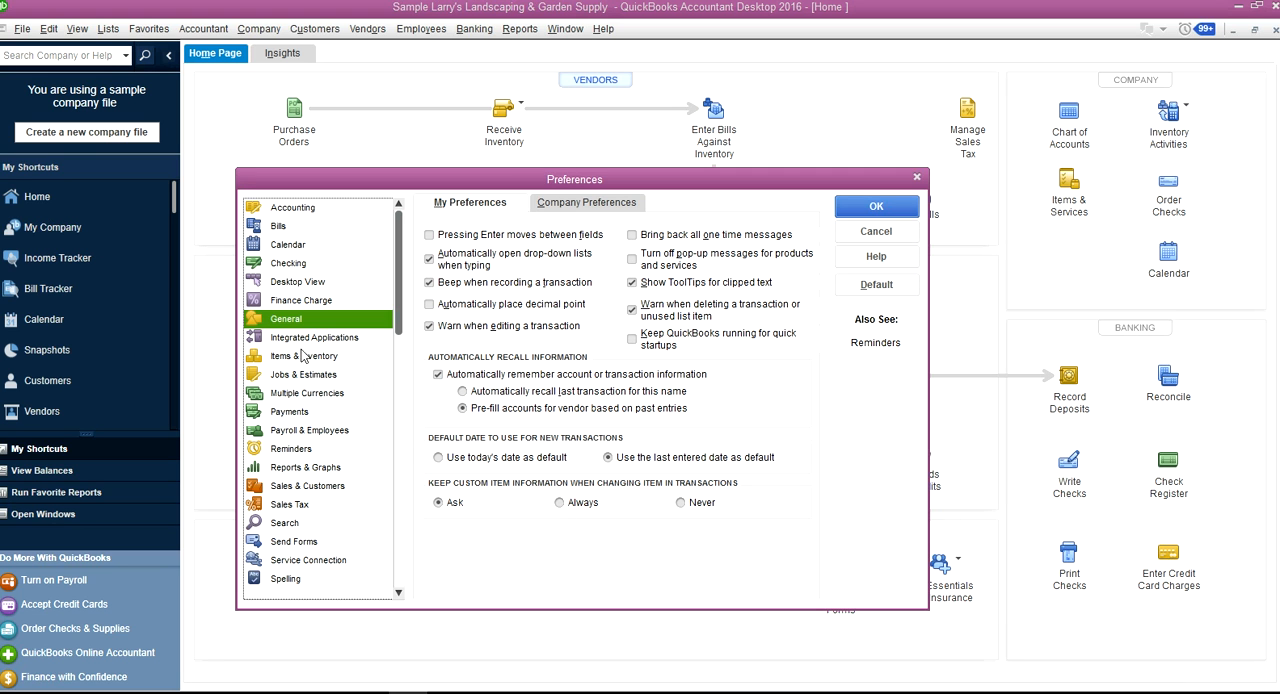
View Integrated Applications, Items & Inventory, Jobs & Estimates, Multiple Currencies, Payments, Payroll & Employees
click(314, 337)
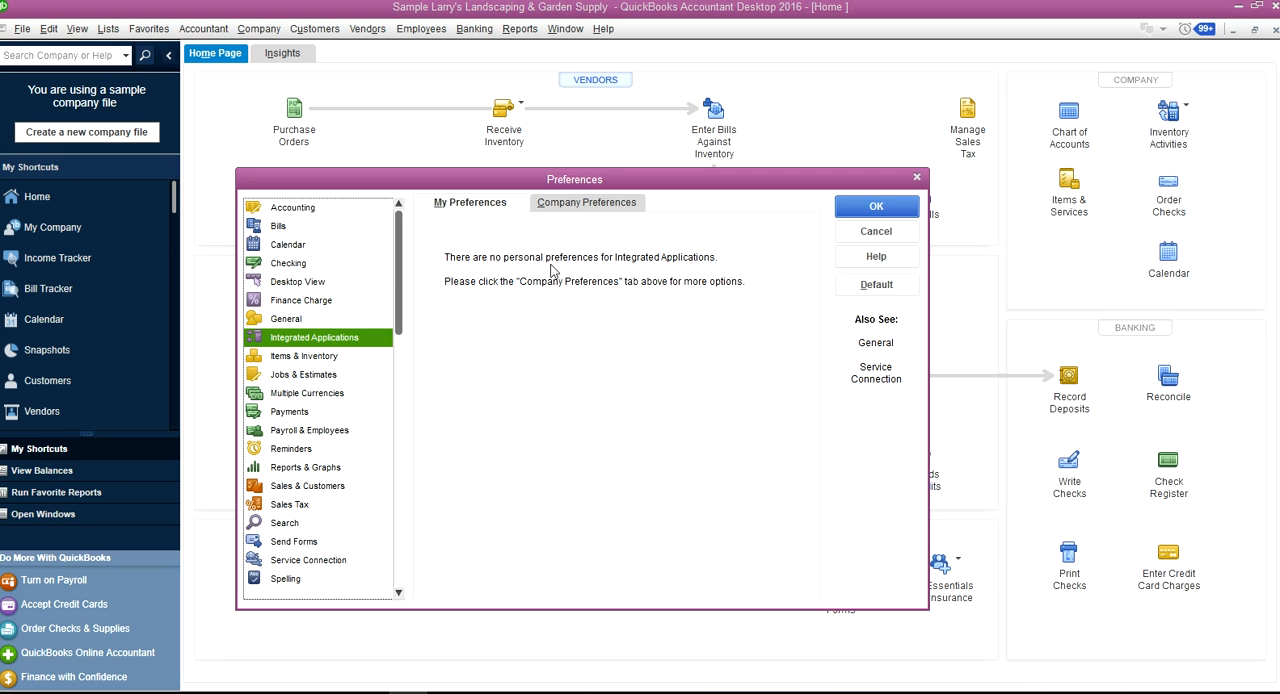
click(304, 356)
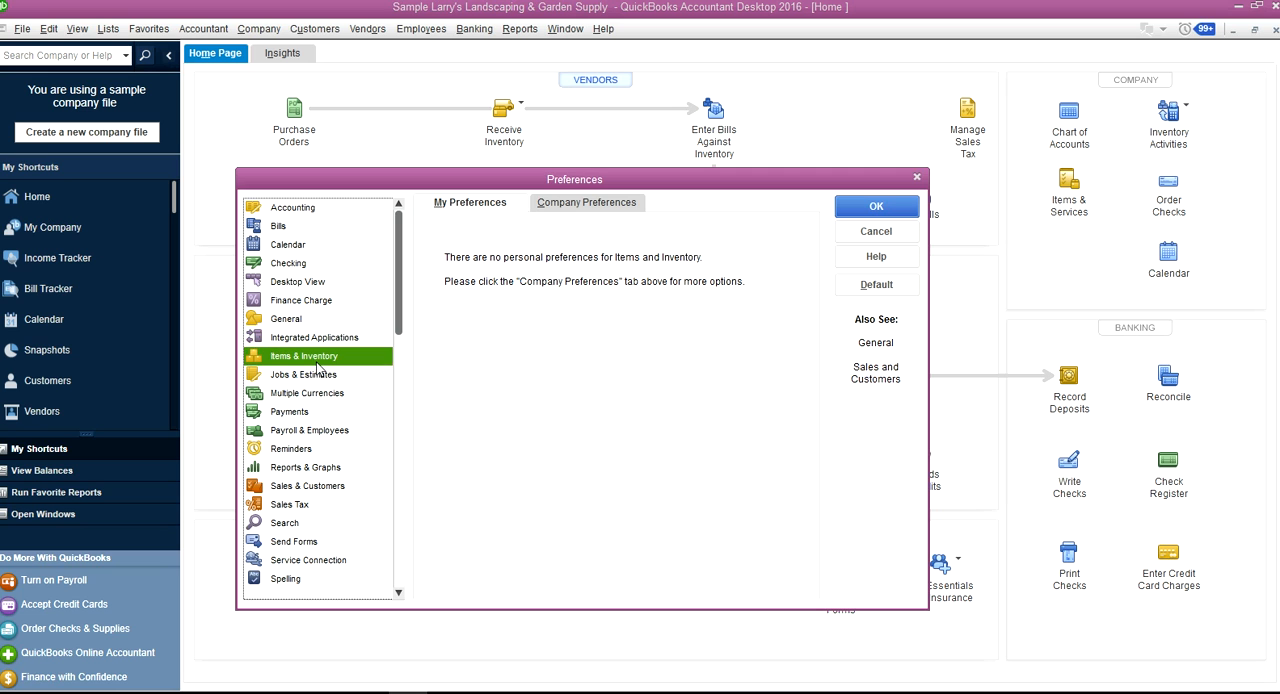
mouse_move(502, 311)
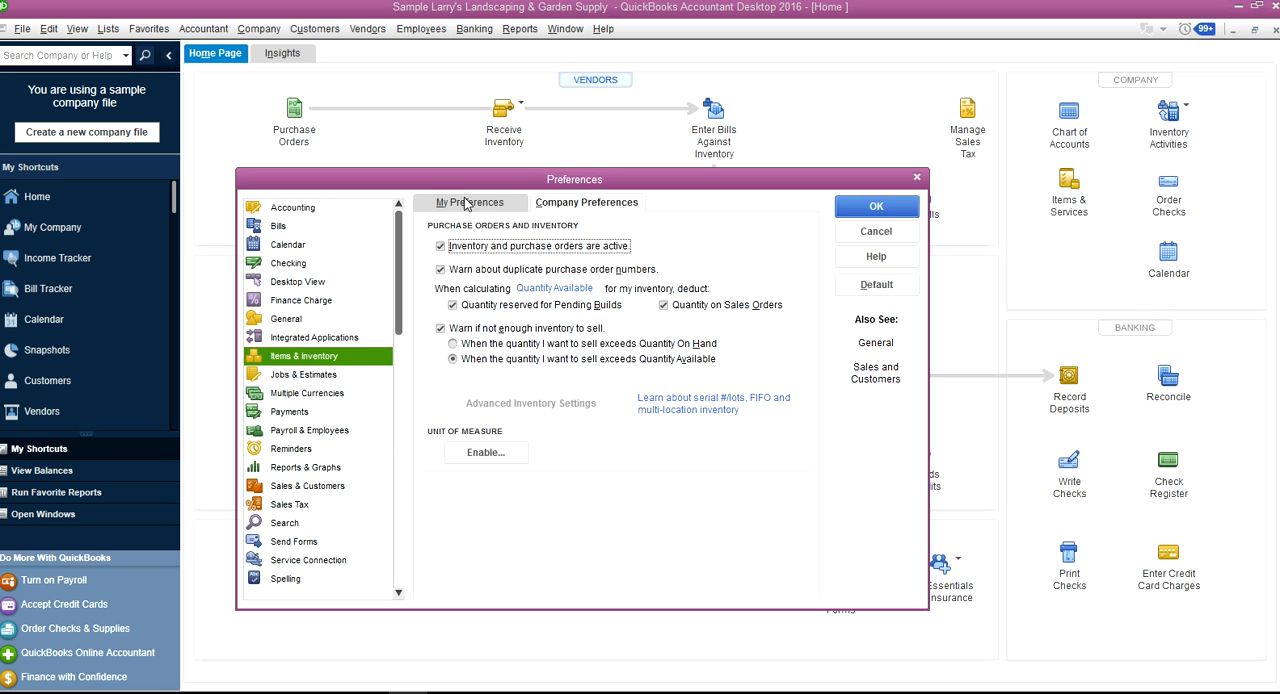
click(303, 374)
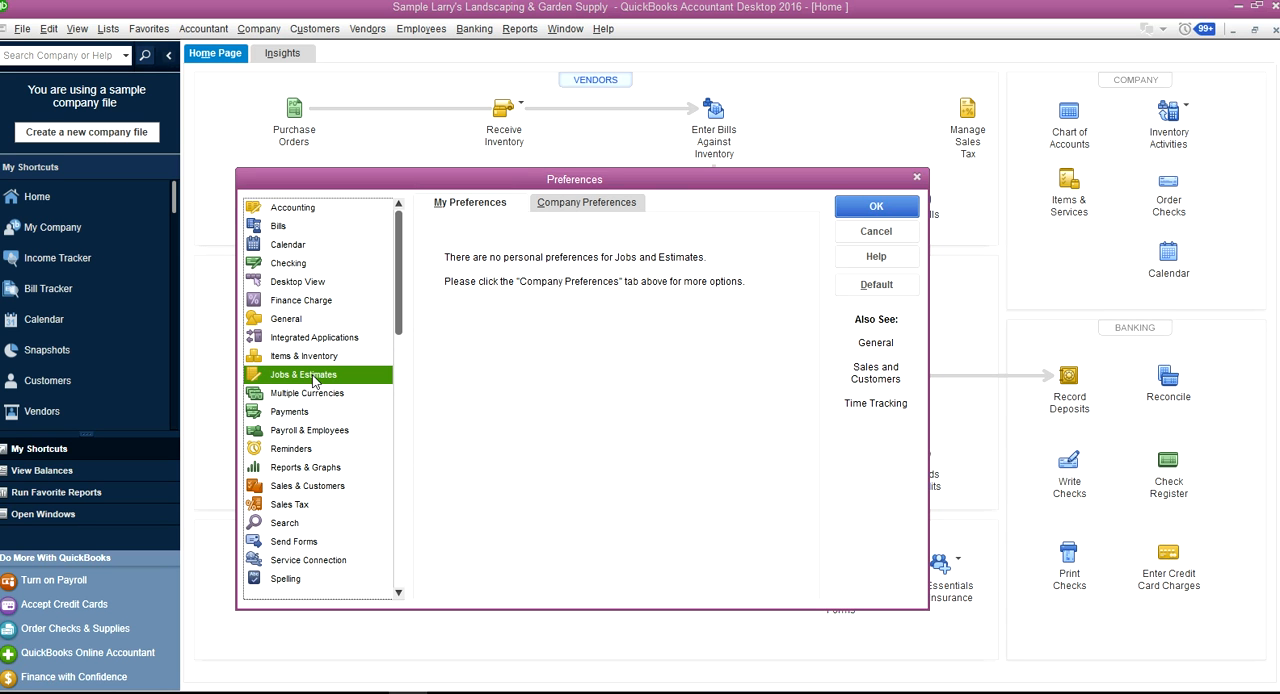
mouse_move(567, 267)
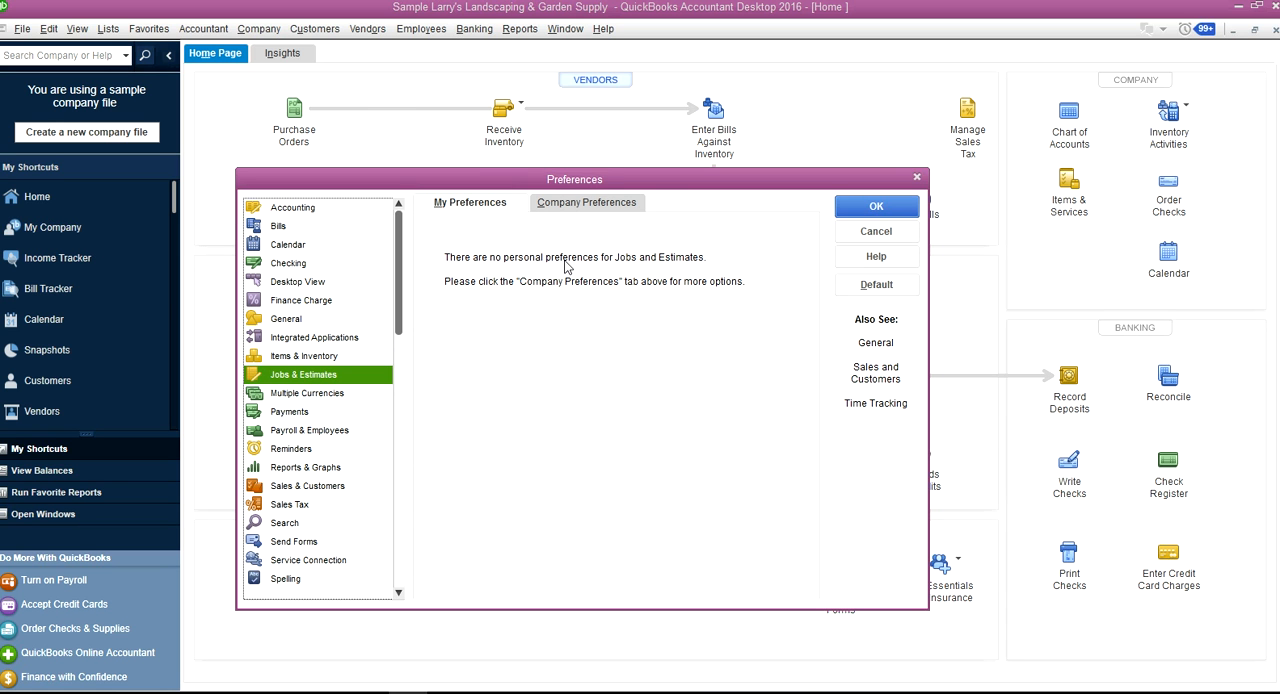
click(307, 393)
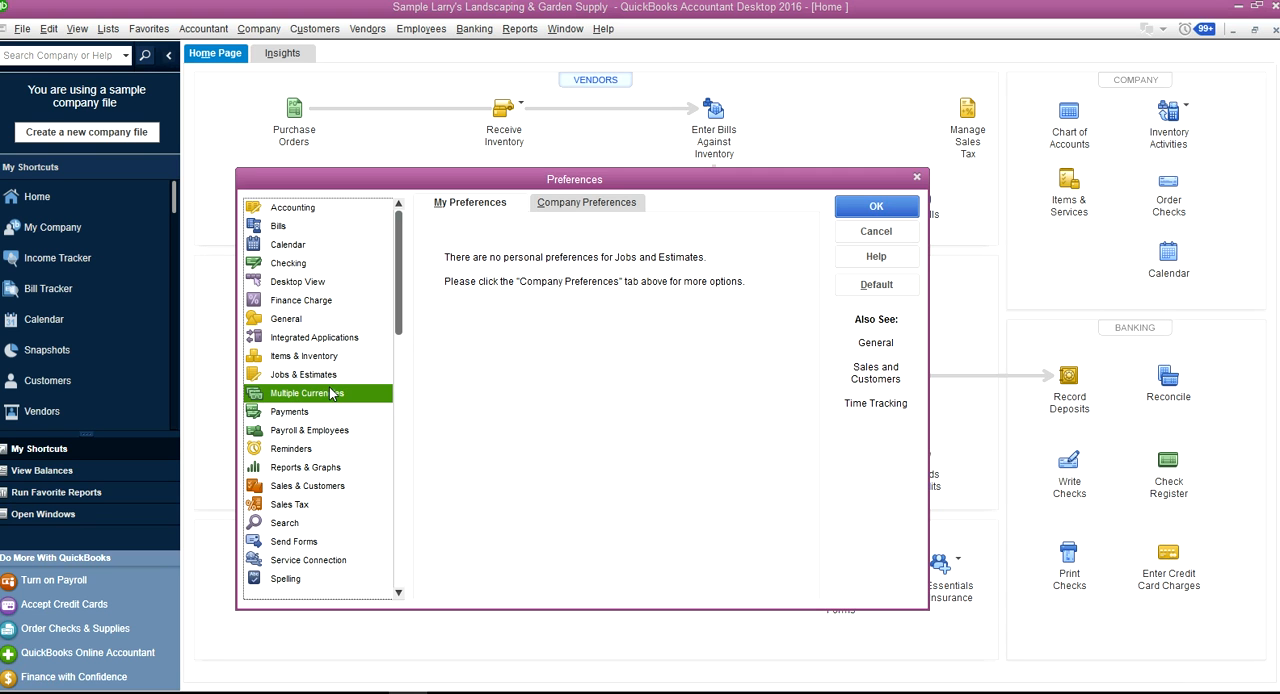
click(308, 393)
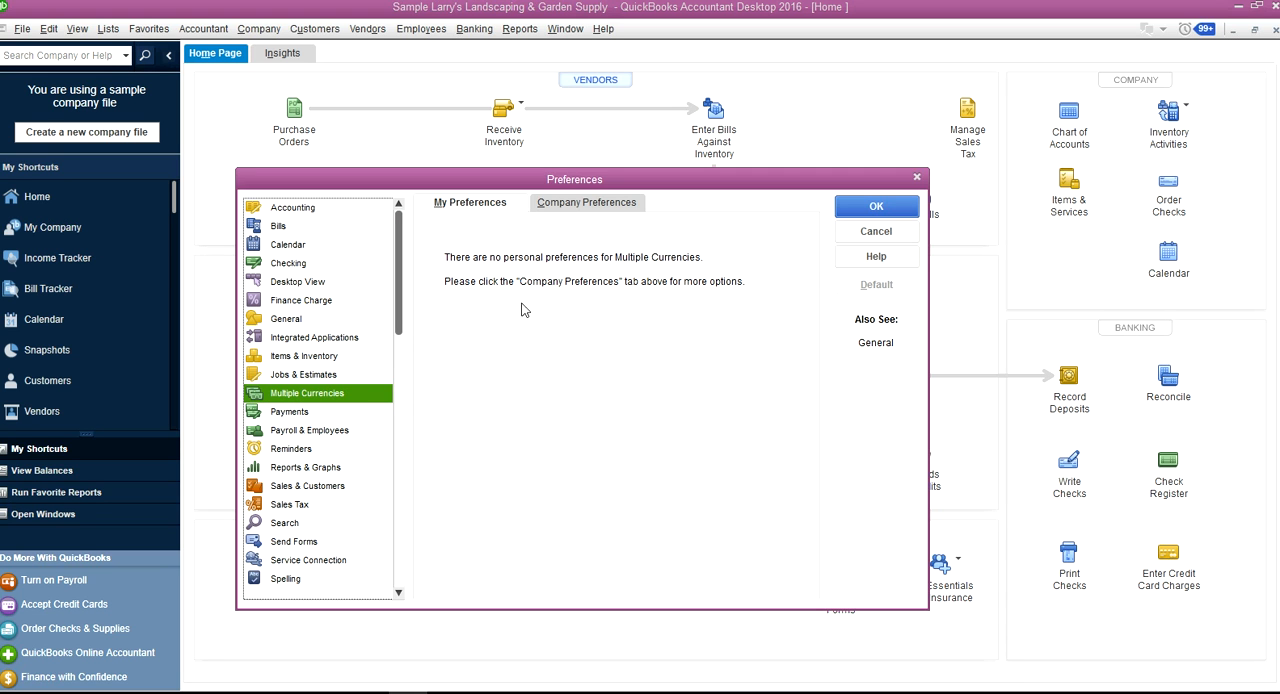
click(290, 411)
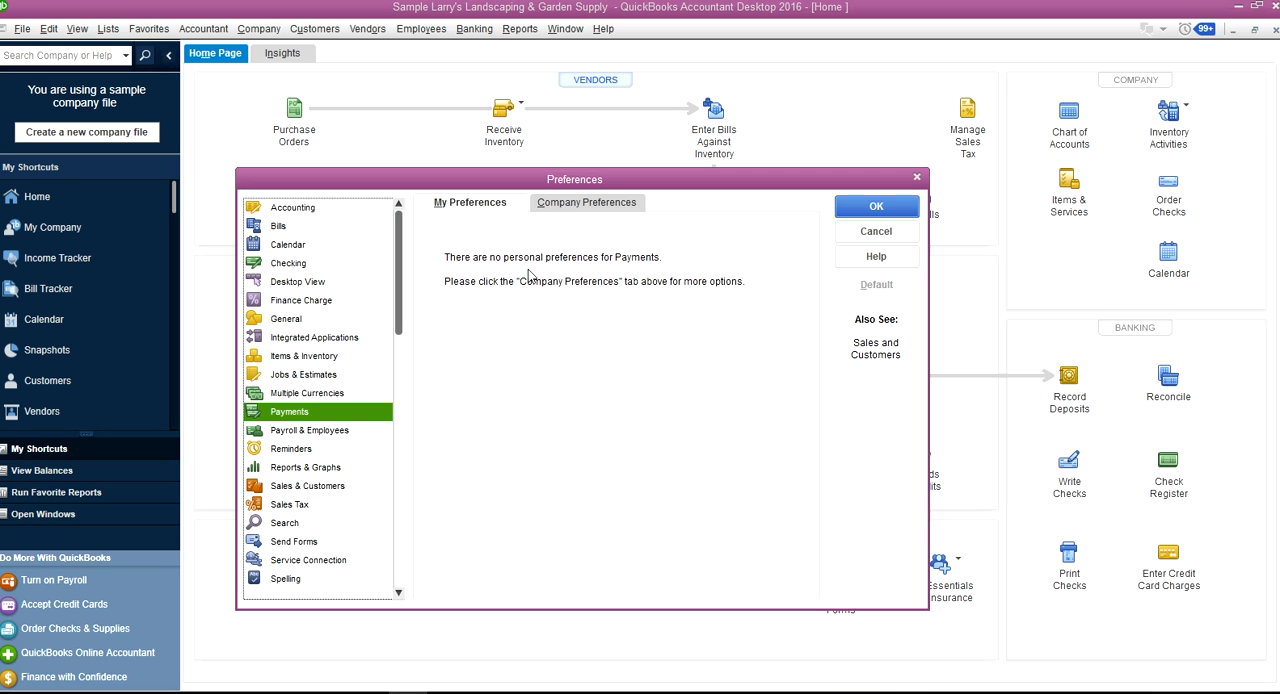
mouse_move(518, 338)
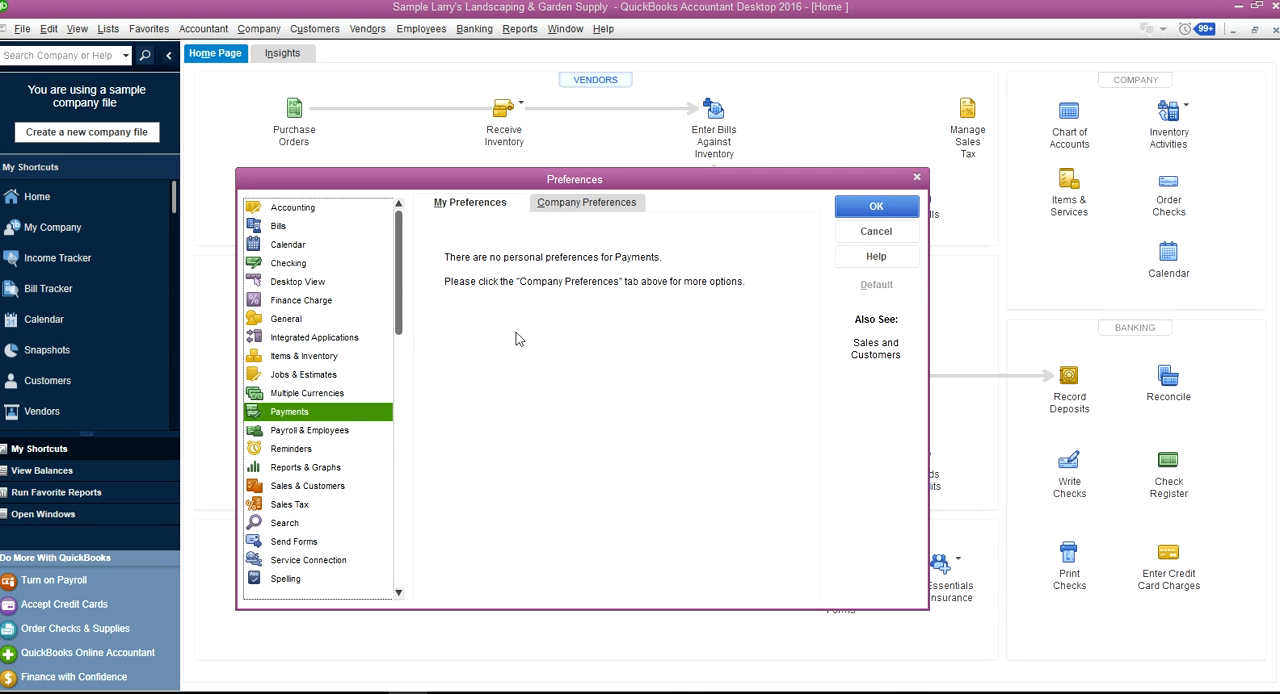
mouse_move(331, 440)
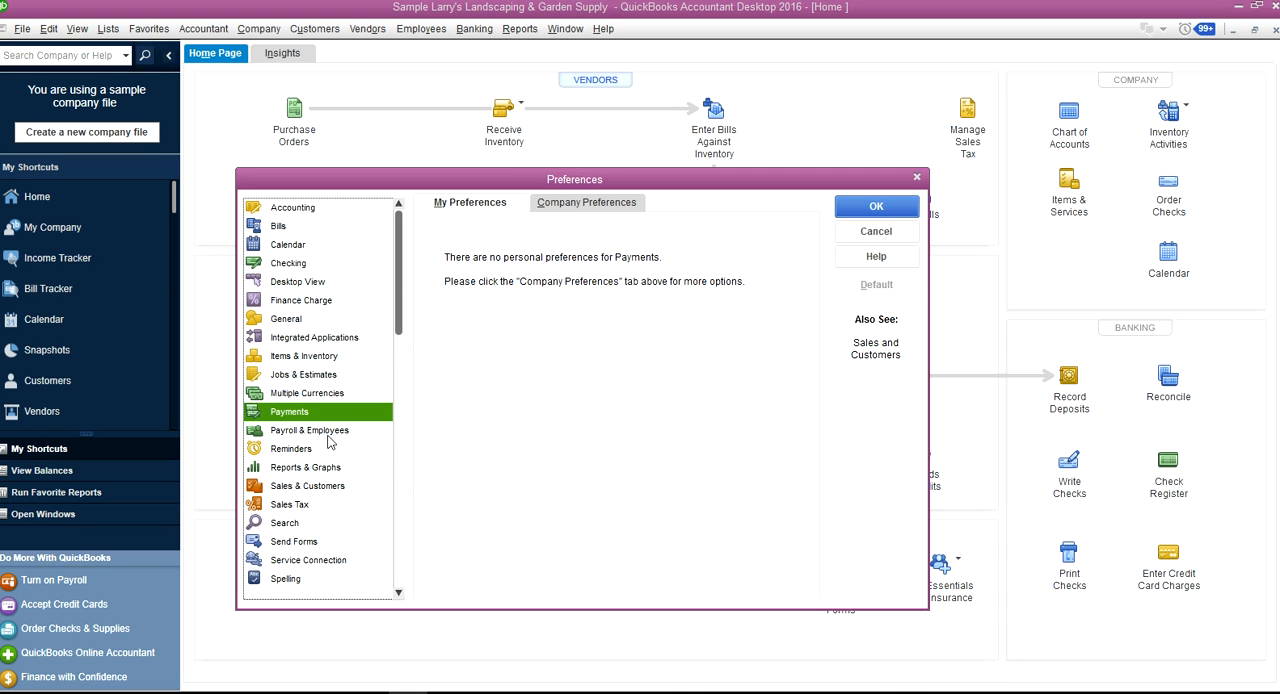
click(309, 430)
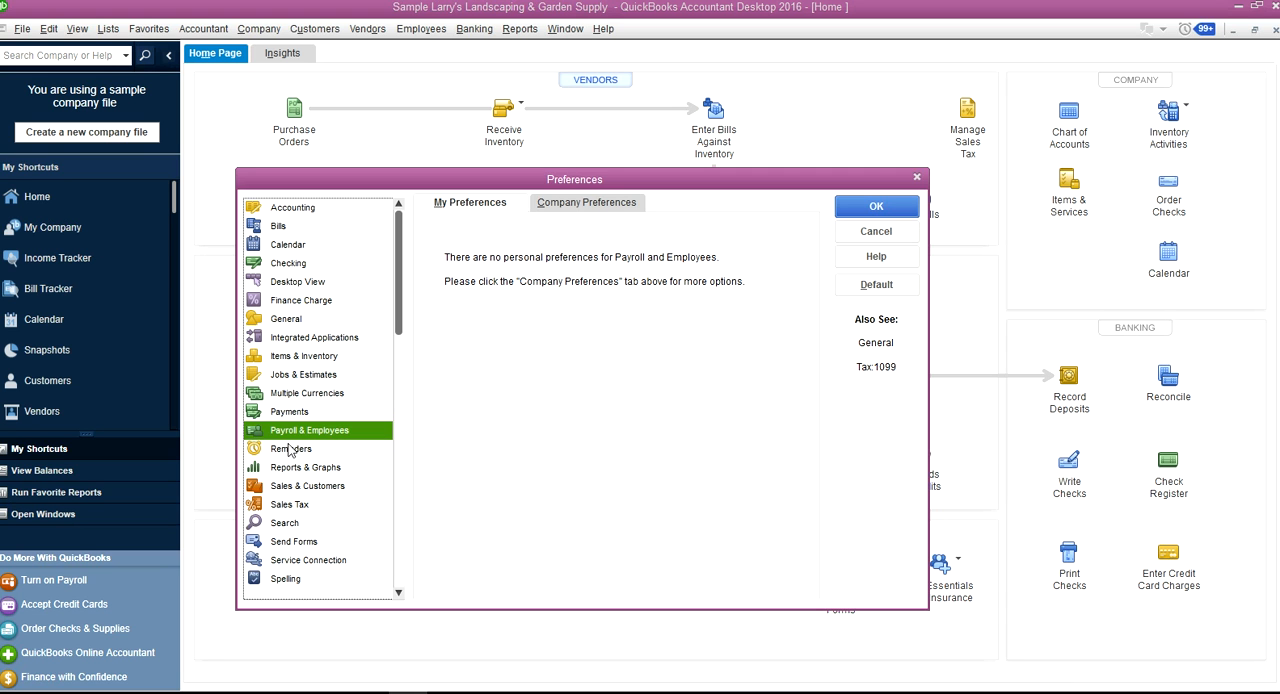
Review Reports & Graphs, Sales & Customers time/costs options, Sales Tax, and Search preferences
click(291, 448)
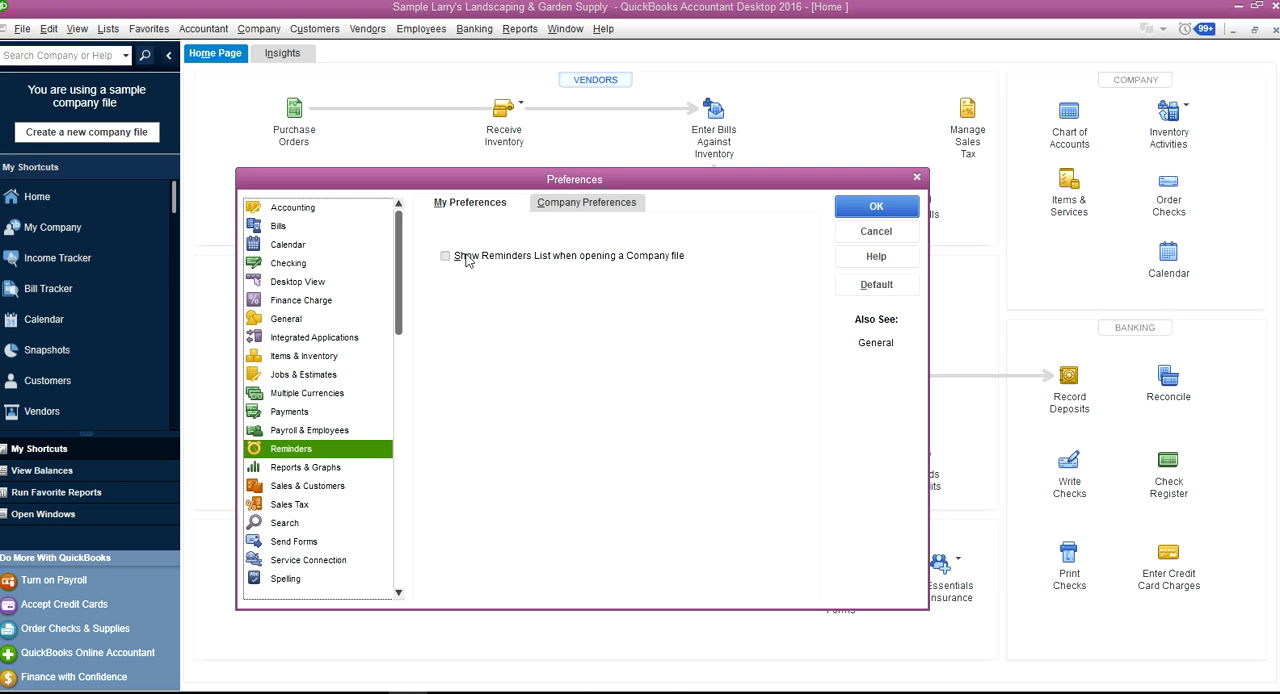
mouse_move(569, 270)
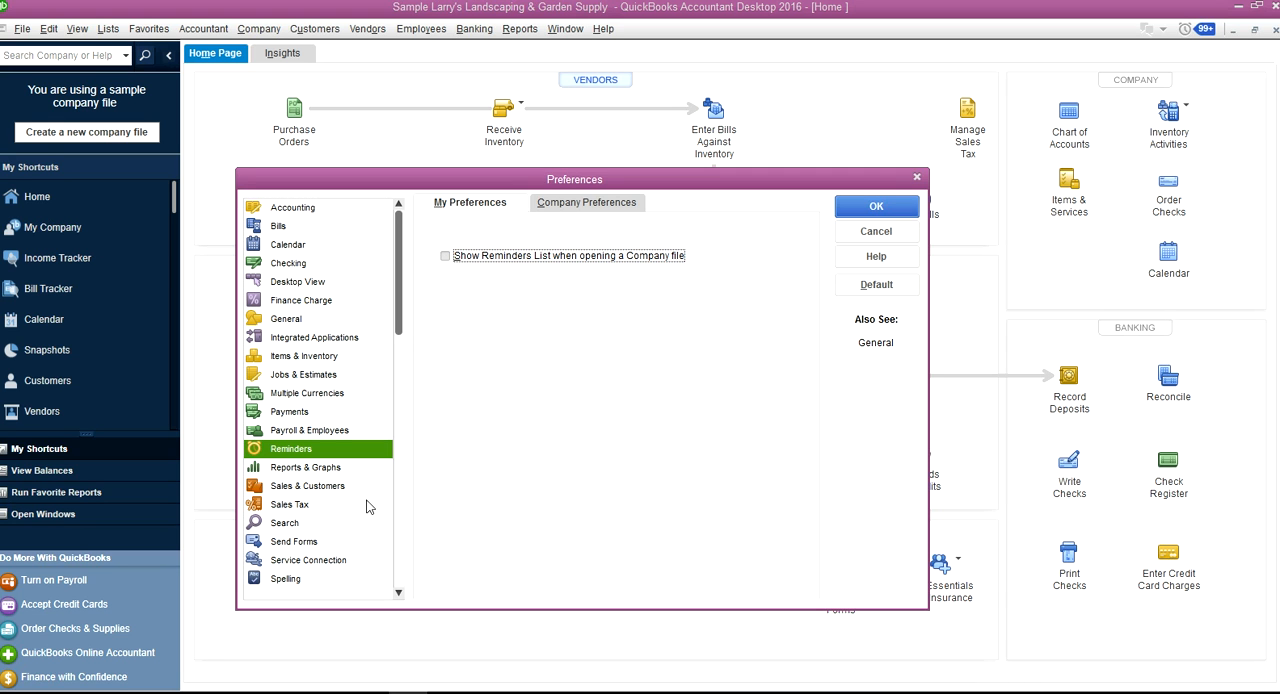
click(304, 467)
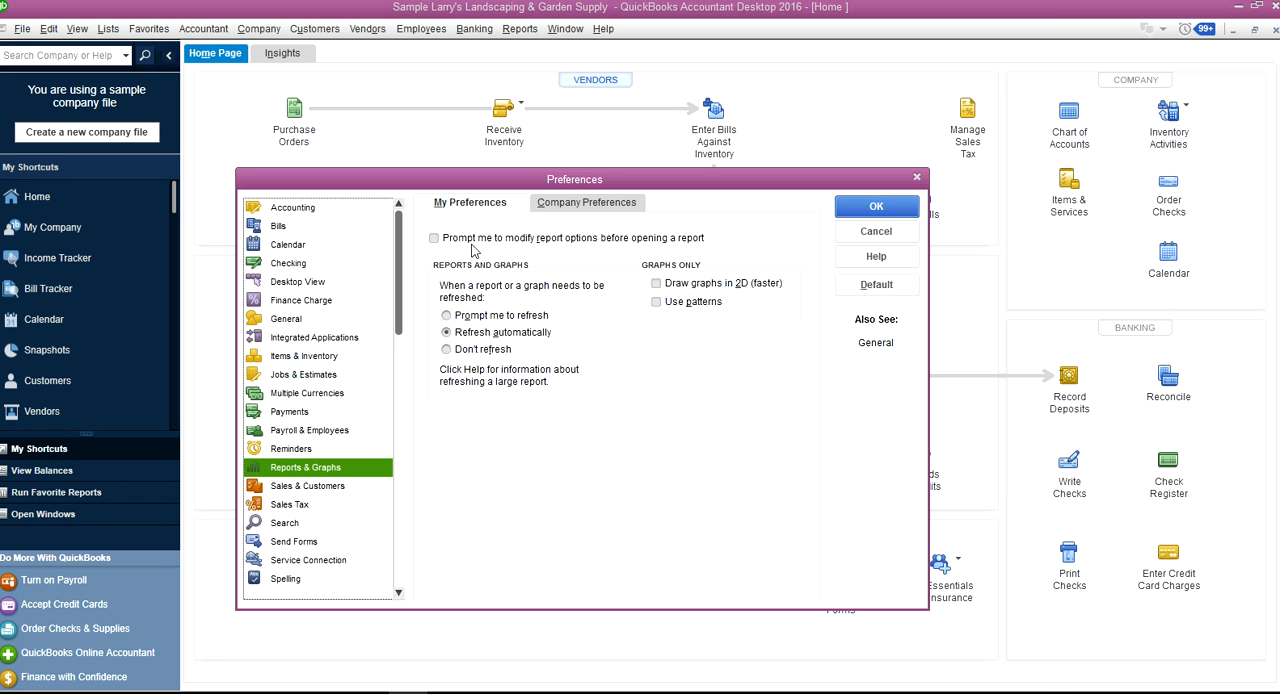
mouse_move(622, 251)
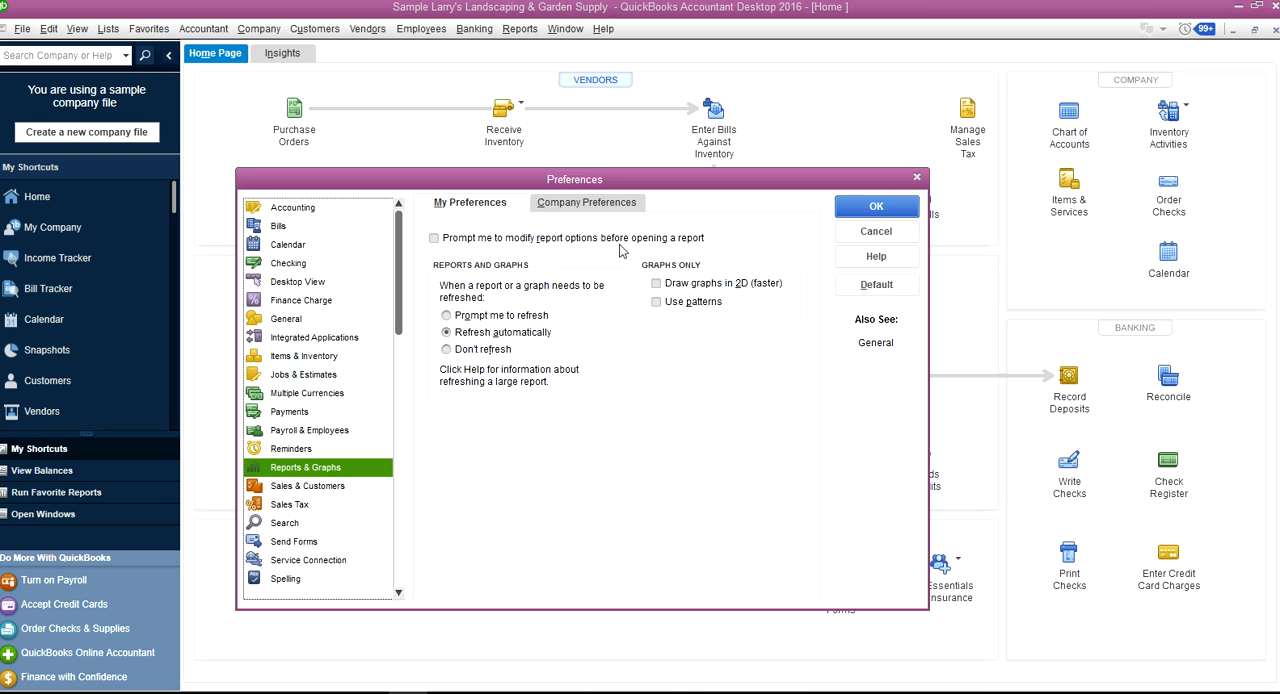
click(307, 486)
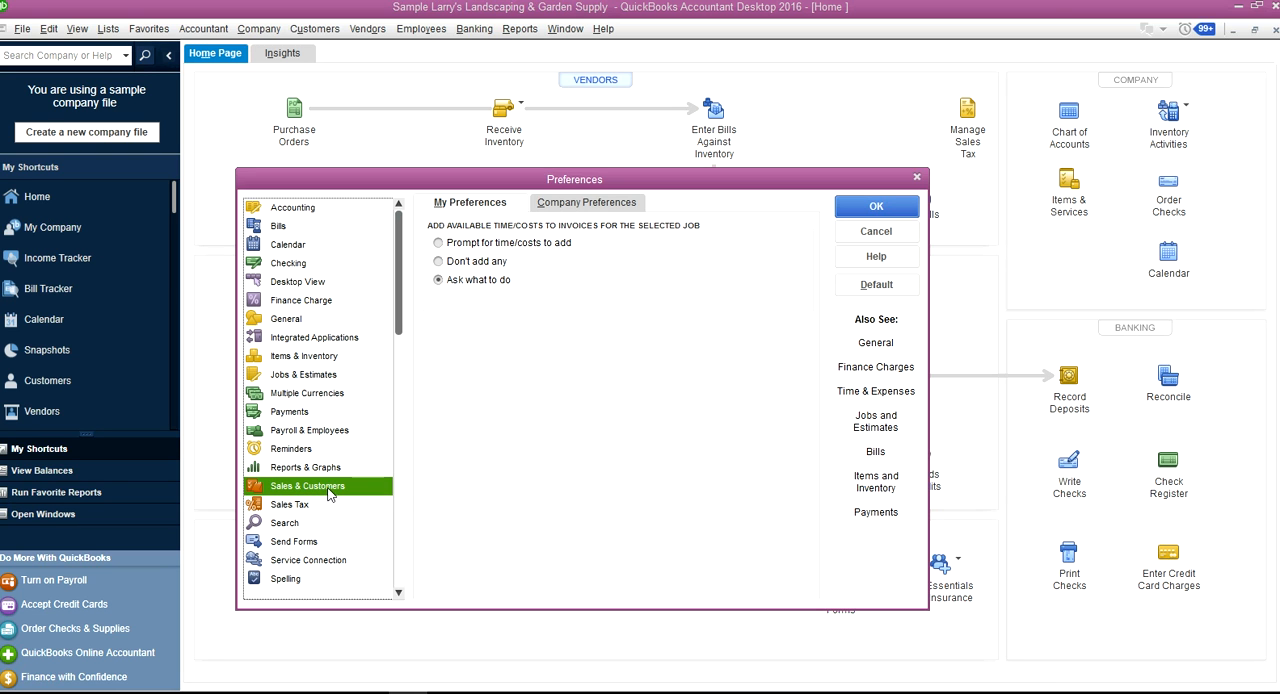
mouse_move(477, 242)
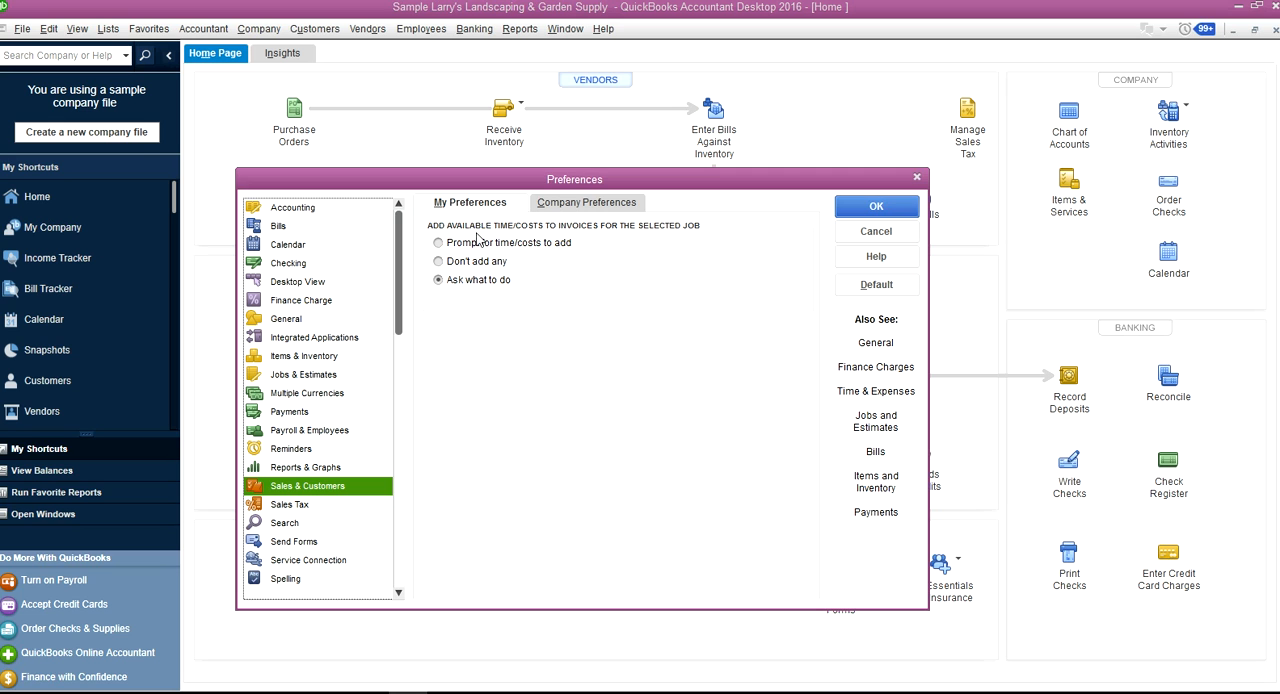
mouse_move(467, 211)
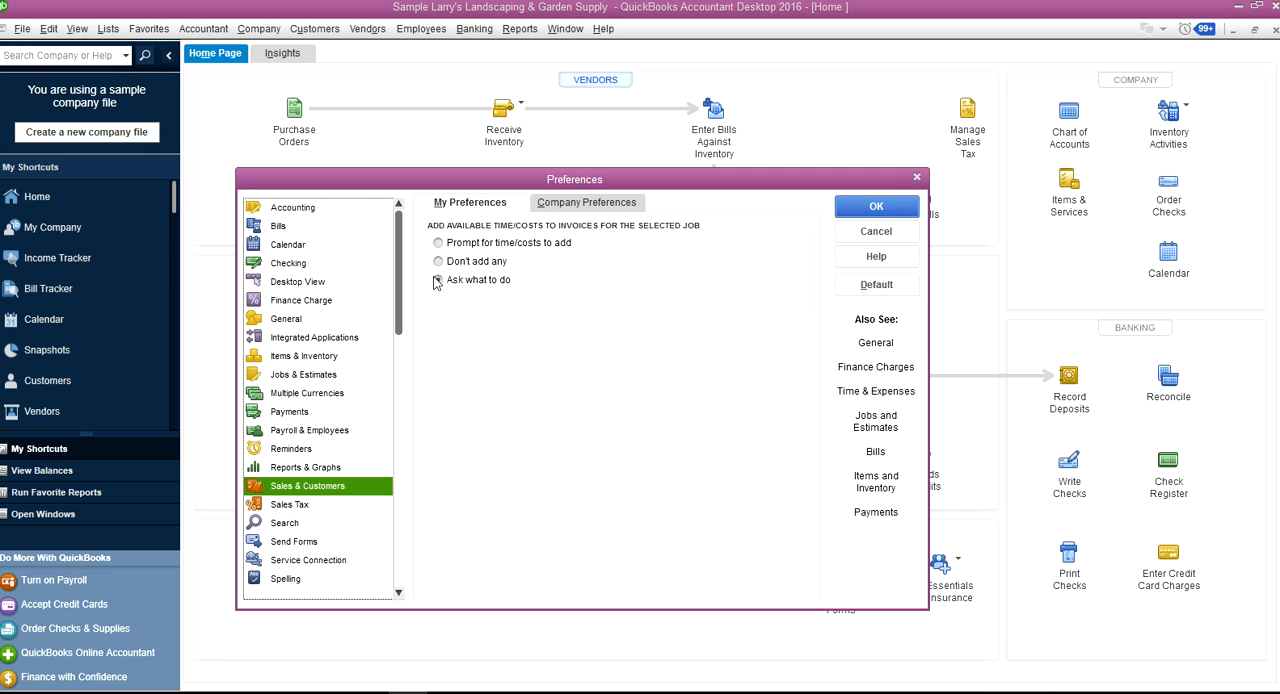
click(439, 261)
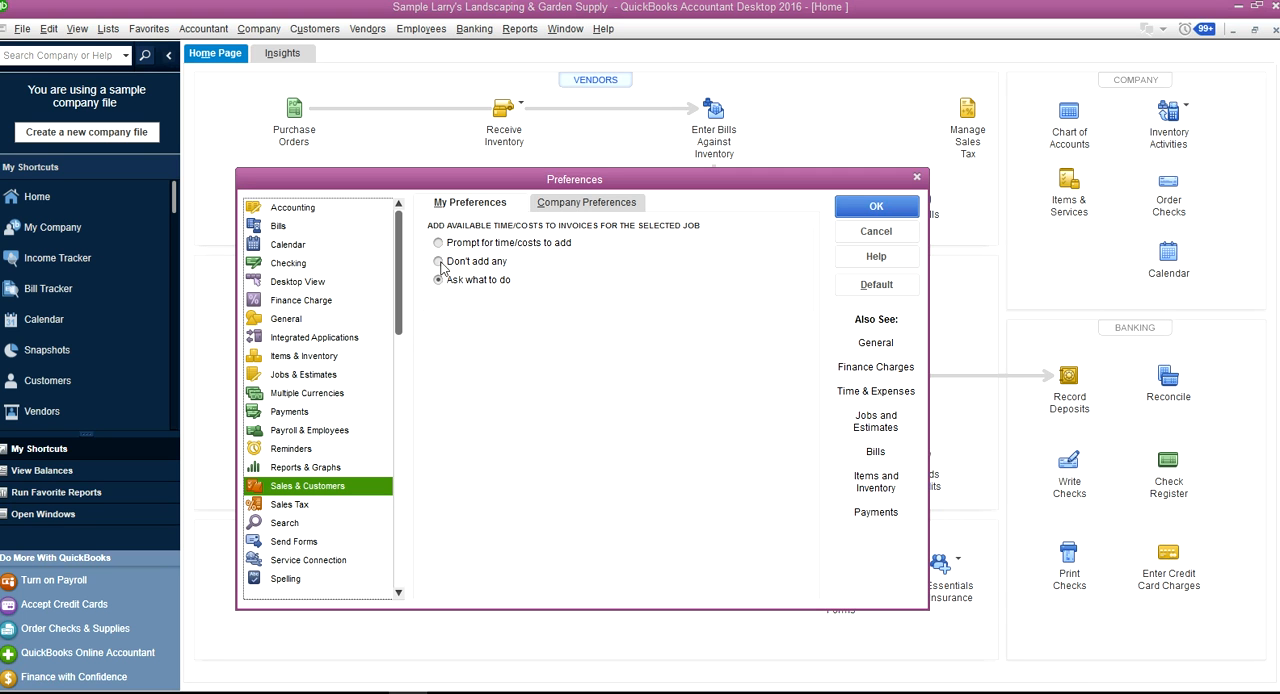
click(437, 280)
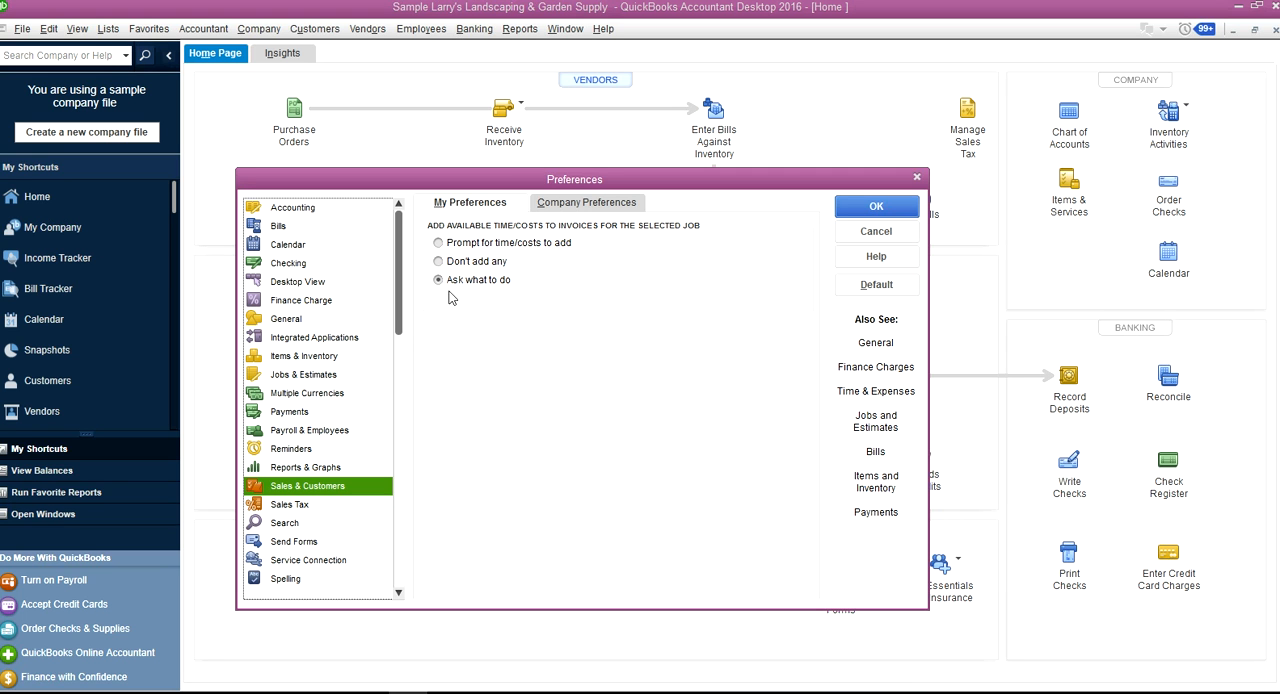
mouse_move(463, 294)
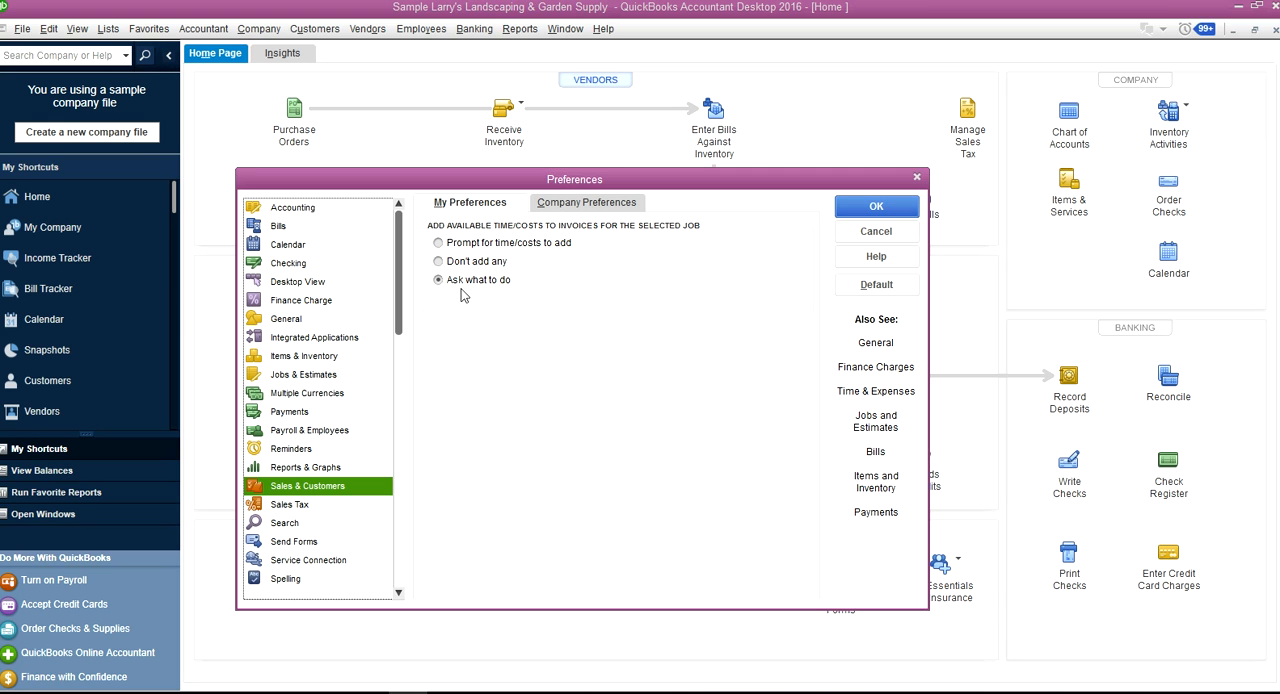
mouse_move(298, 540)
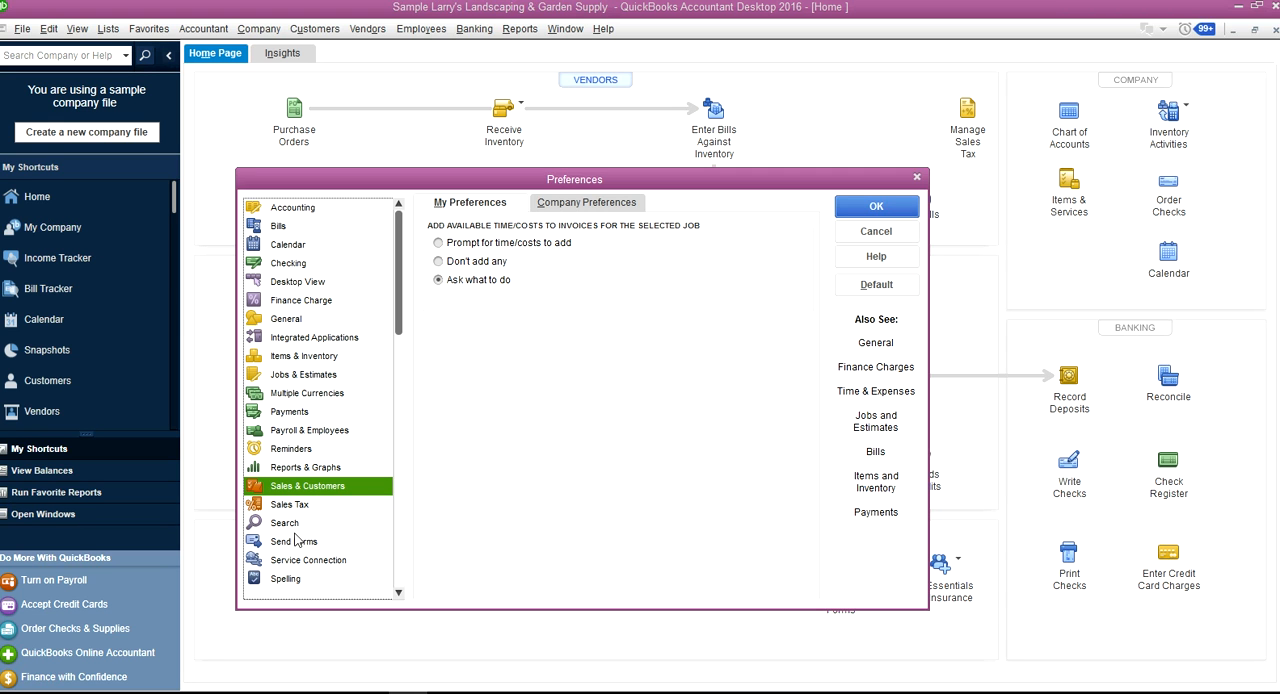
click(290, 504)
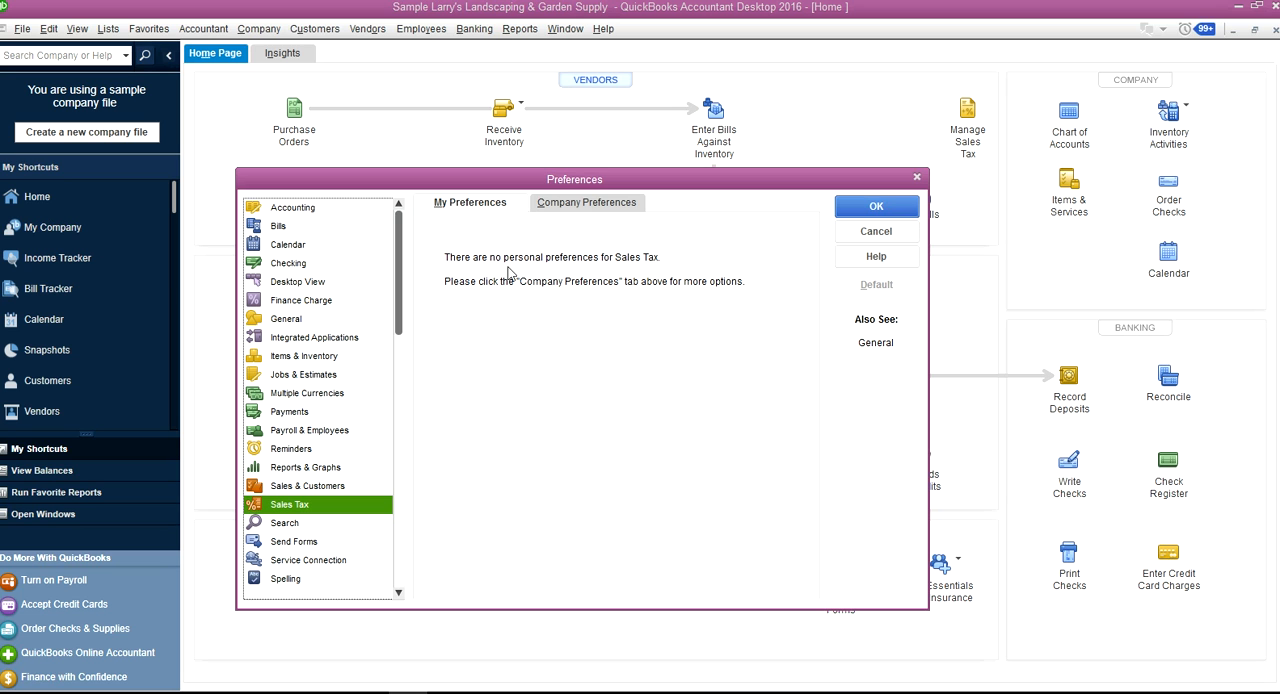
click(285, 522)
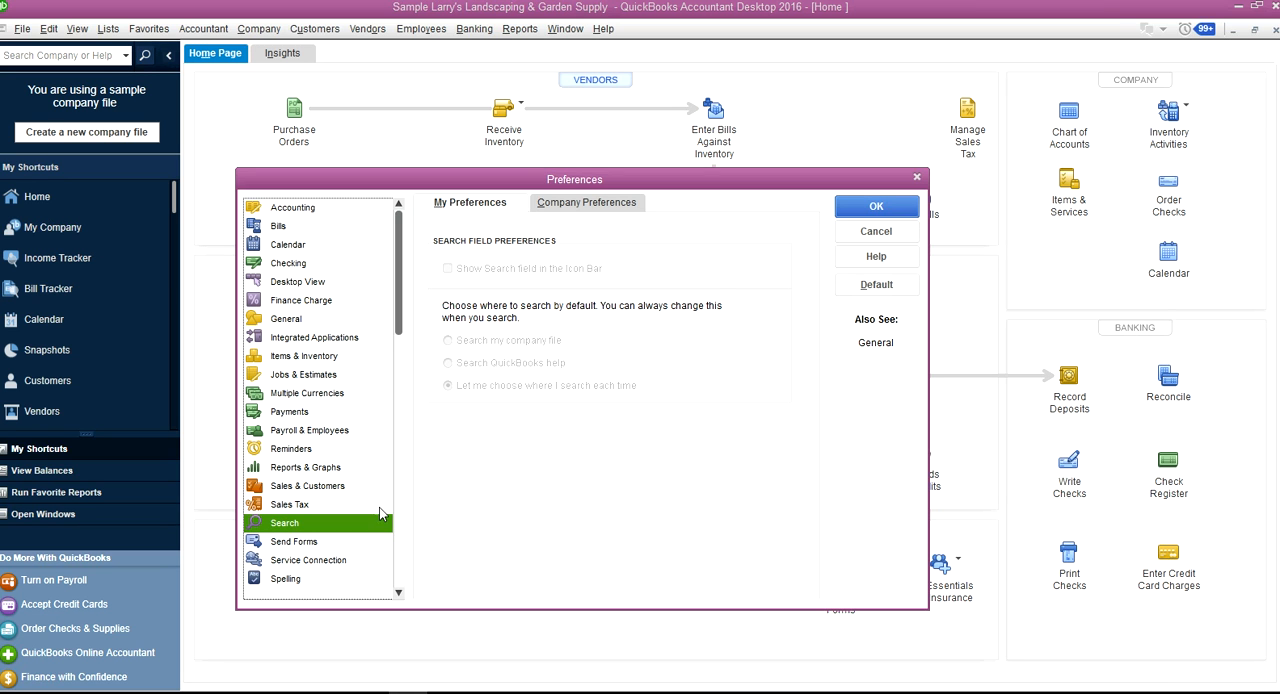
mouse_move(453, 271)
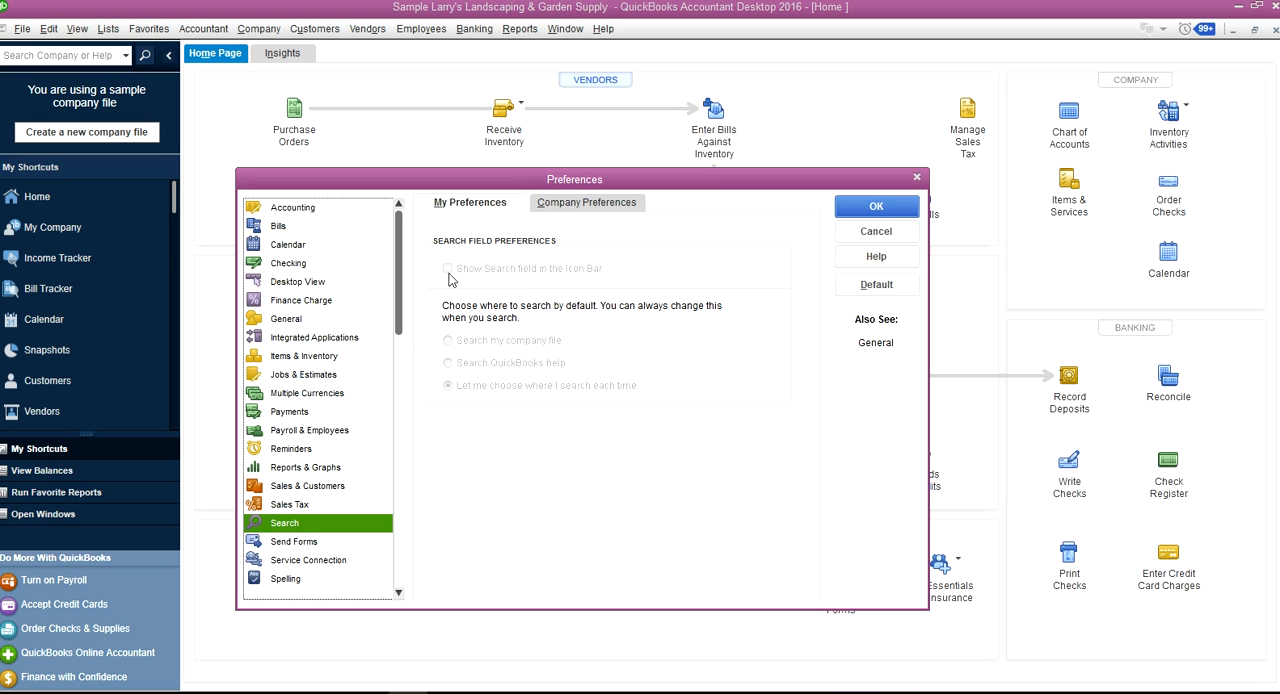
mouse_move(437, 259)
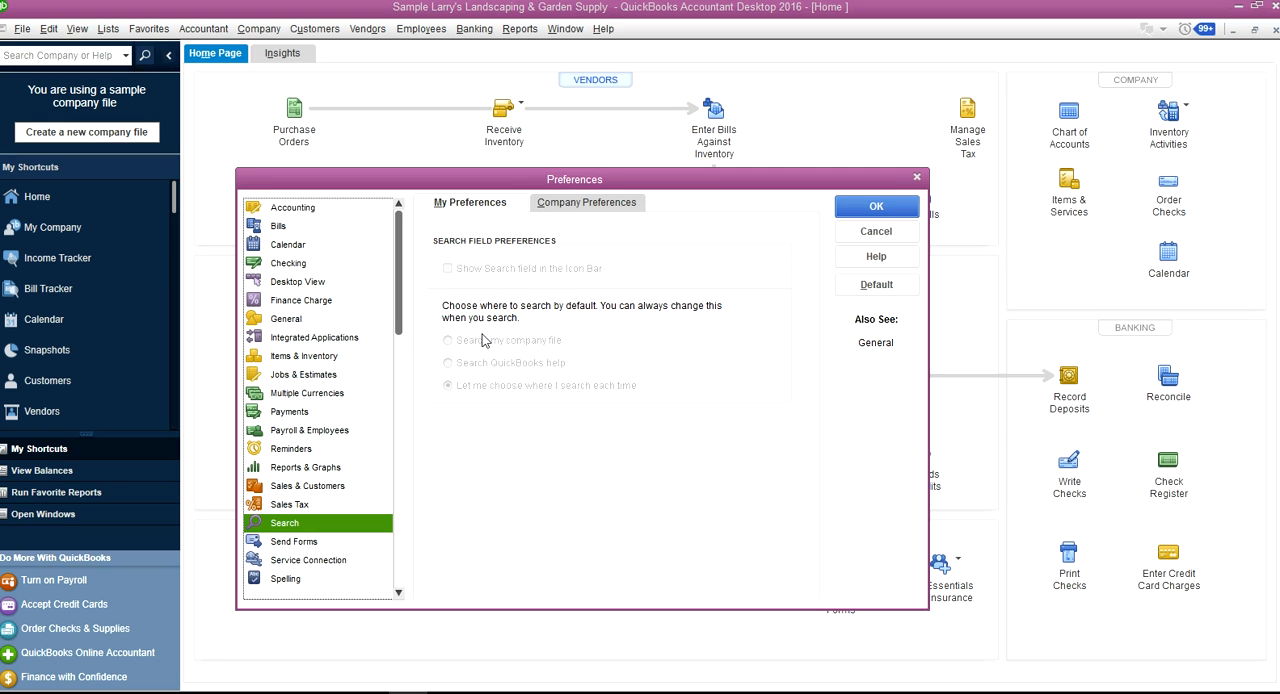
mouse_move(605, 288)
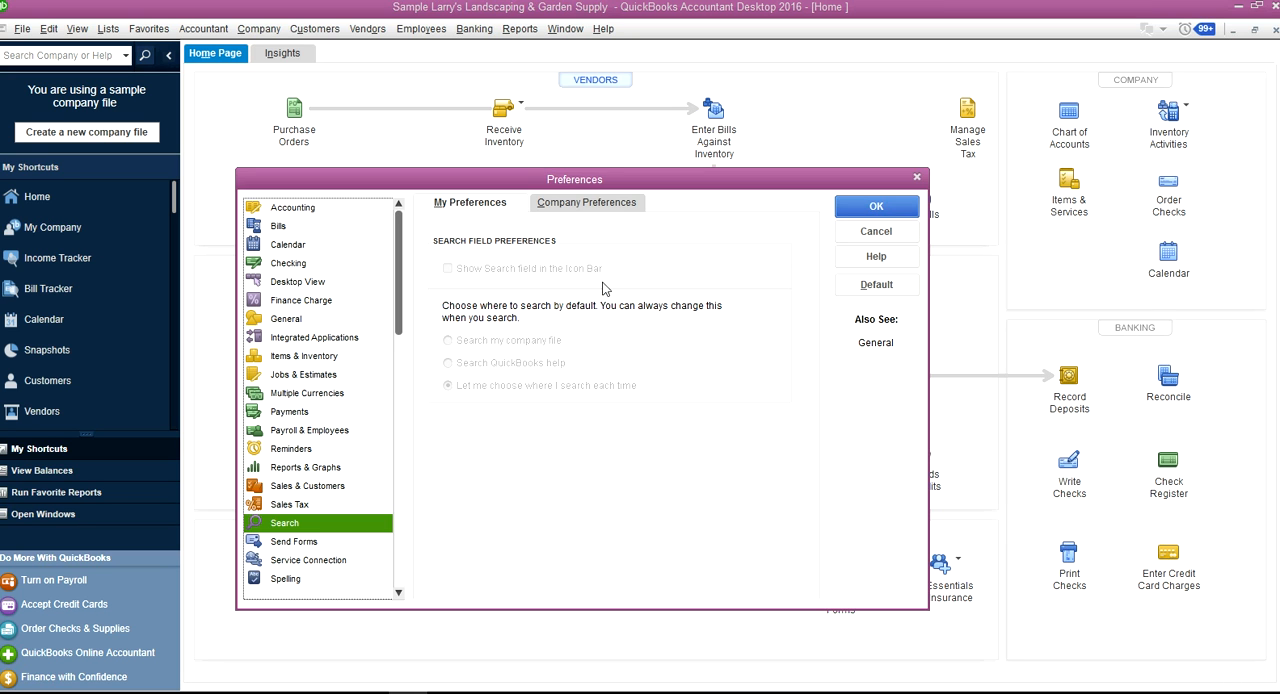
mouse_move(498, 210)
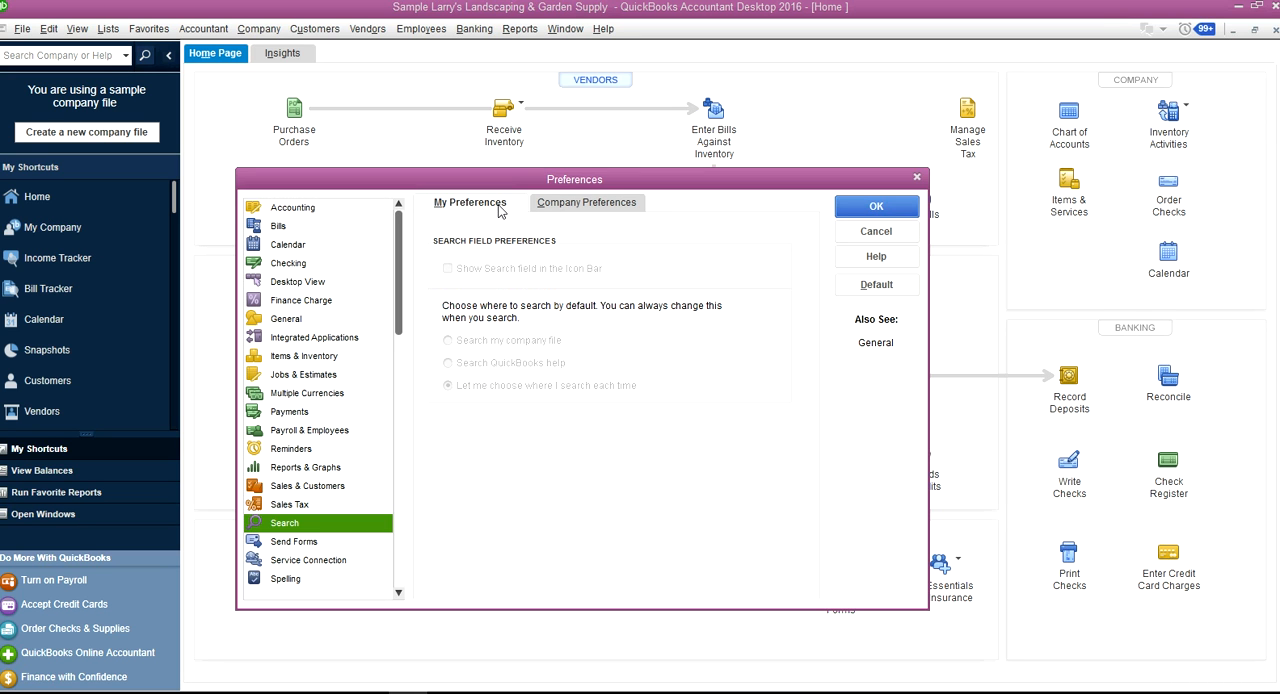
mouse_move(448, 381)
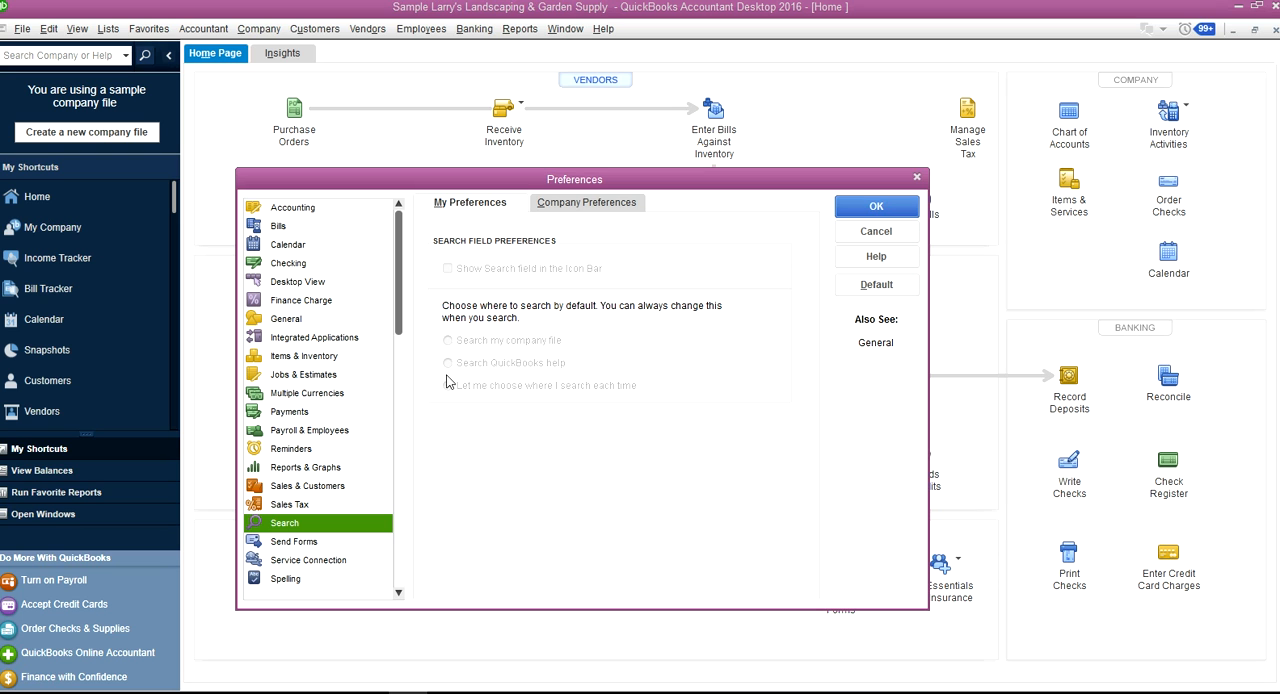
Show Send Forms, start then cancel adding an email account, keeping Web Mail
click(294, 541)
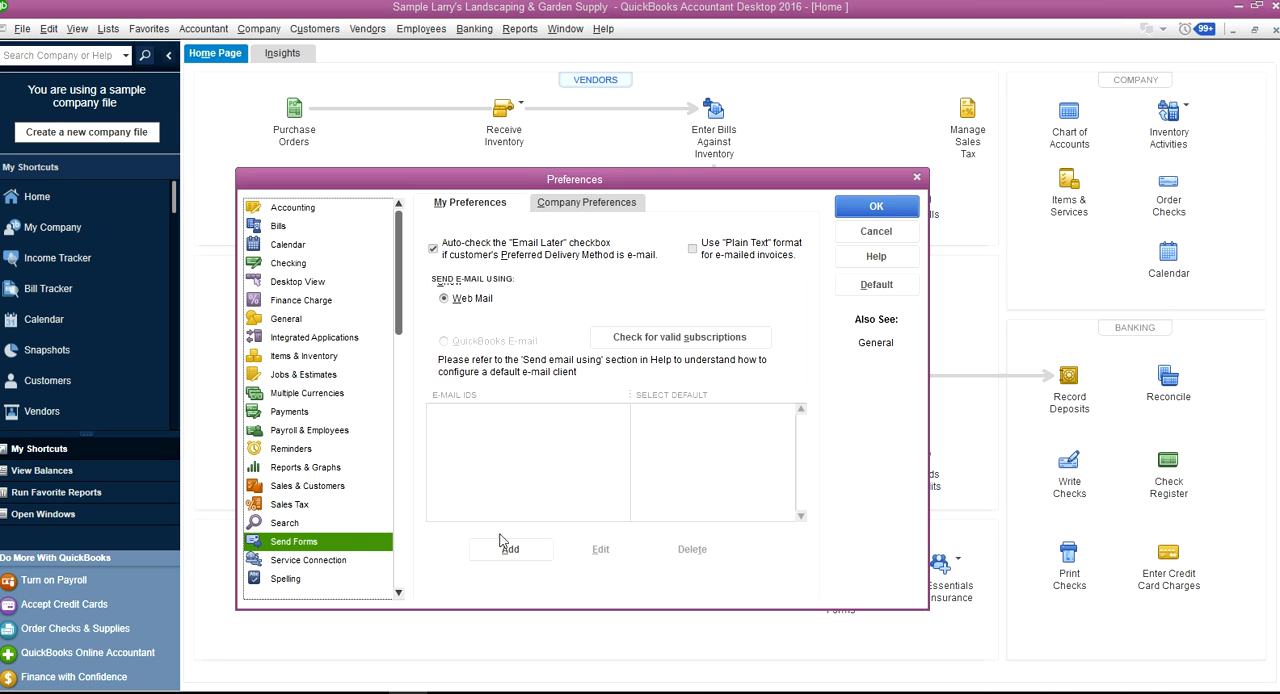
mouse_move(545, 342)
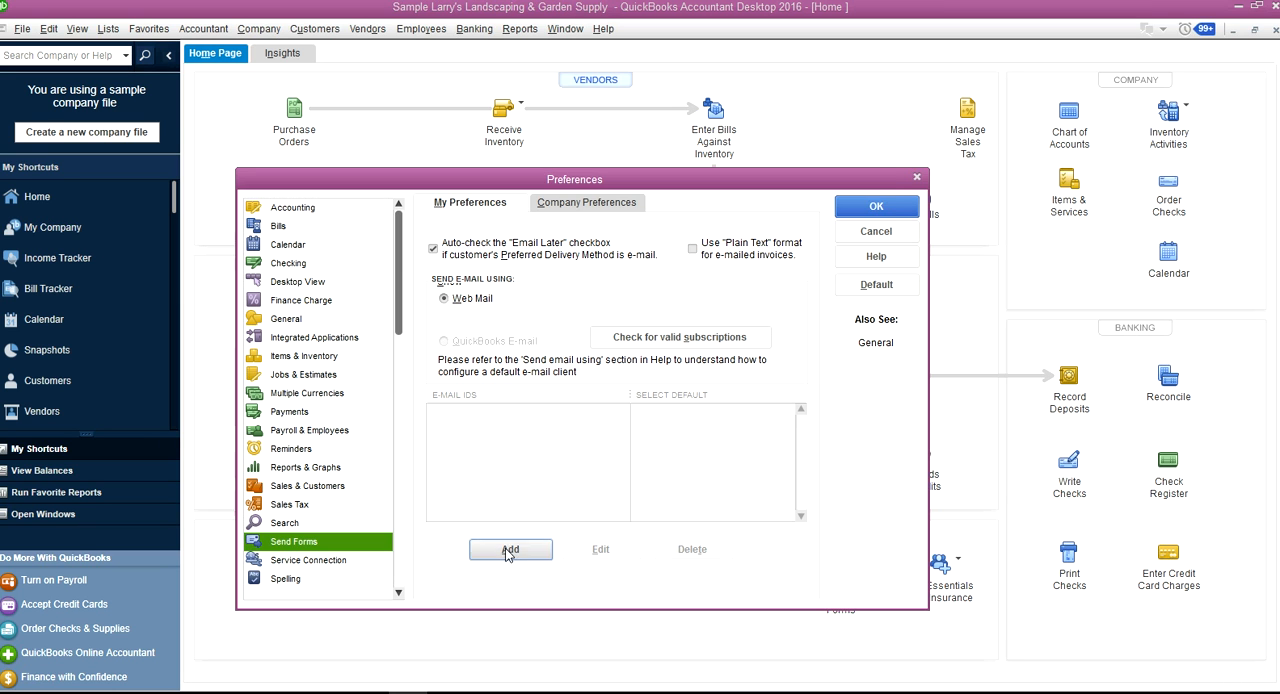
click(511, 549)
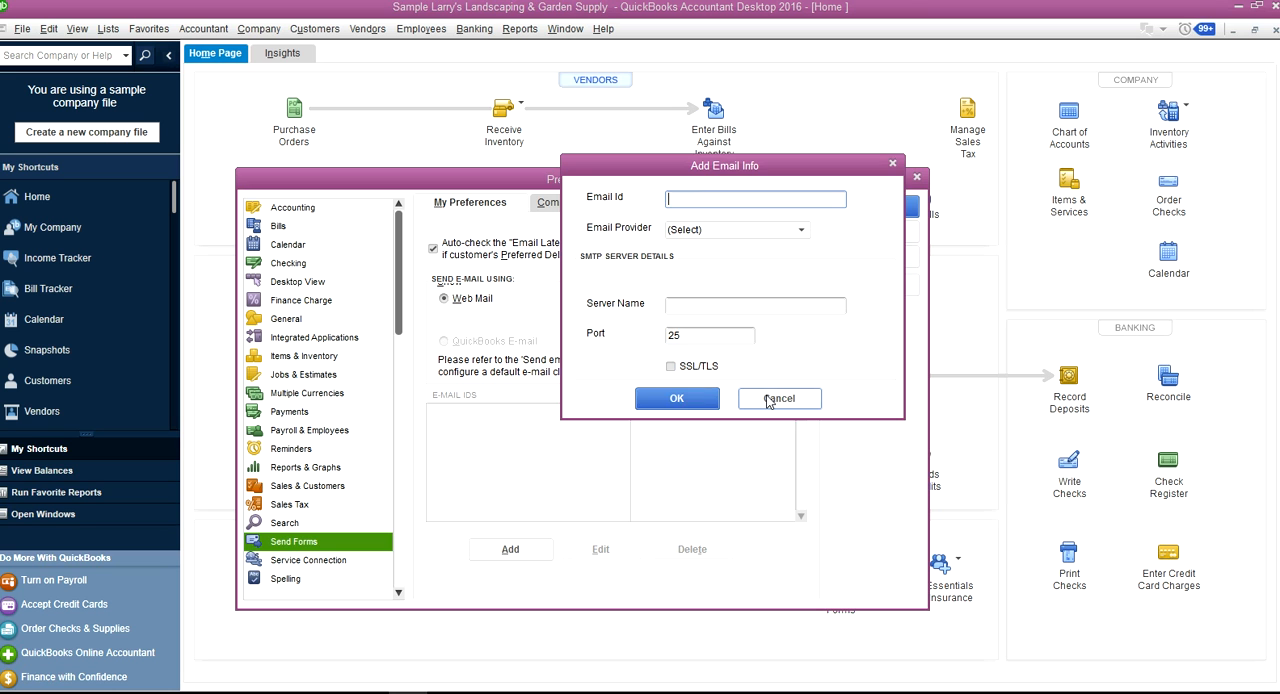
click(779, 398)
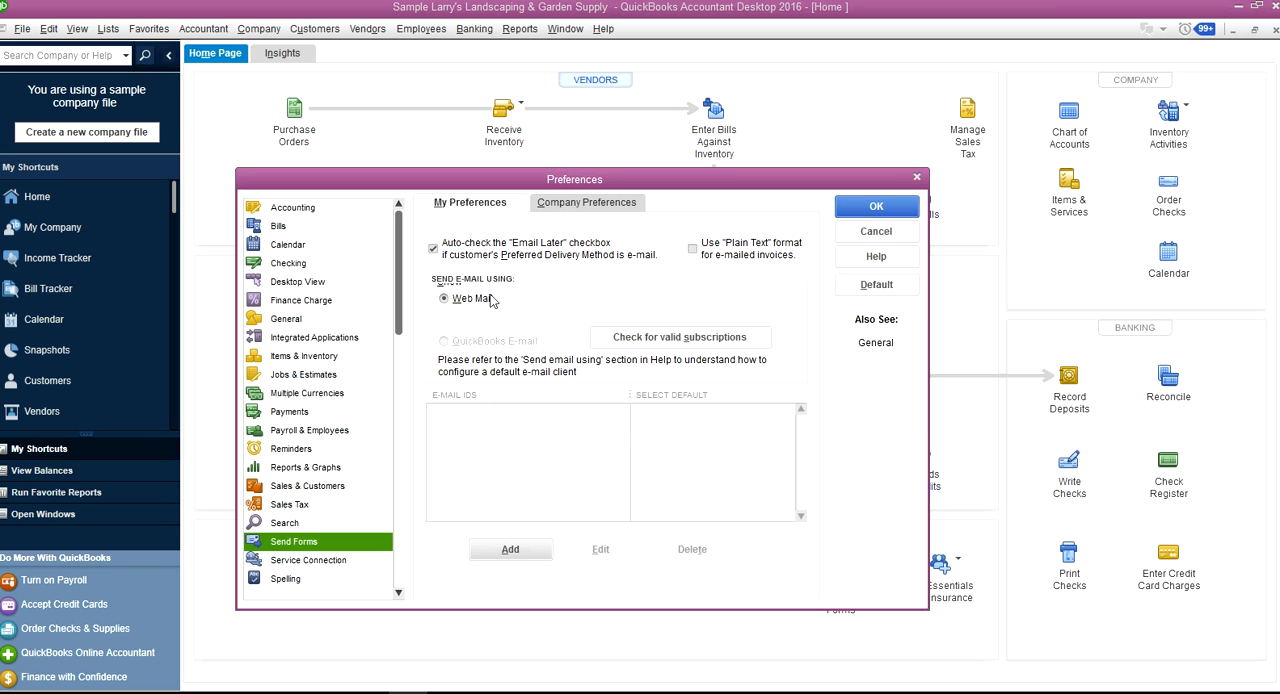
click(308, 560)
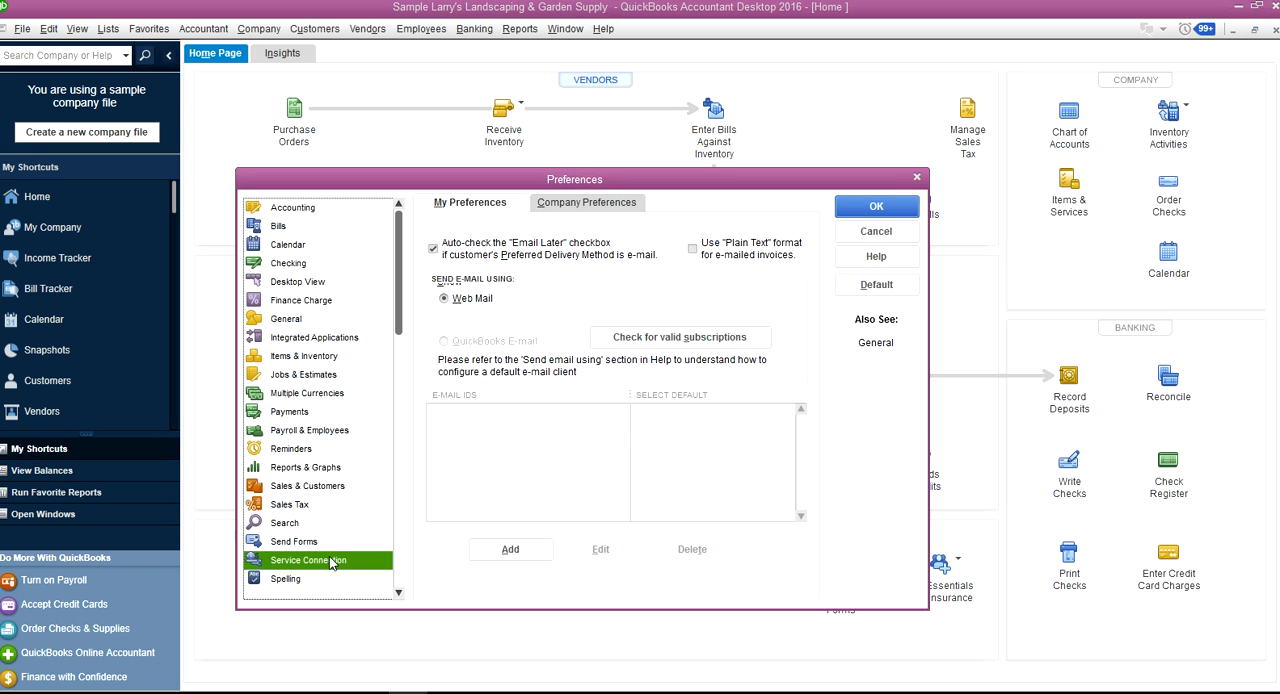
Review both Web Connect options under Service Connection, then move to Spelling
click(308, 560)
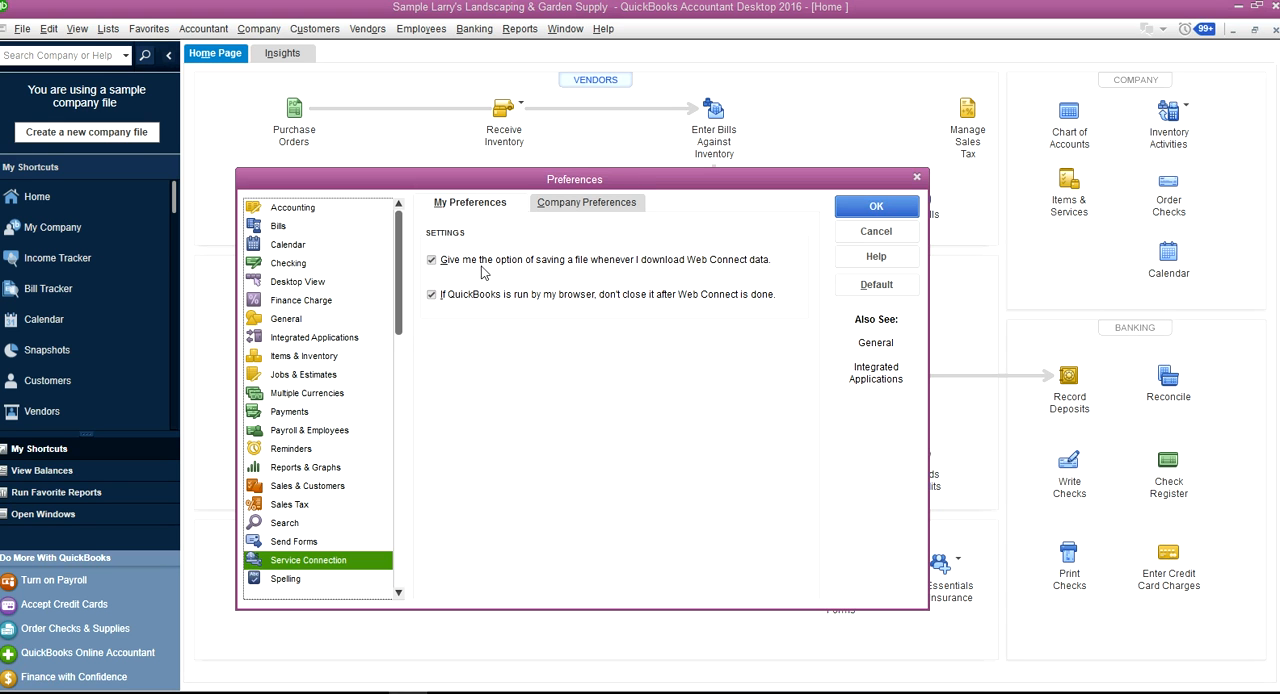
mouse_move(758, 271)
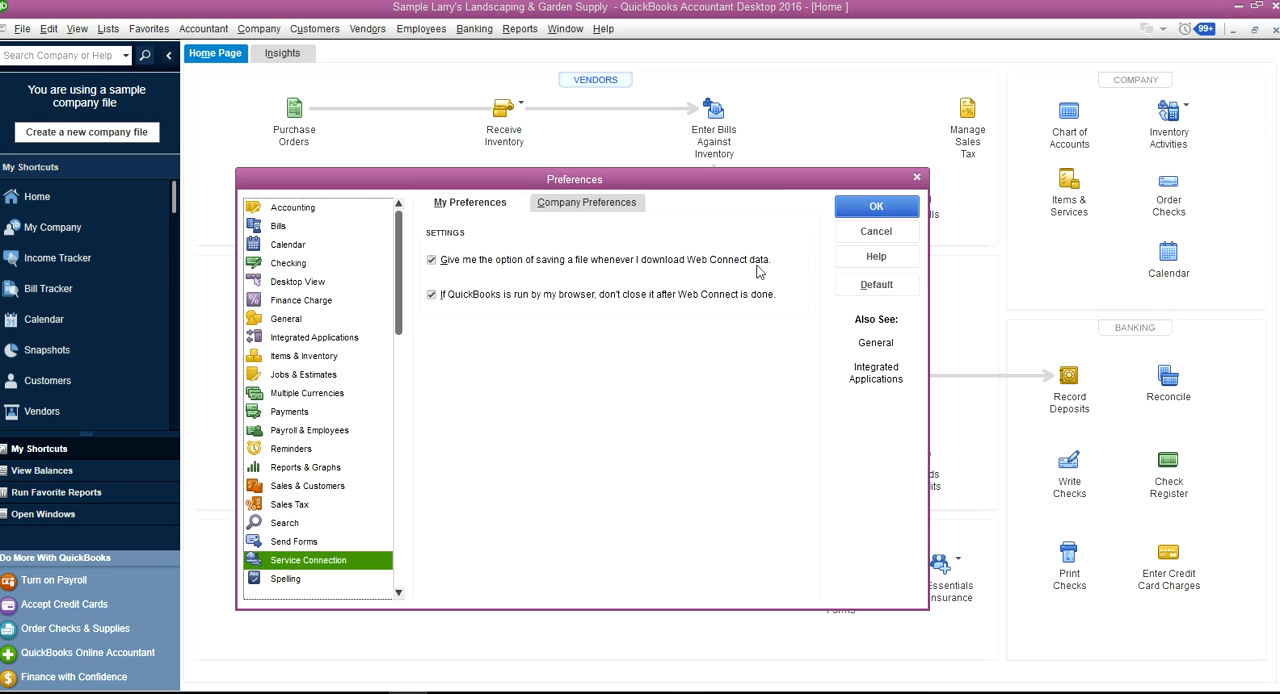
mouse_move(474, 318)
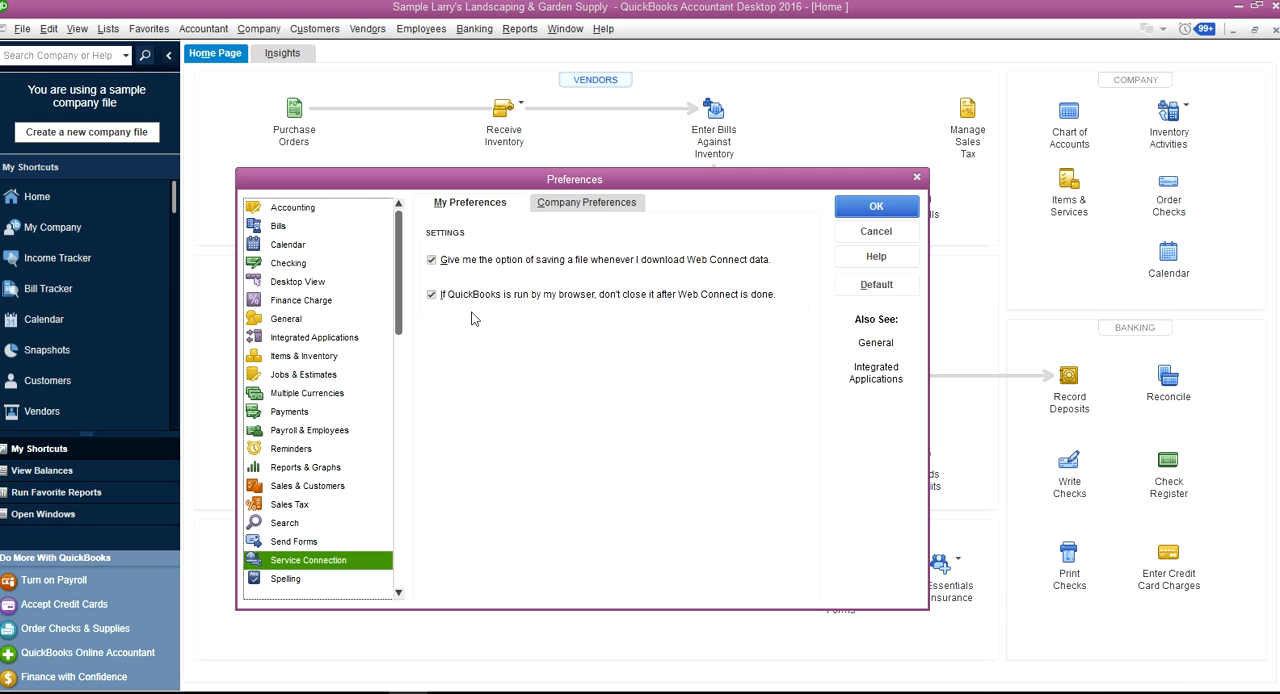
mouse_move(643, 278)
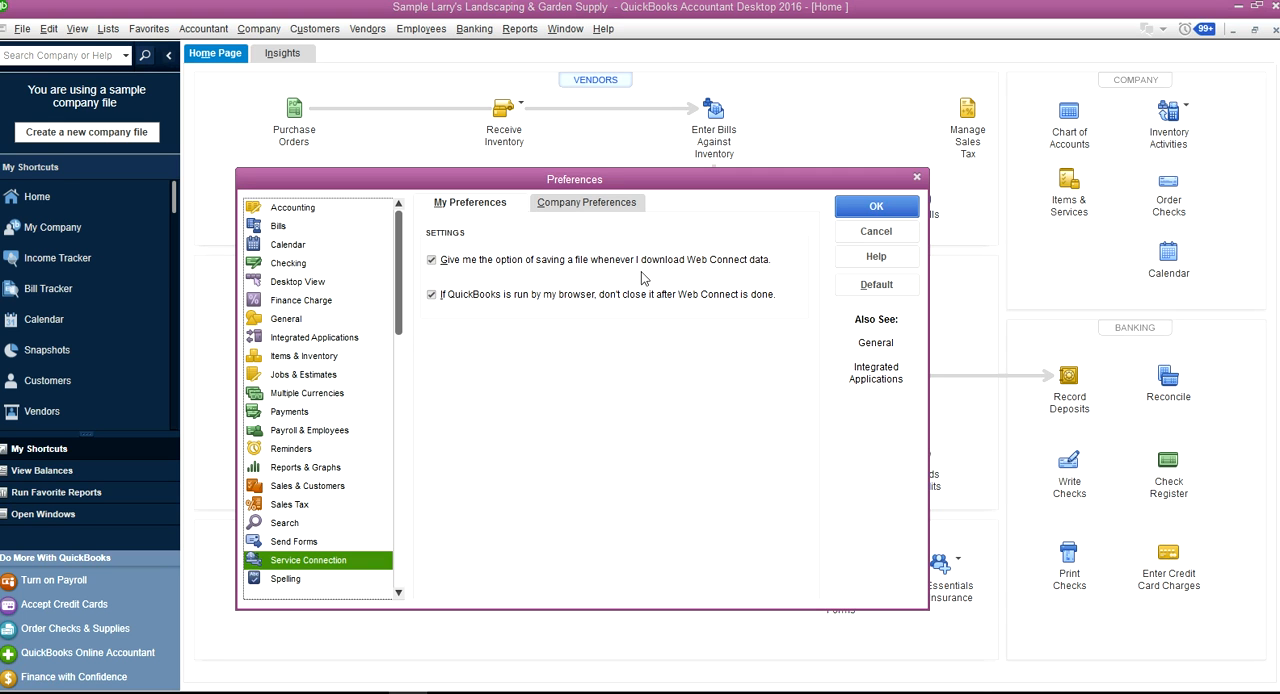
mouse_move(637, 279)
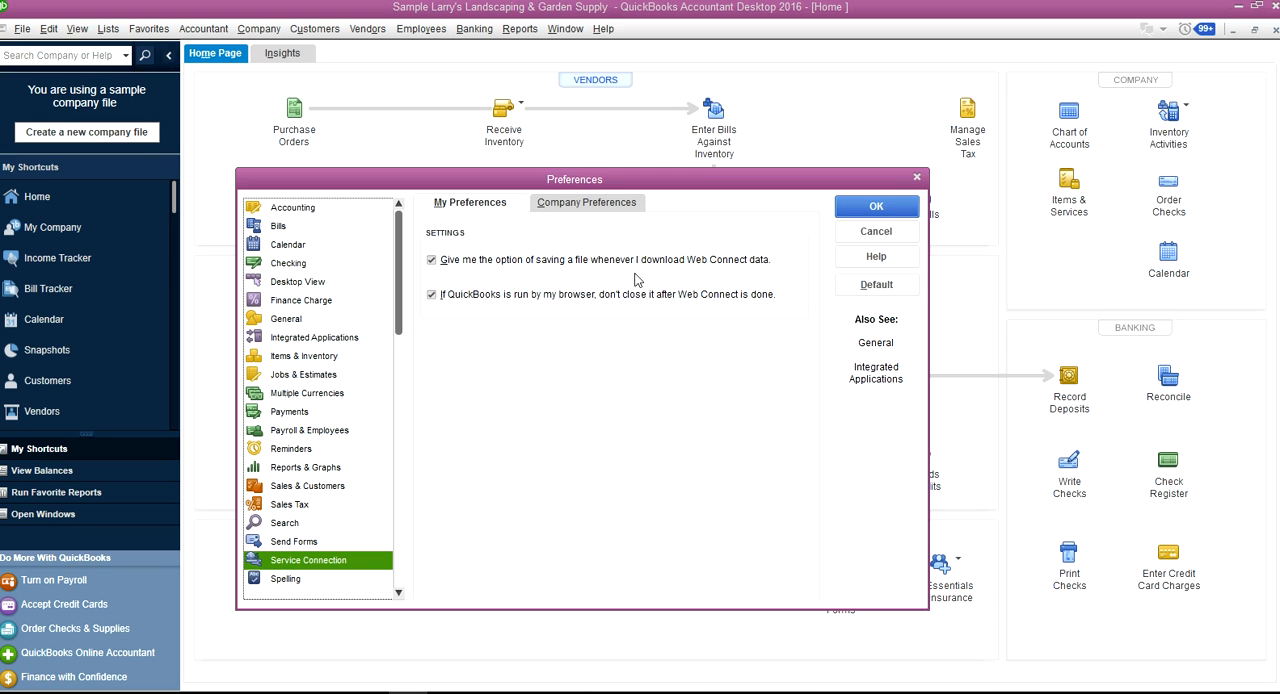
mouse_move(706, 275)
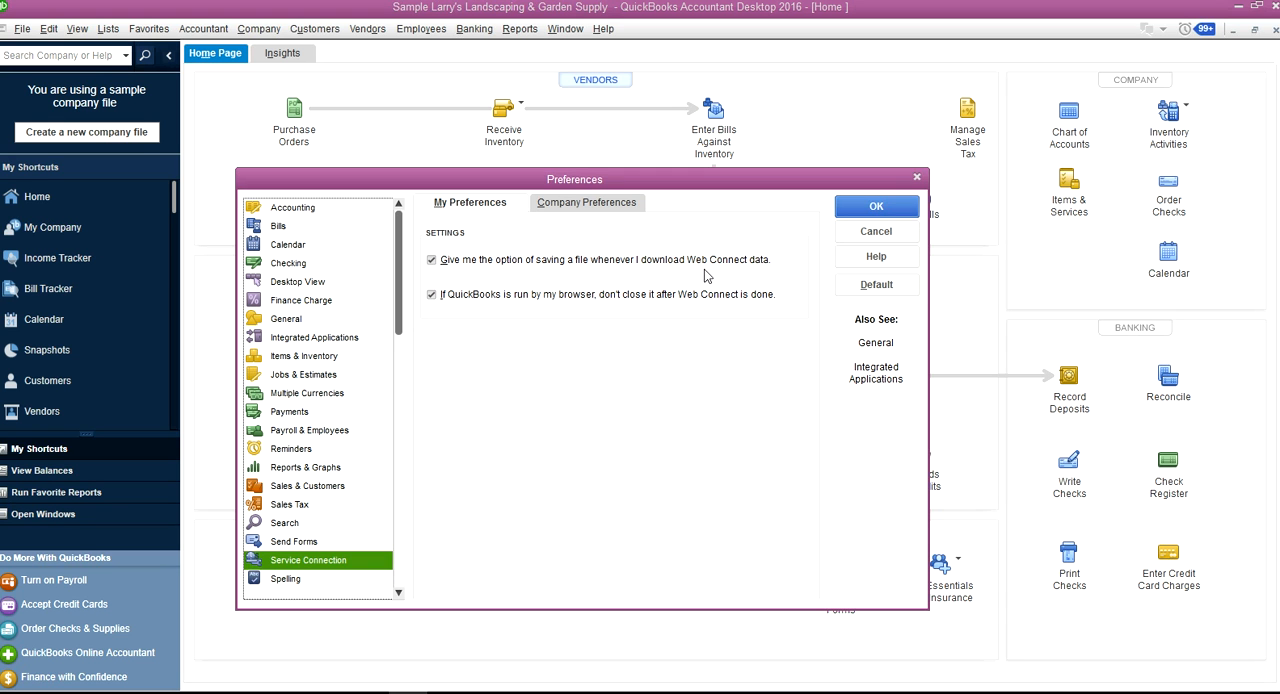
mouse_move(728, 274)
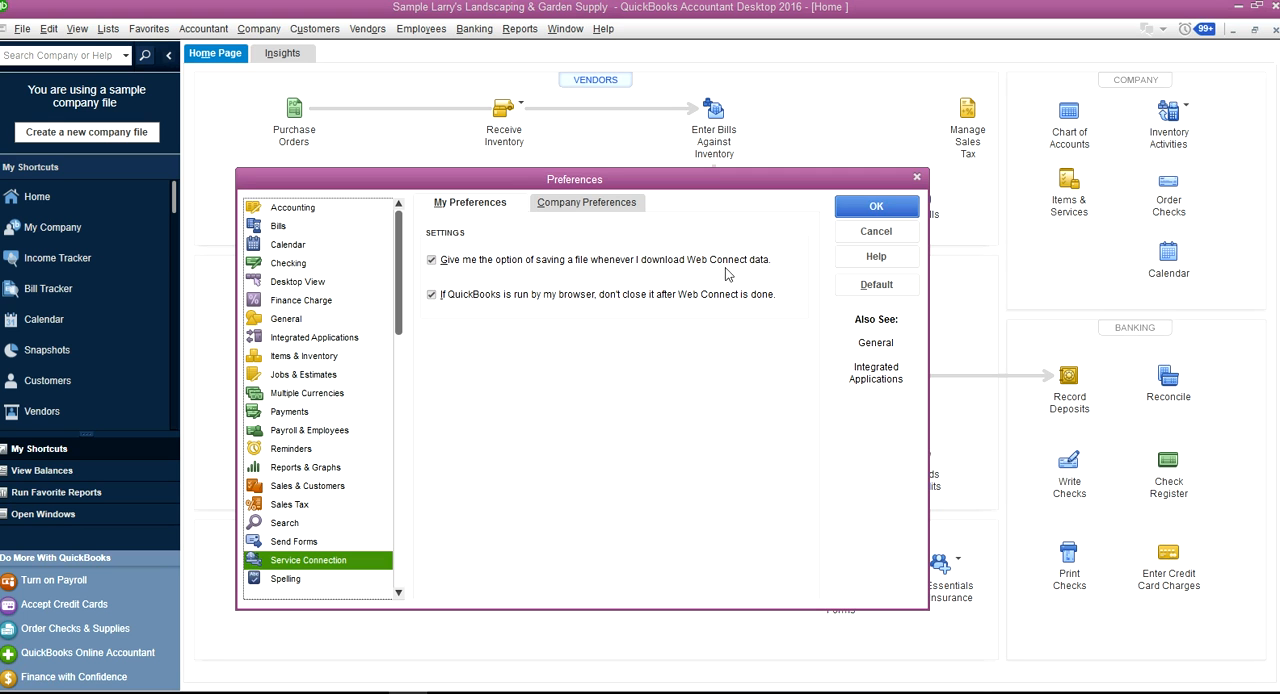
mouse_move(620, 320)
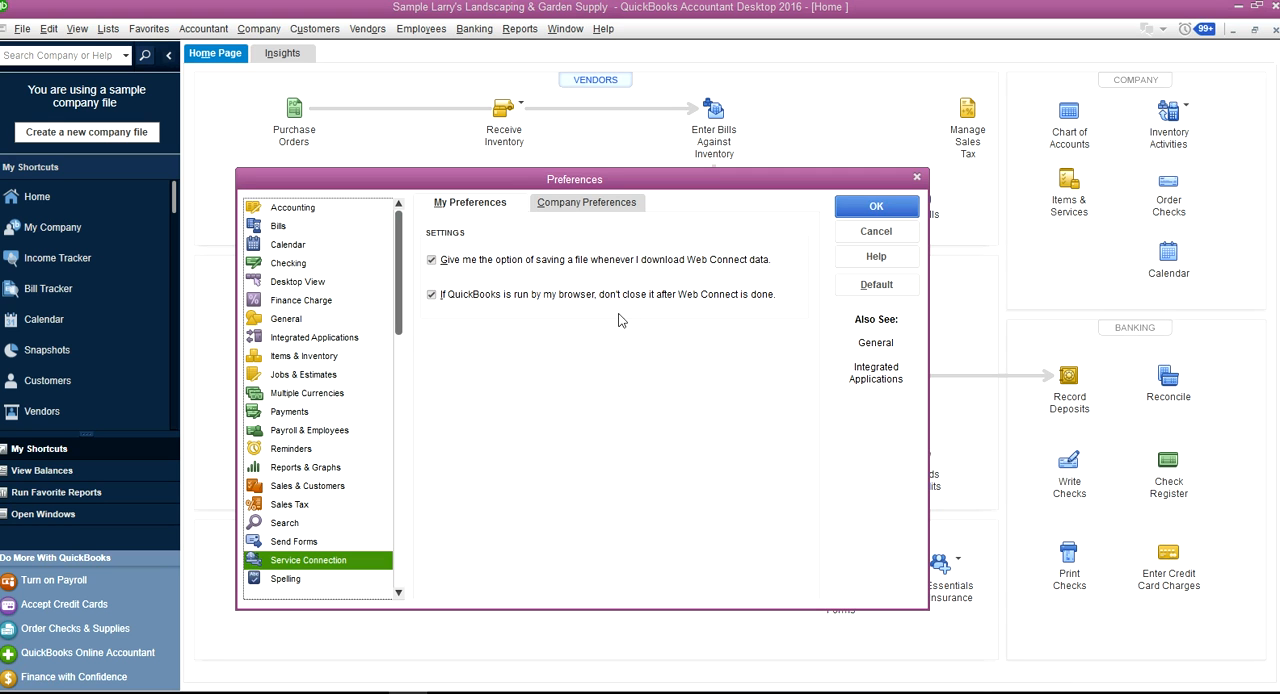
mouse_move(731, 319)
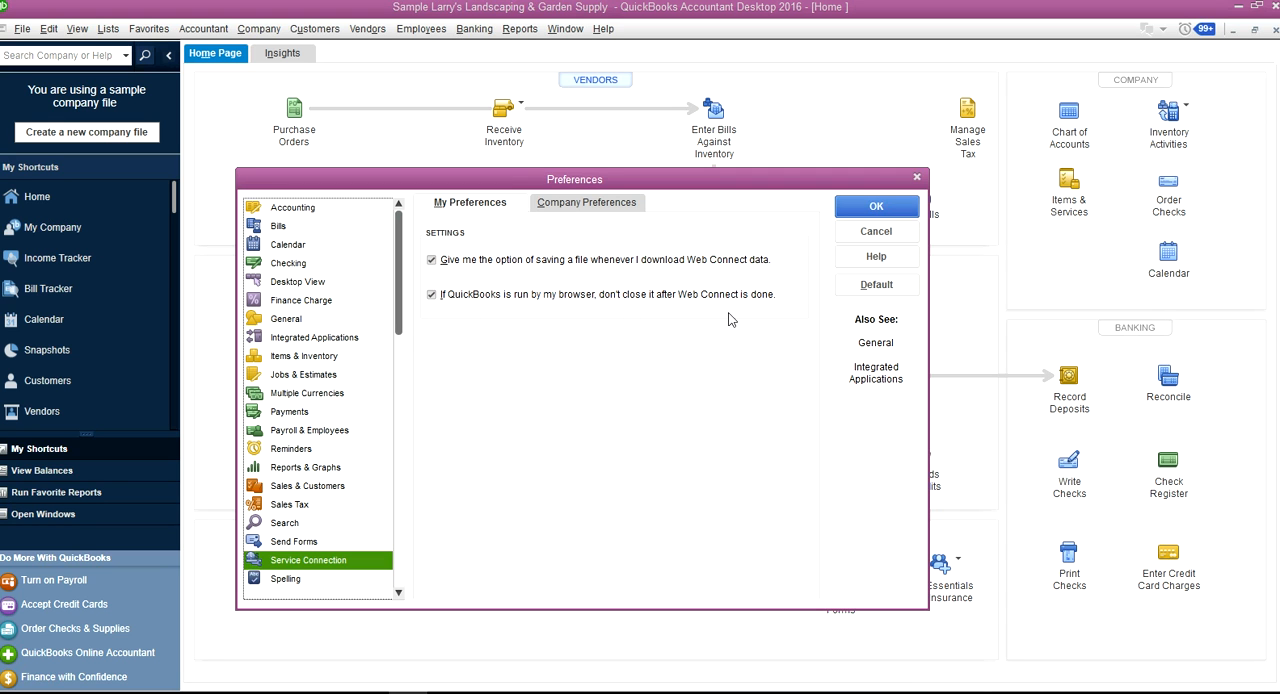
mouse_move(448, 425)
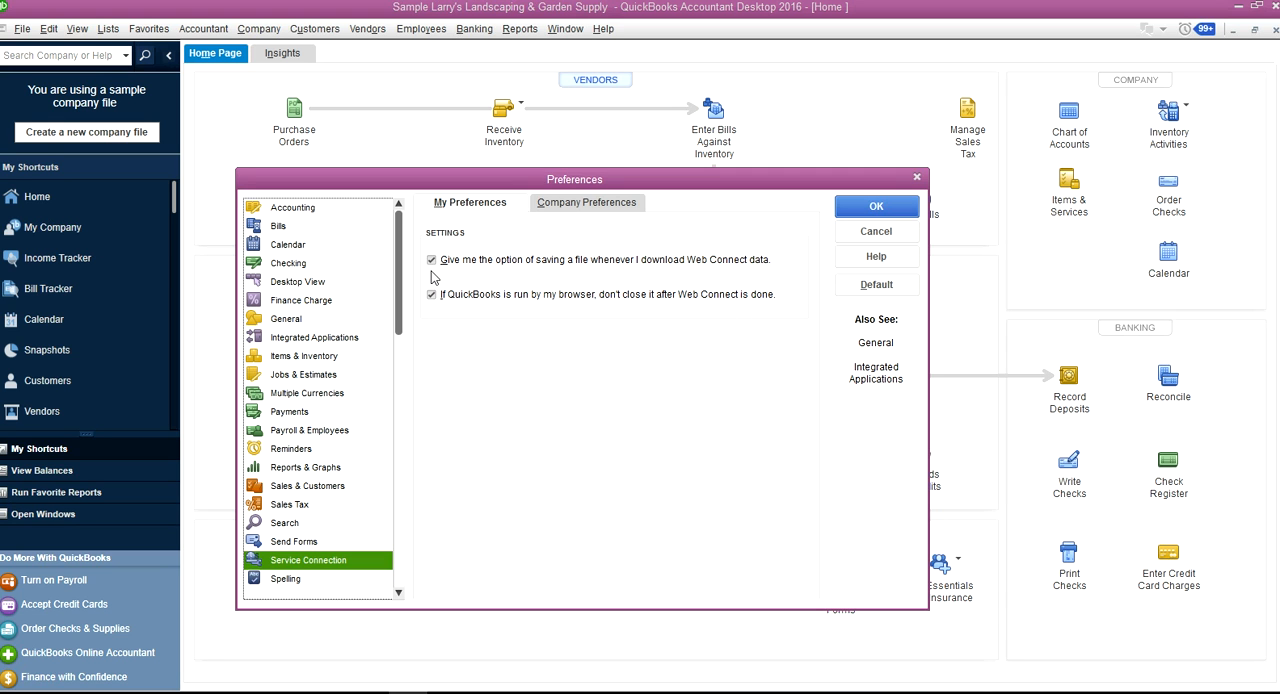
click(286, 579)
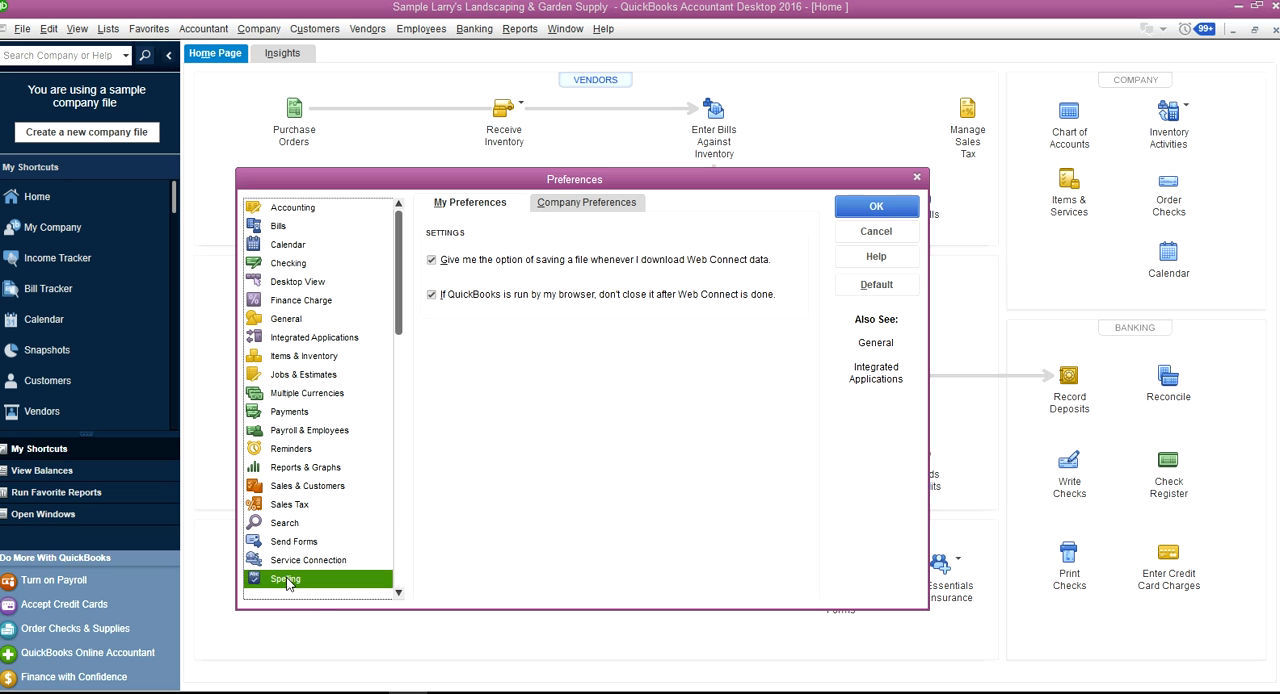
Review the My Preferences pages for Spelling, Tax: 1099, and Time & Expenses
click(285, 579)
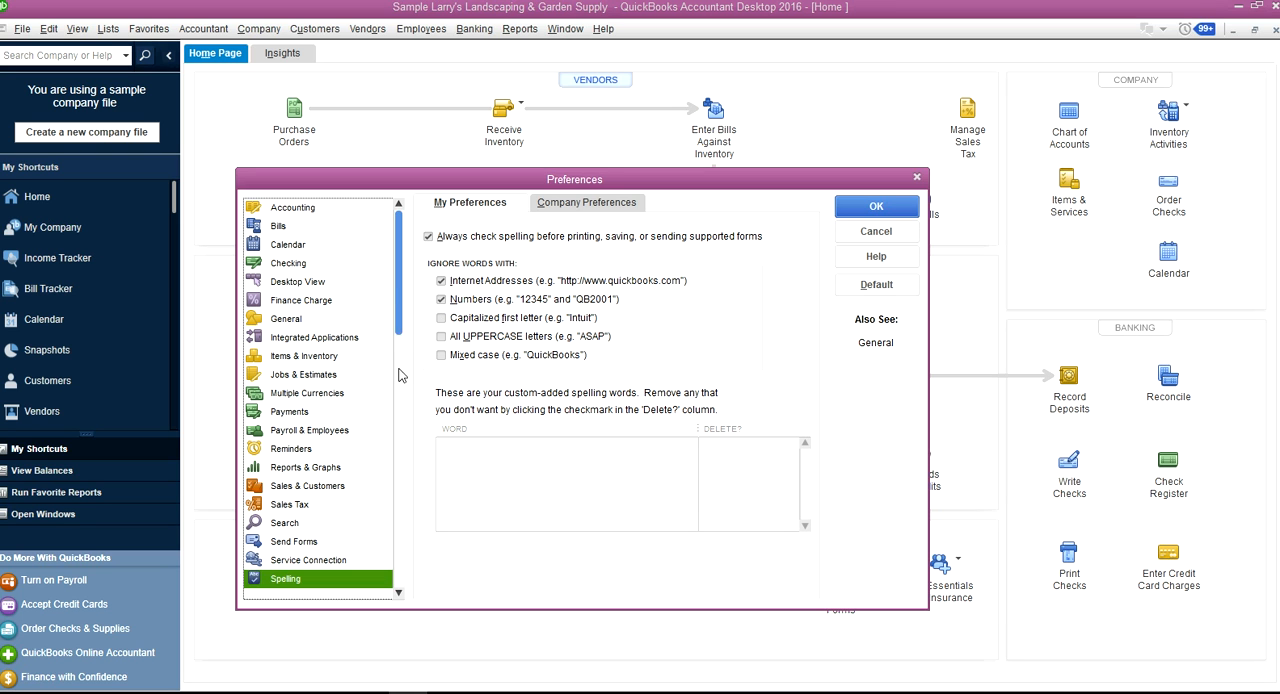
scroll(down, 3)
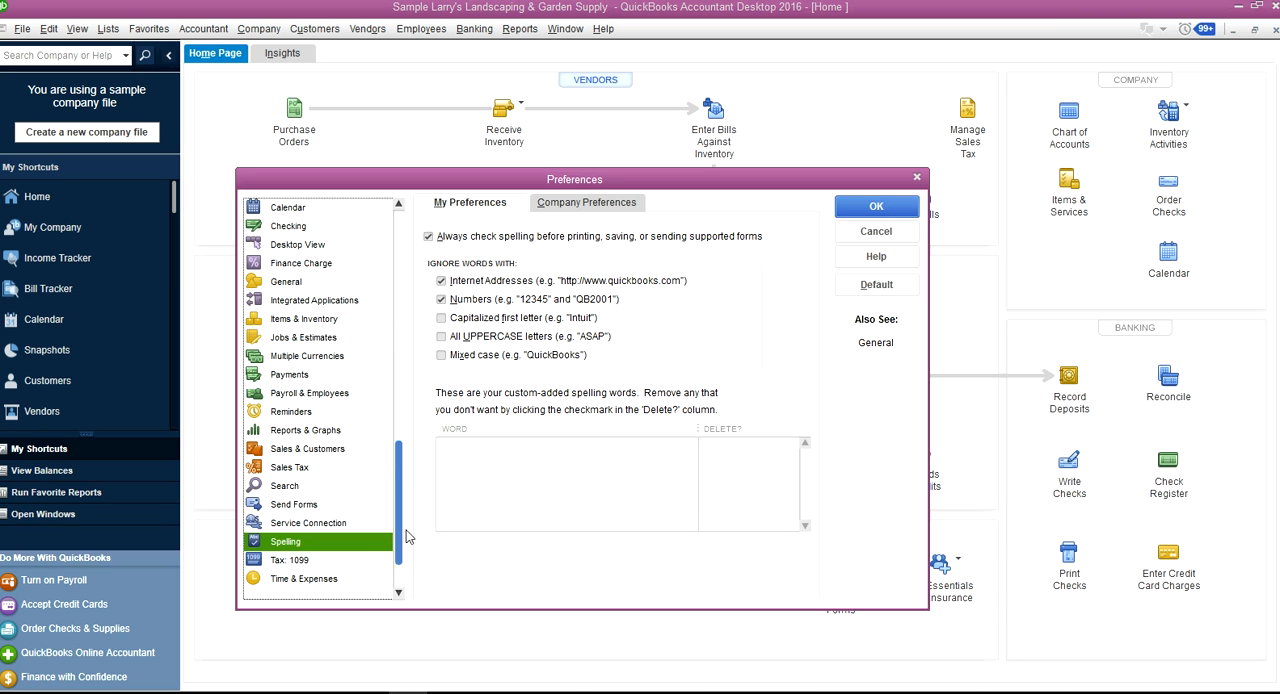
click(290, 560)
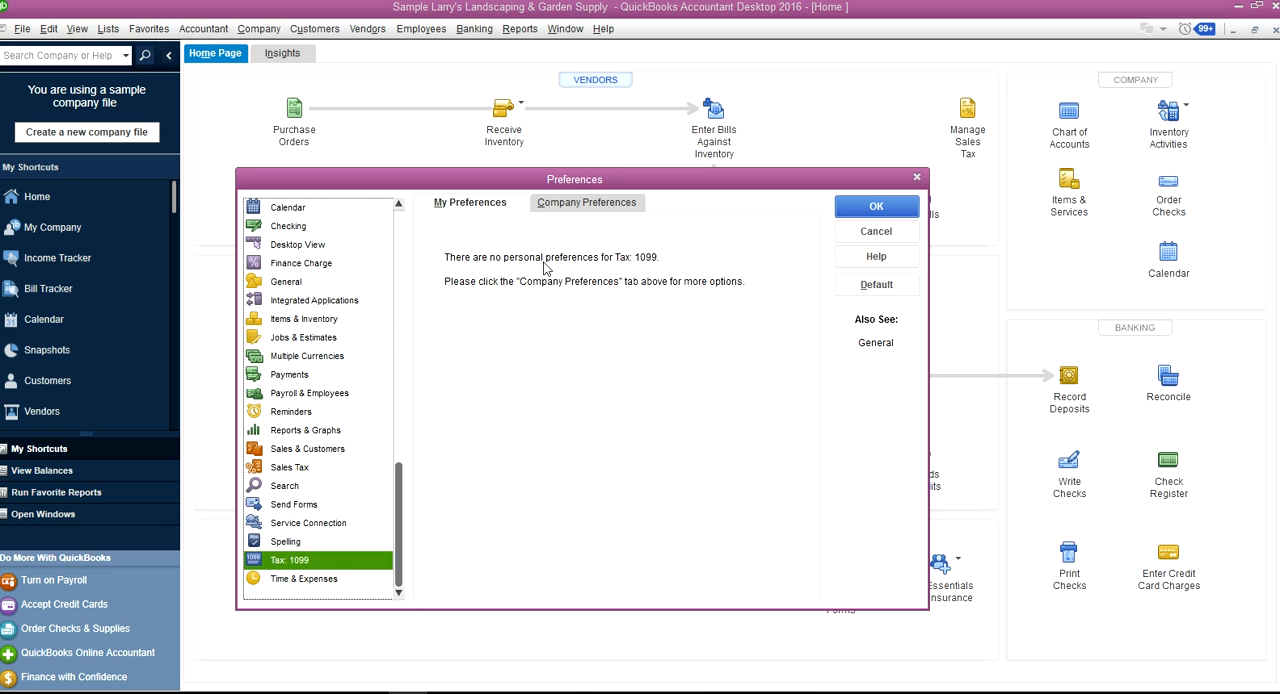
mouse_move(593, 270)
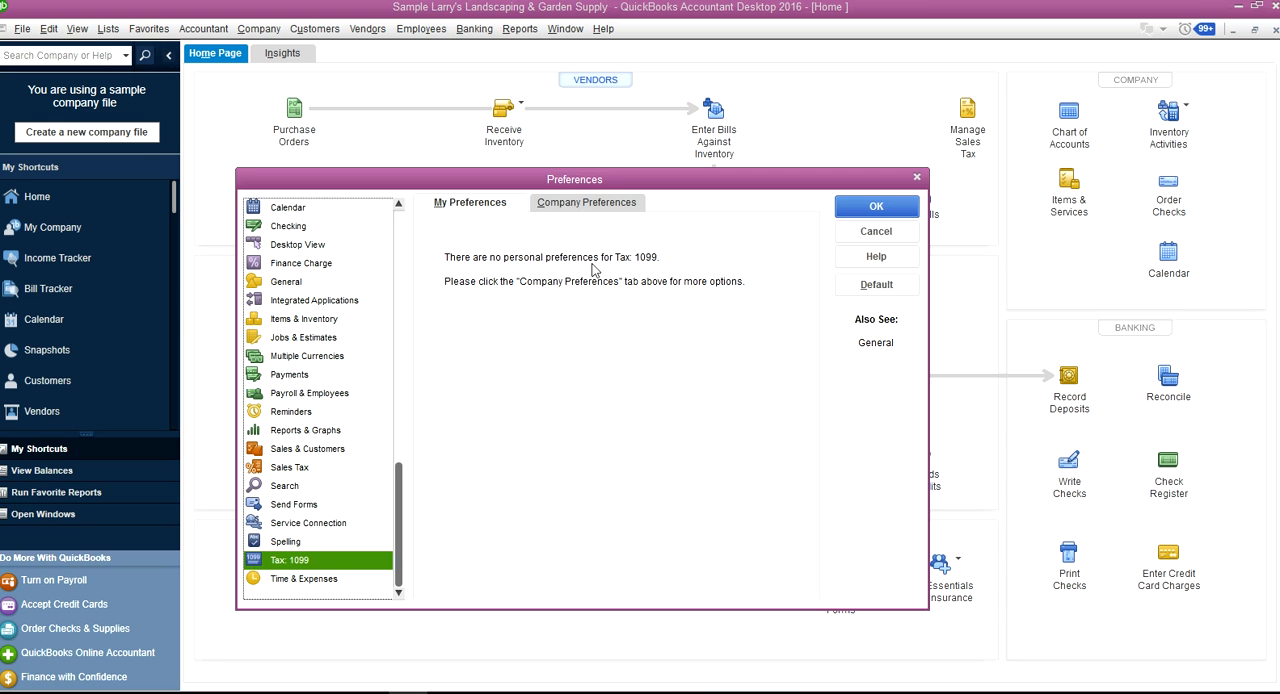
click(303, 578)
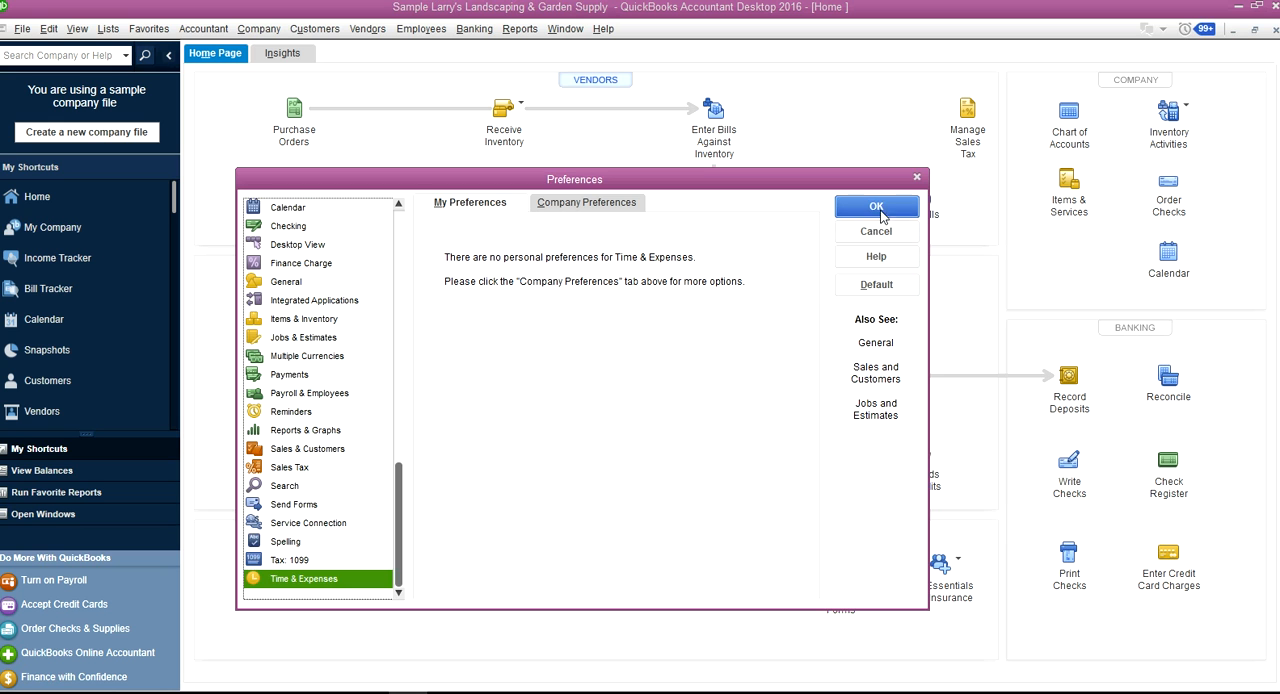
Accept the Preferences dialog with OK to return to the Home Page
click(876, 206)
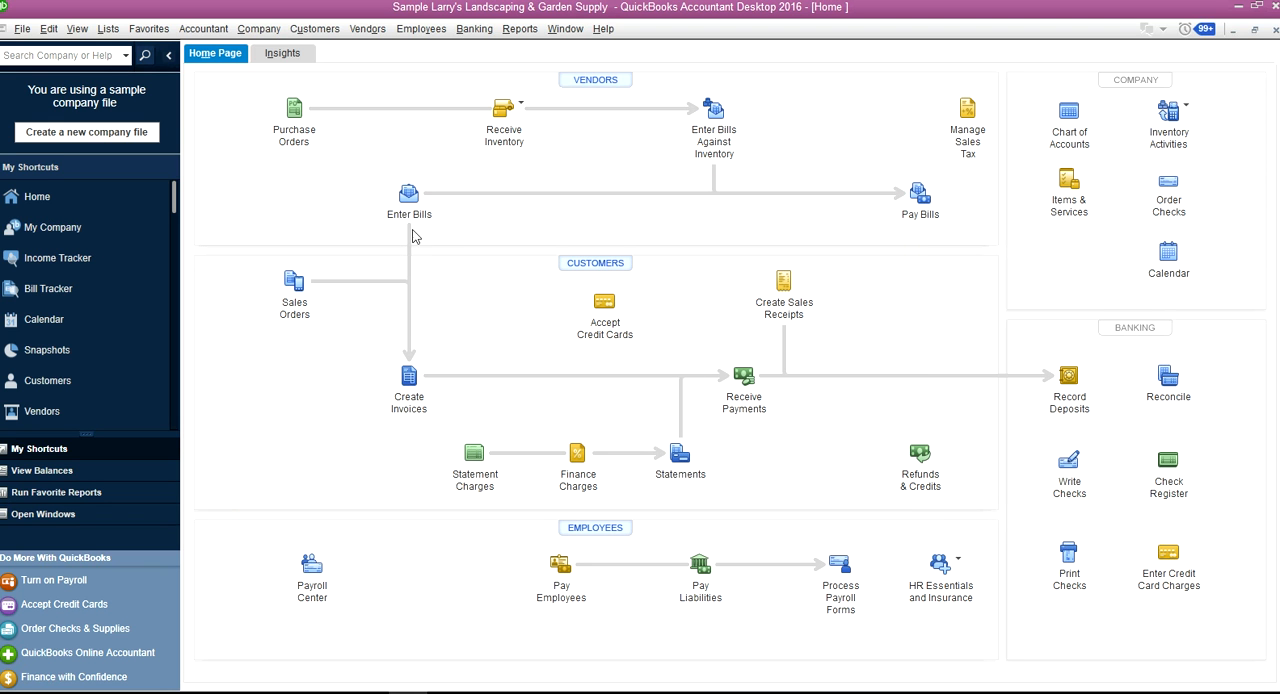
mouse_move(413, 236)
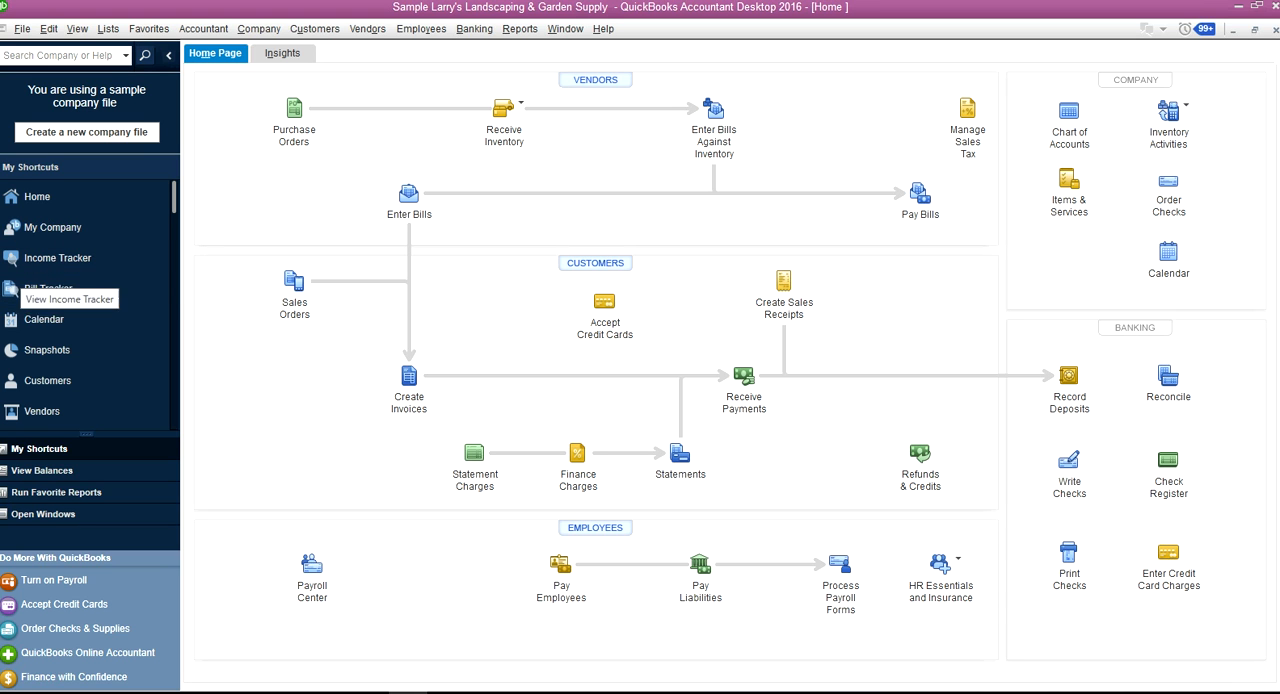
mouse_move(272, 355)
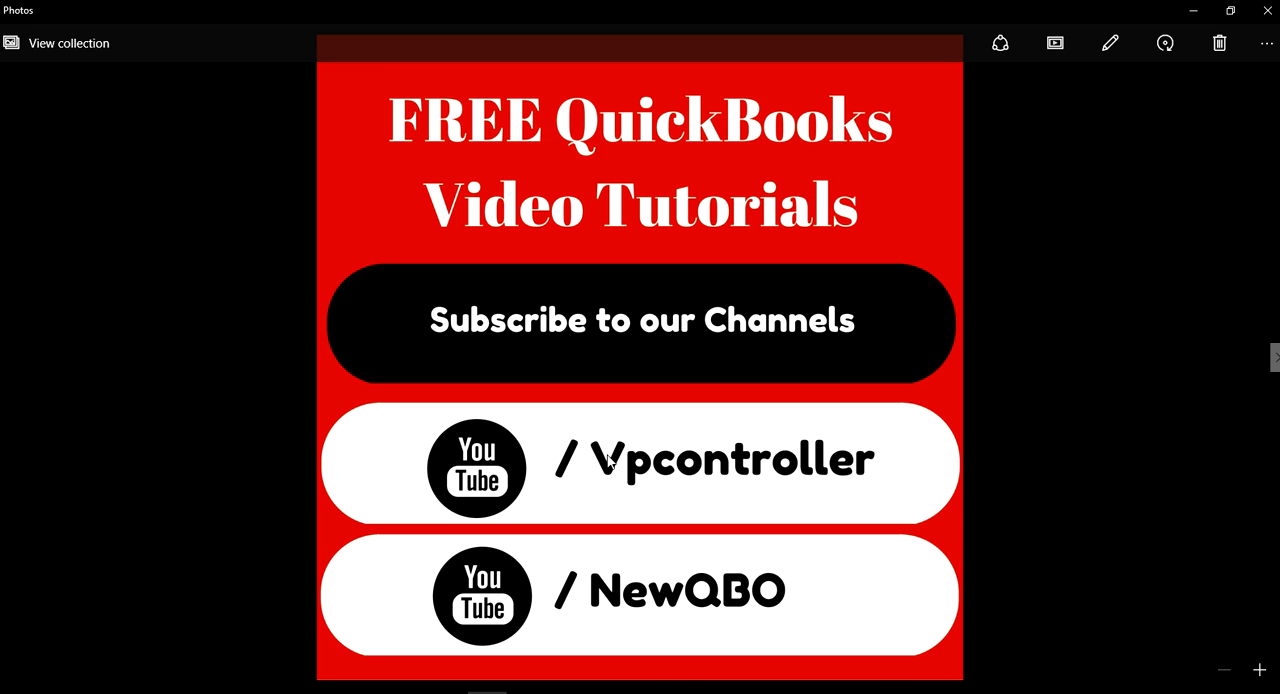
mouse_move(628, 477)
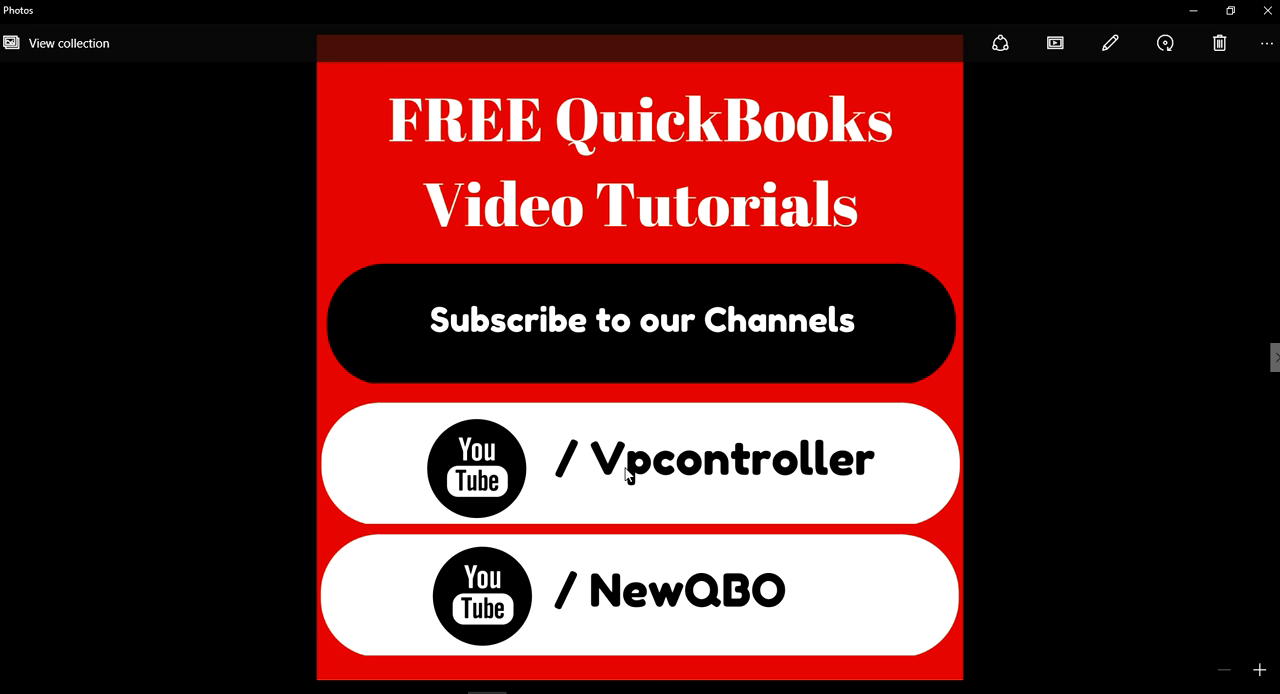
mouse_move(789, 502)
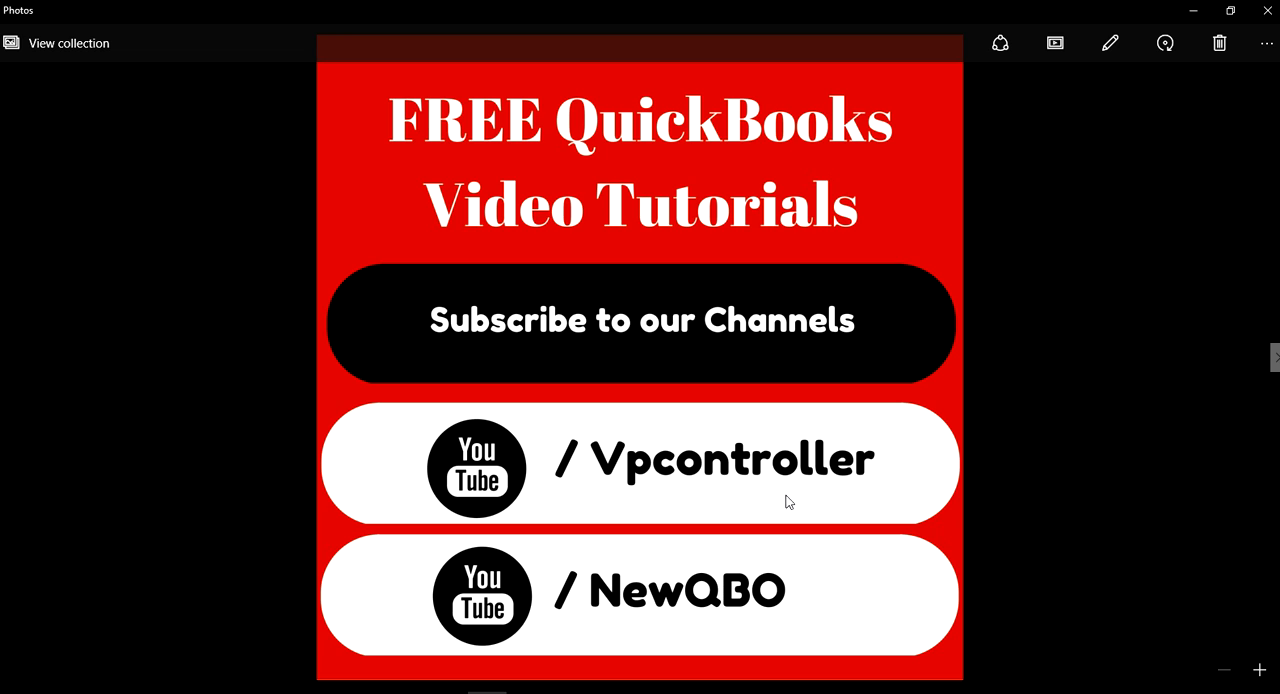
mouse_move(848, 492)
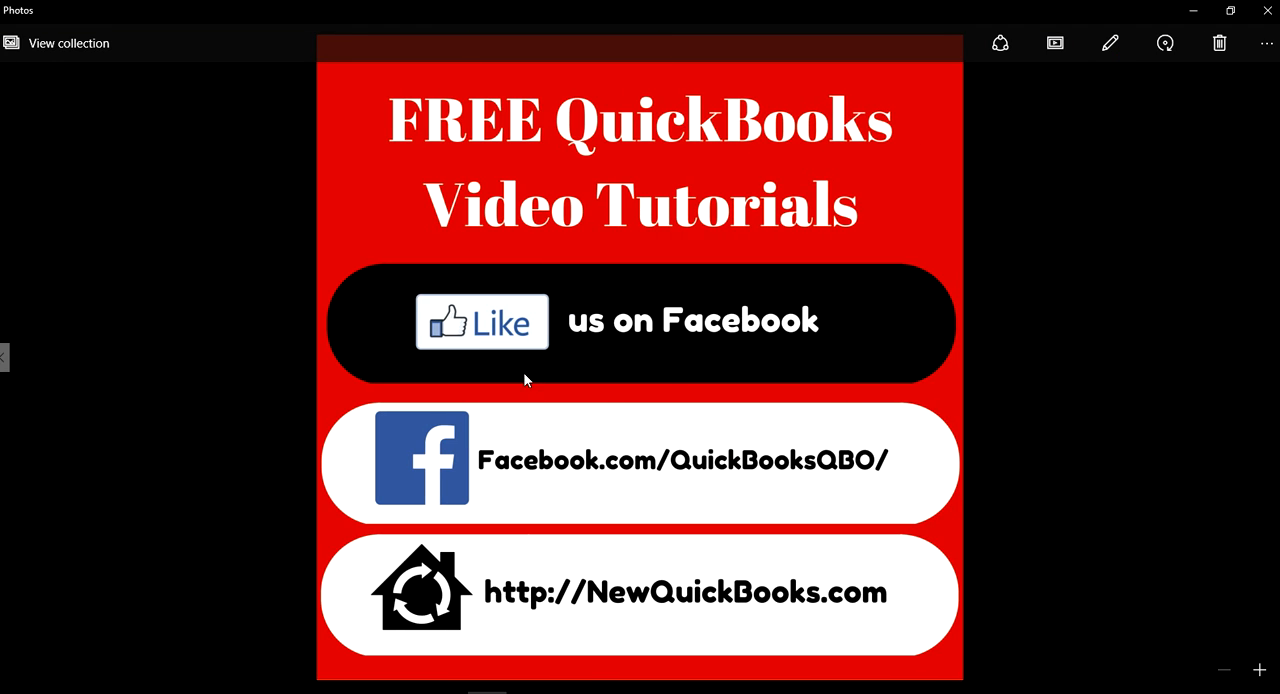
mouse_move(533, 473)
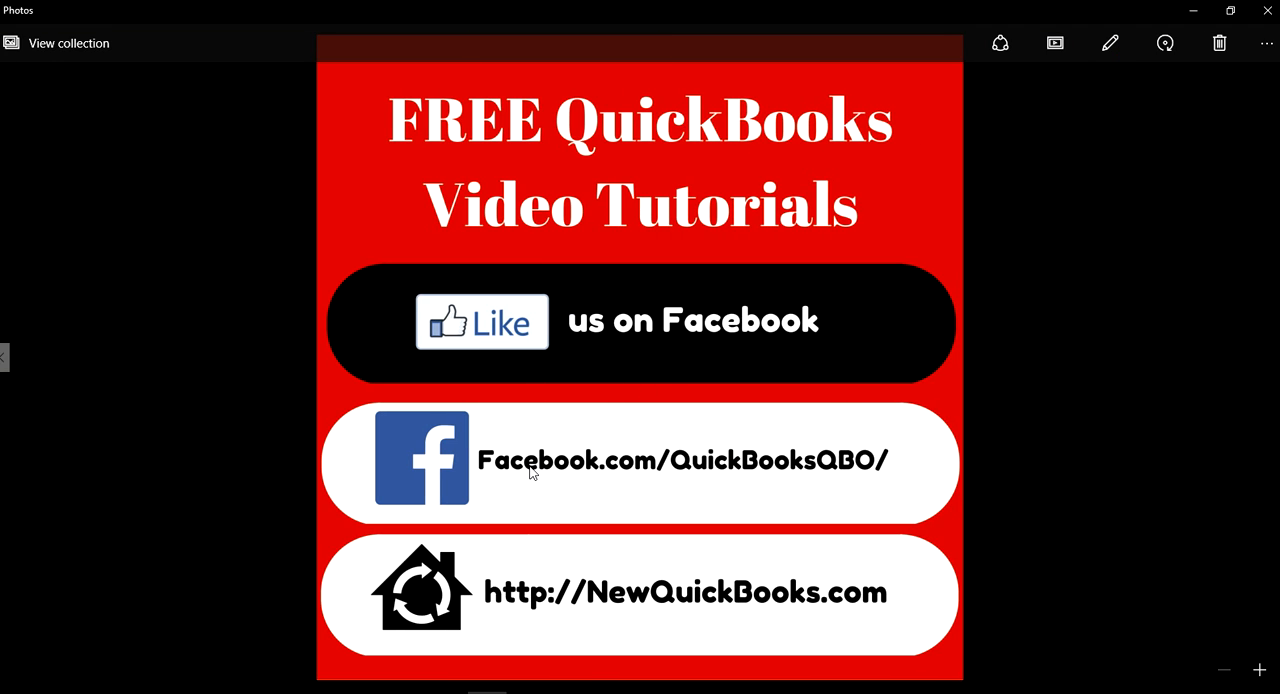
mouse_move(803, 475)
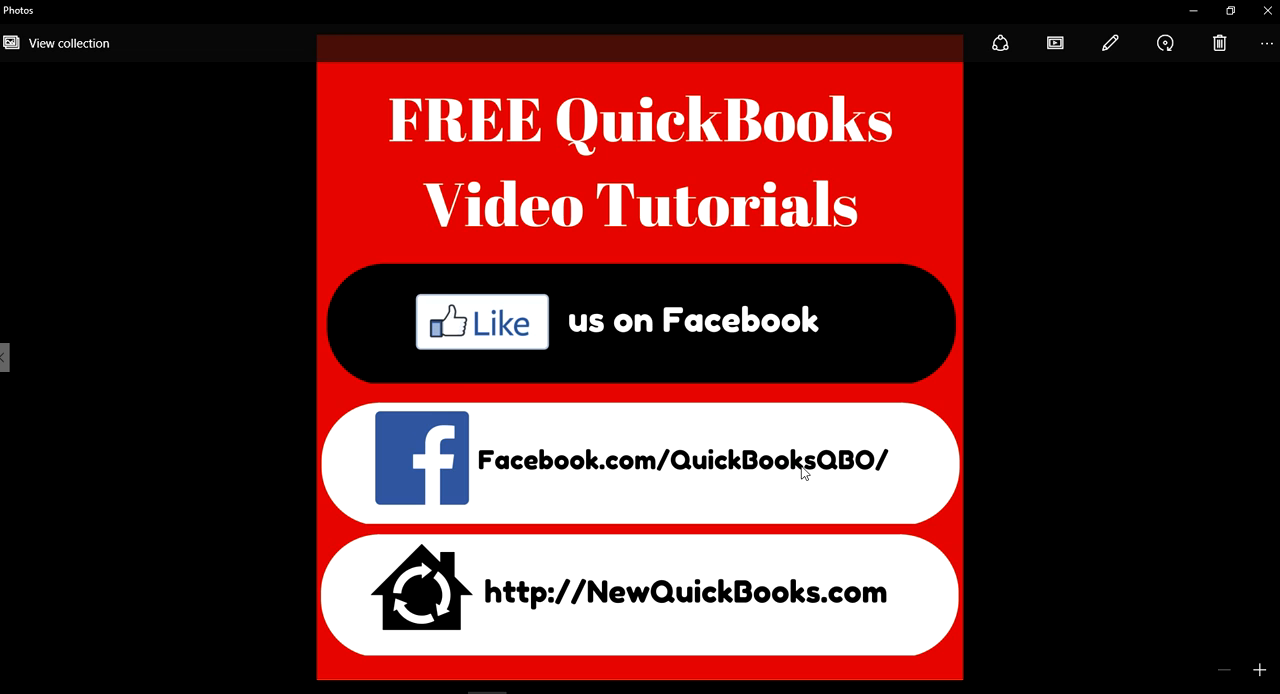
mouse_move(734, 482)
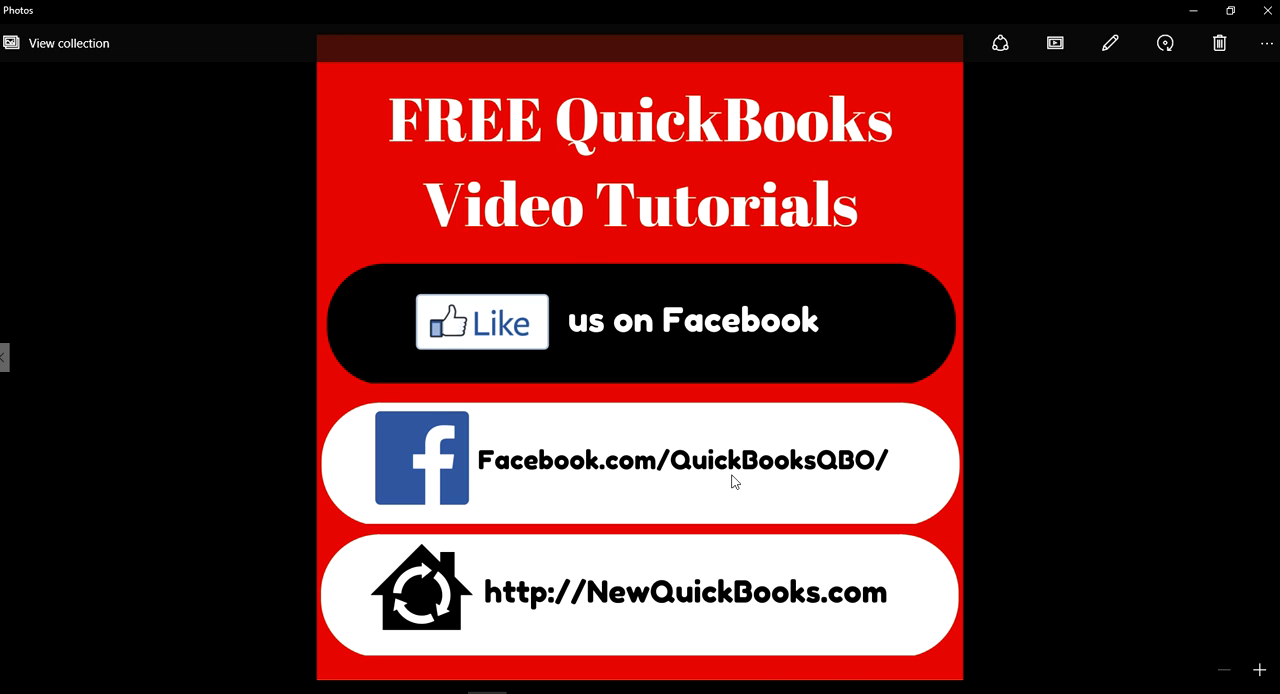
mouse_move(644, 475)
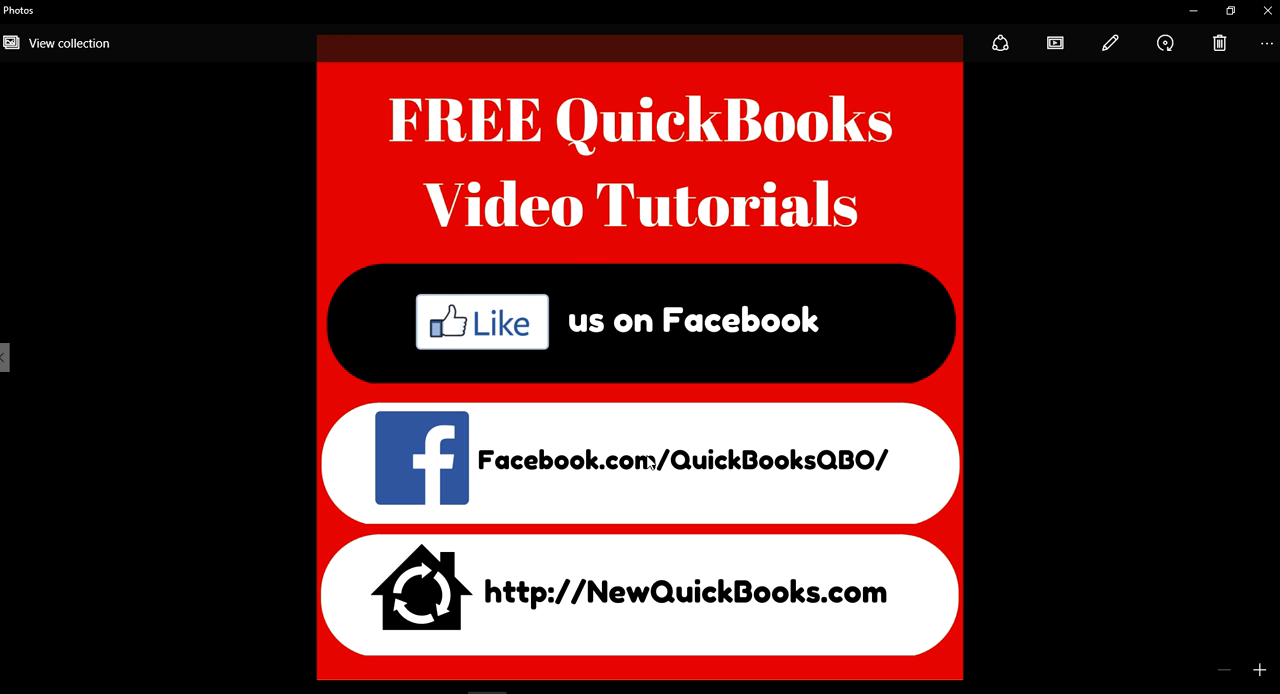
mouse_move(653, 477)
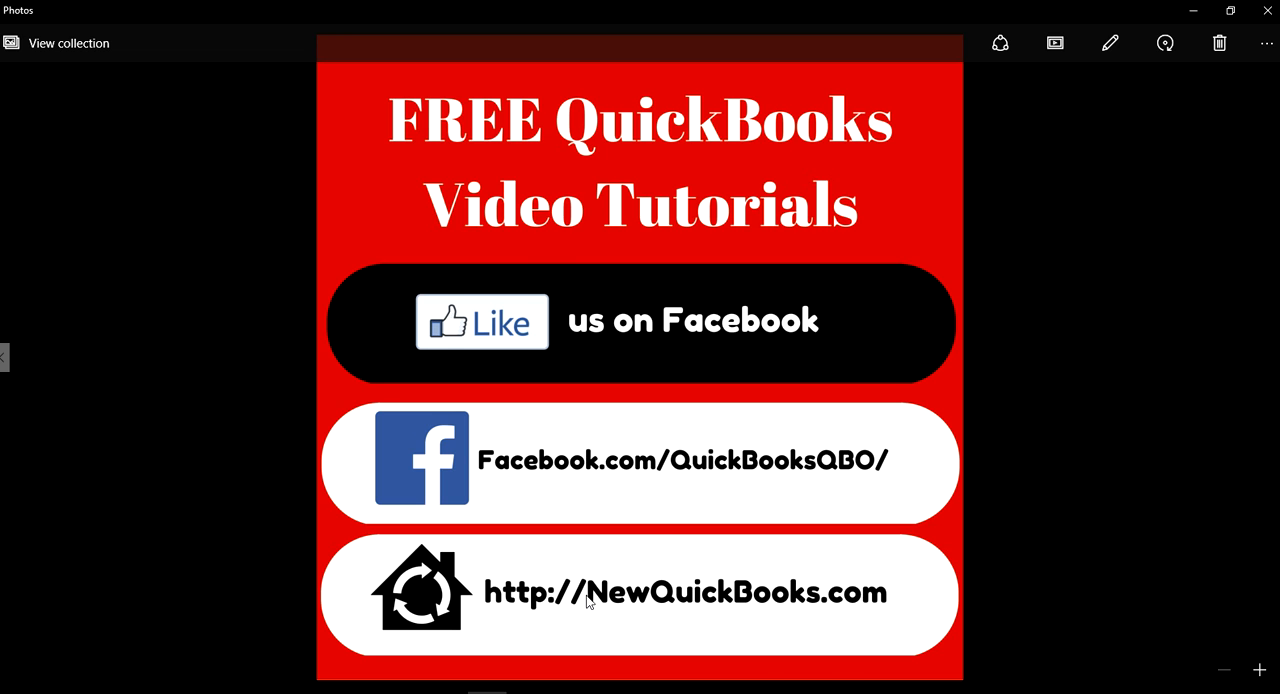
mouse_move(550, 602)
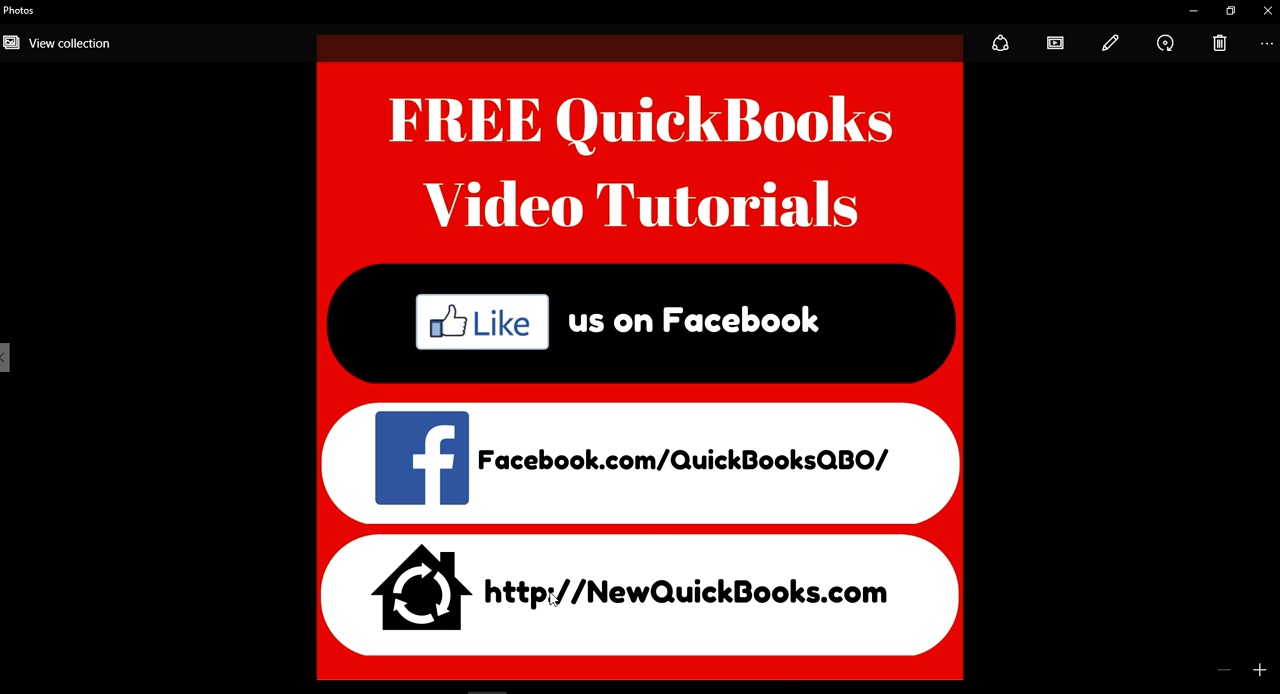
mouse_move(656, 604)
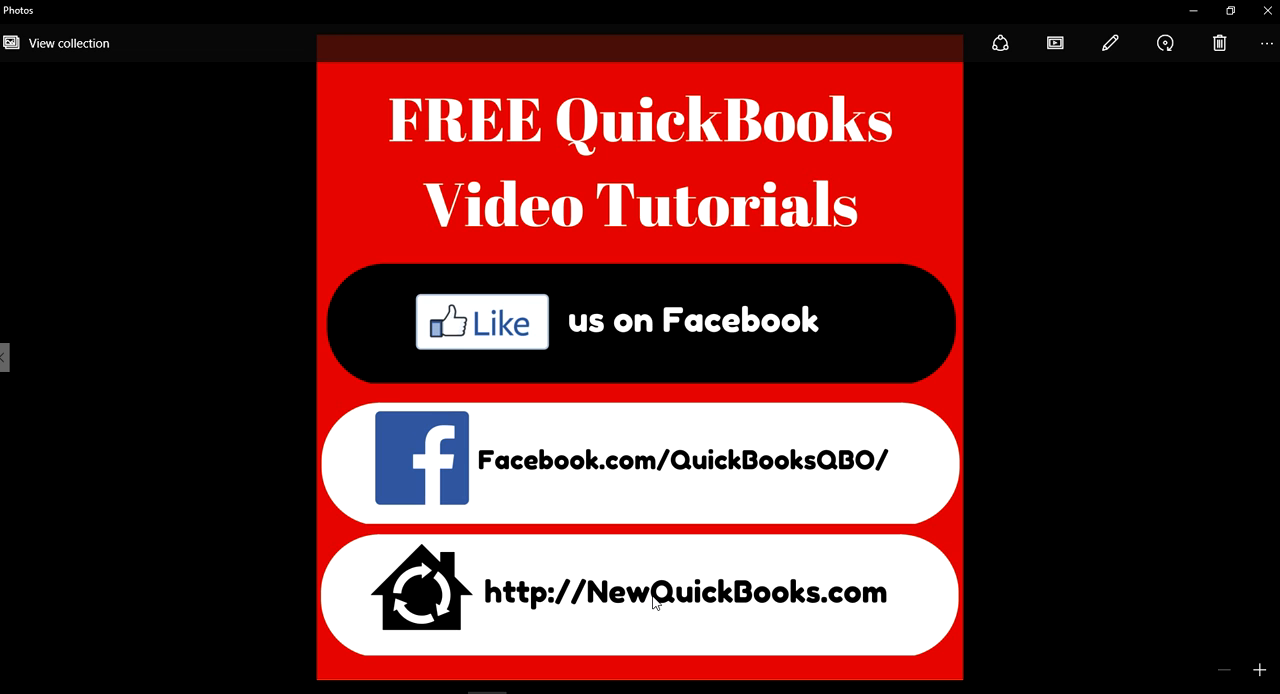